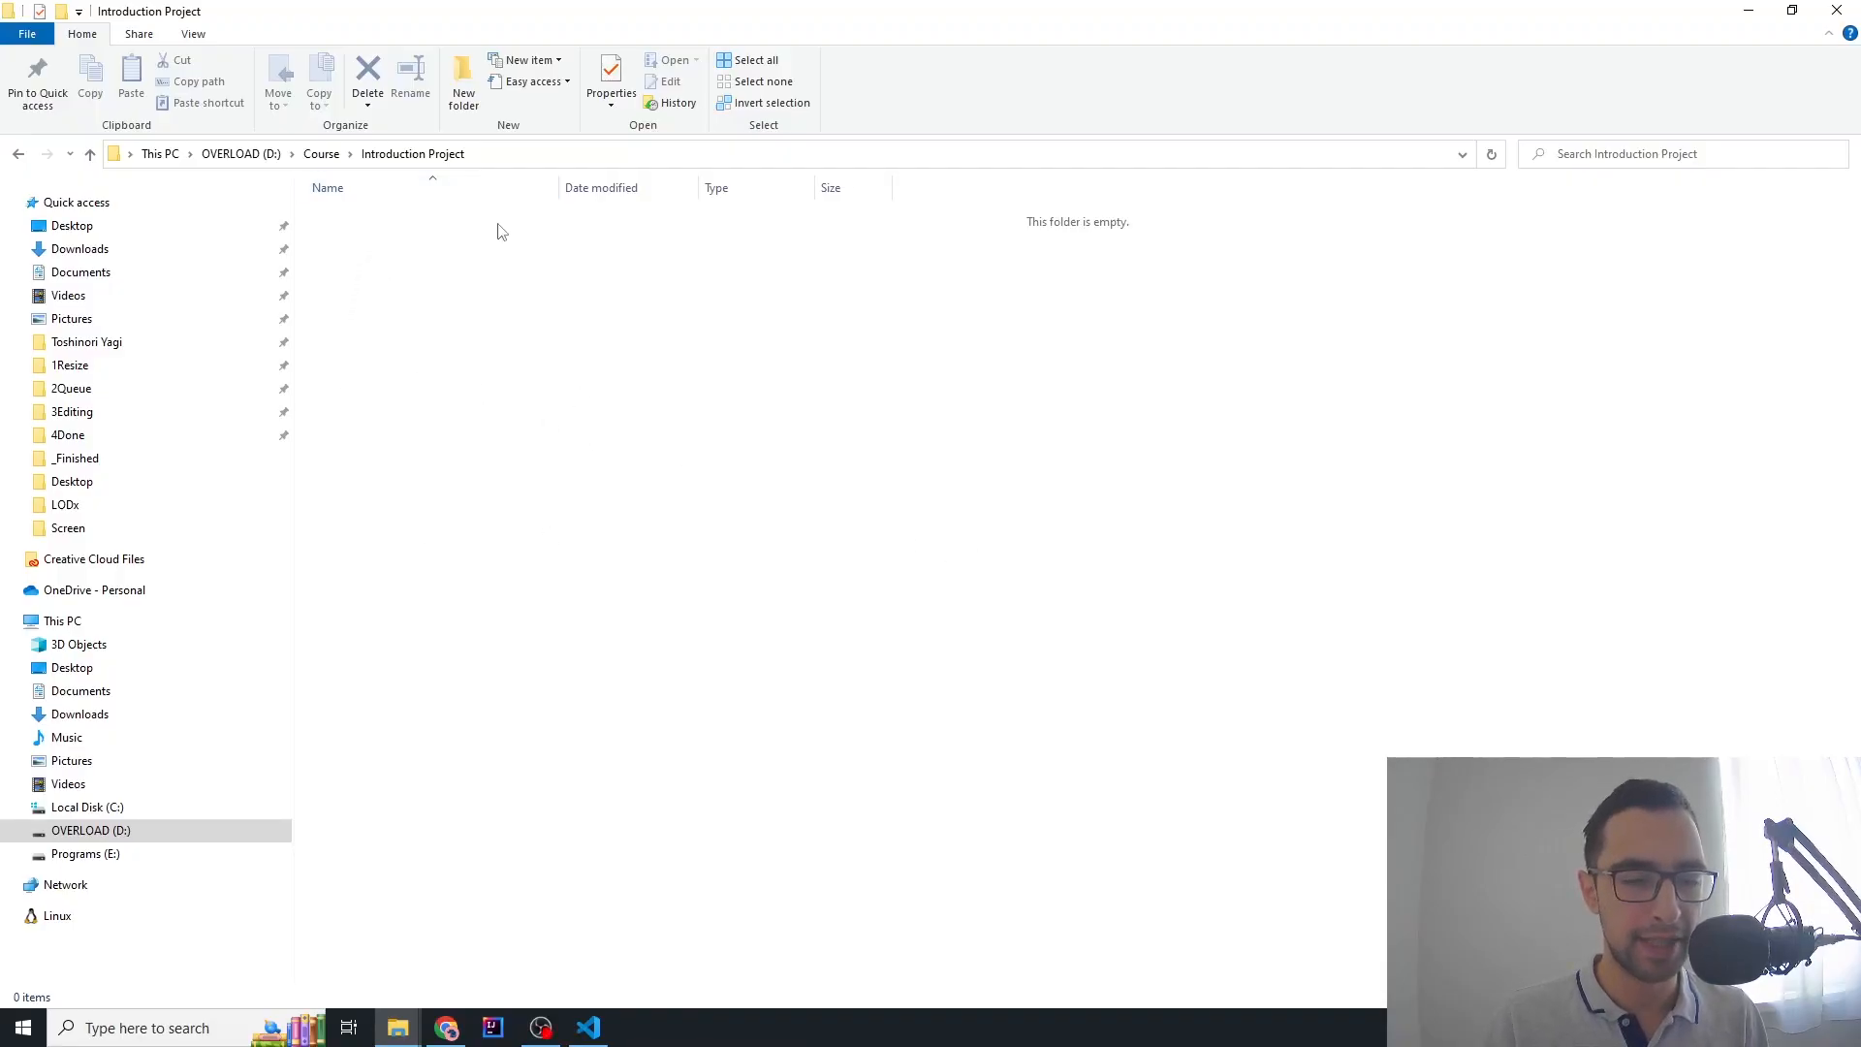
Bring up the Introduction Project folder in VS Code and start a new terminal in it
left_click(587, 1027)
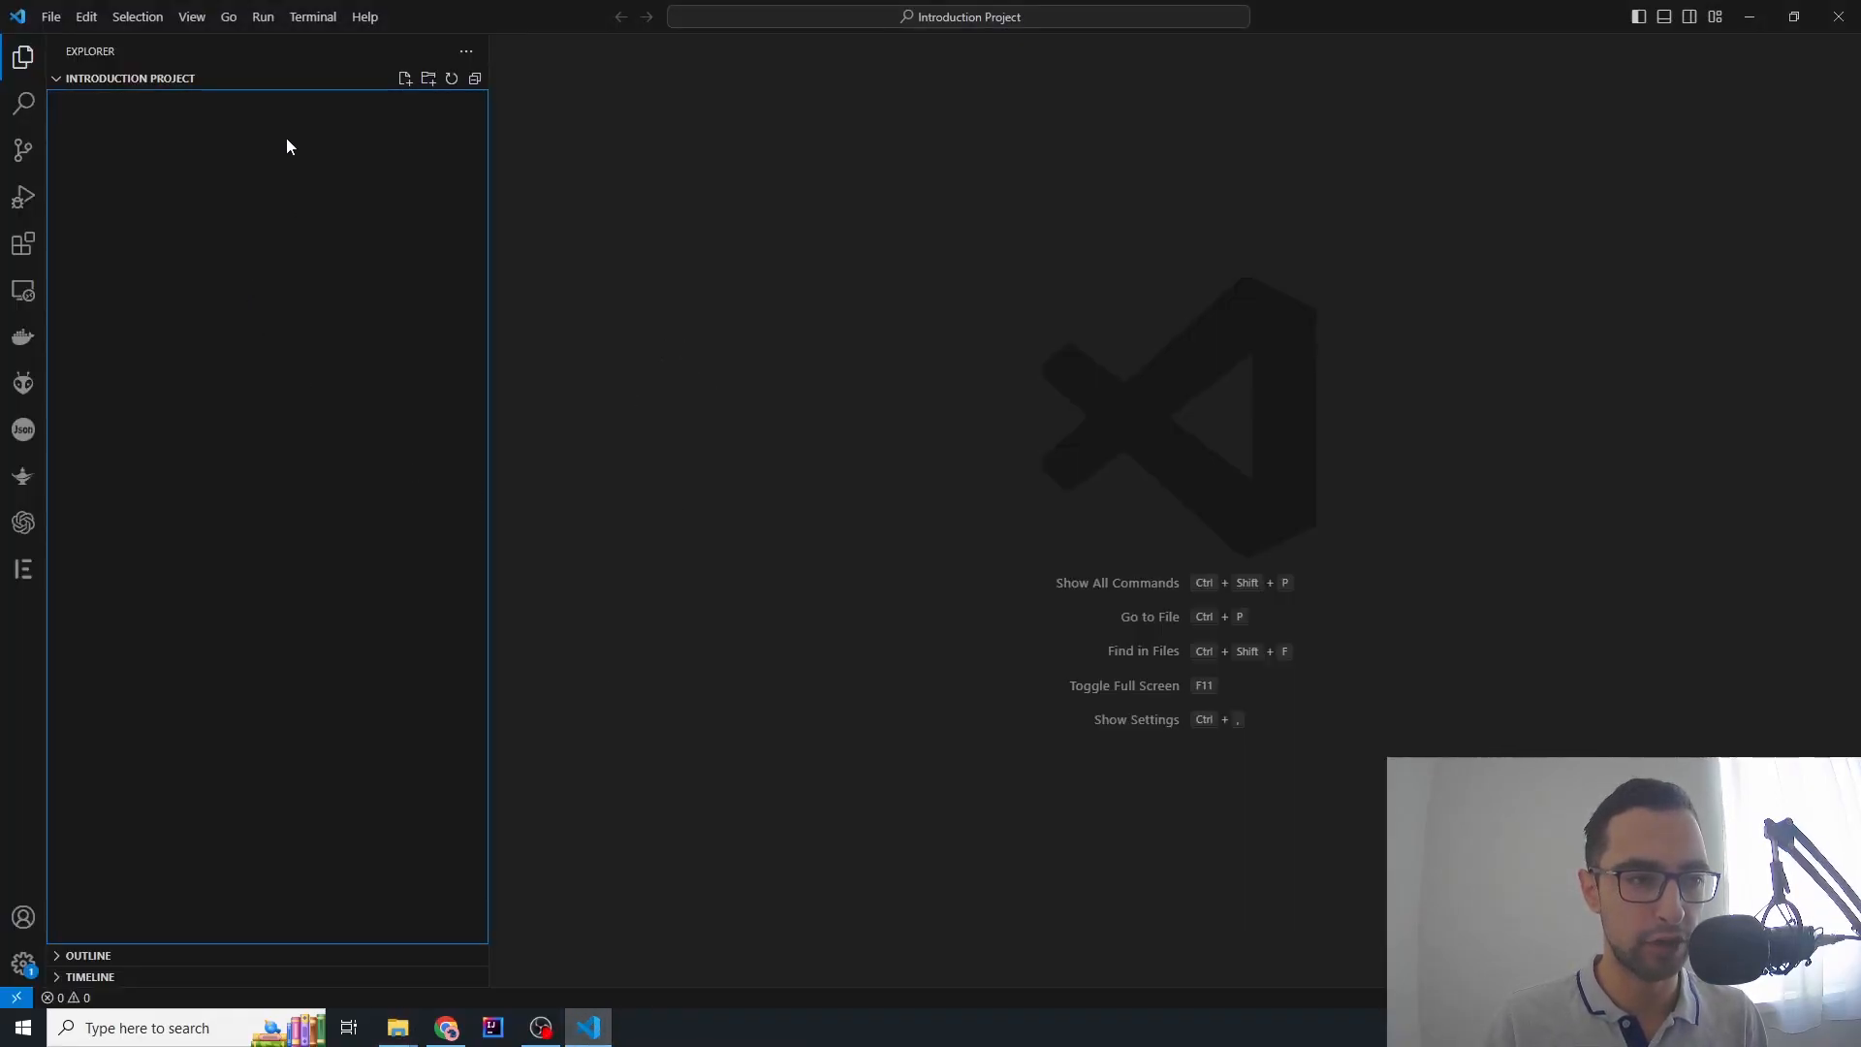
left_click(313, 16)
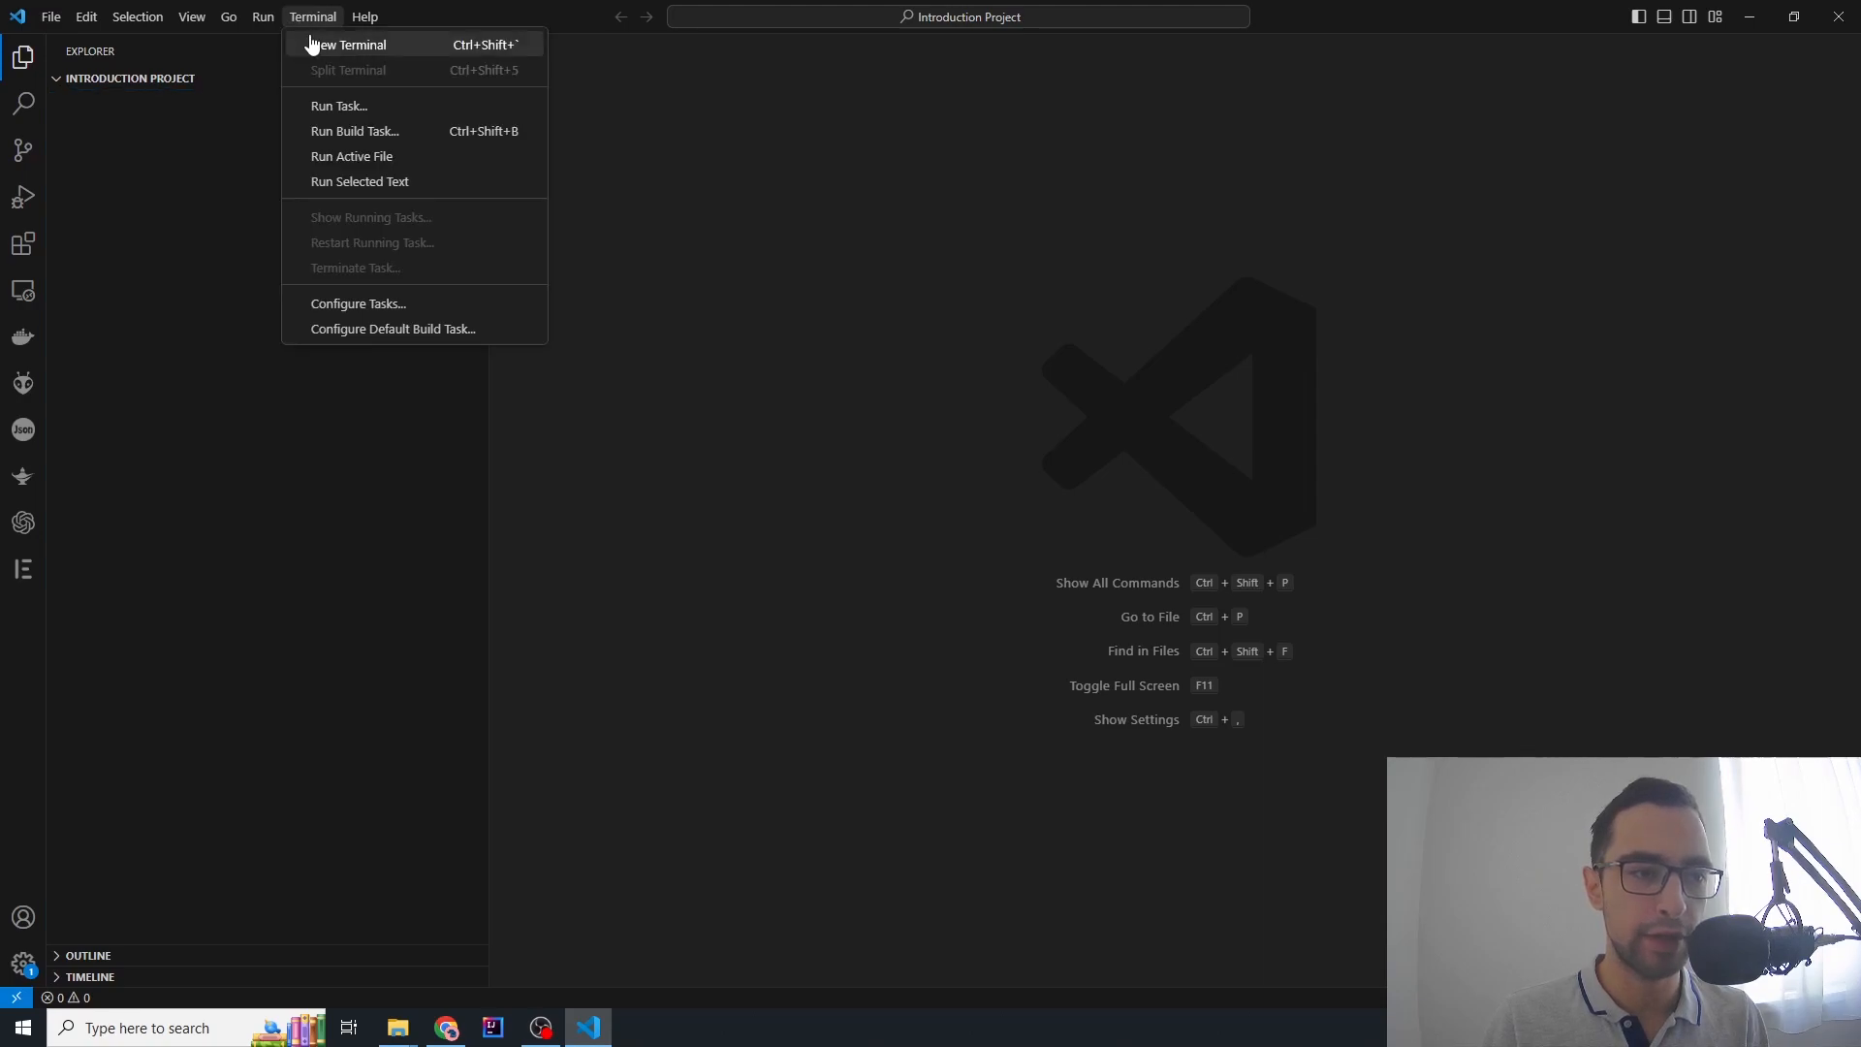
left_click(348, 44)
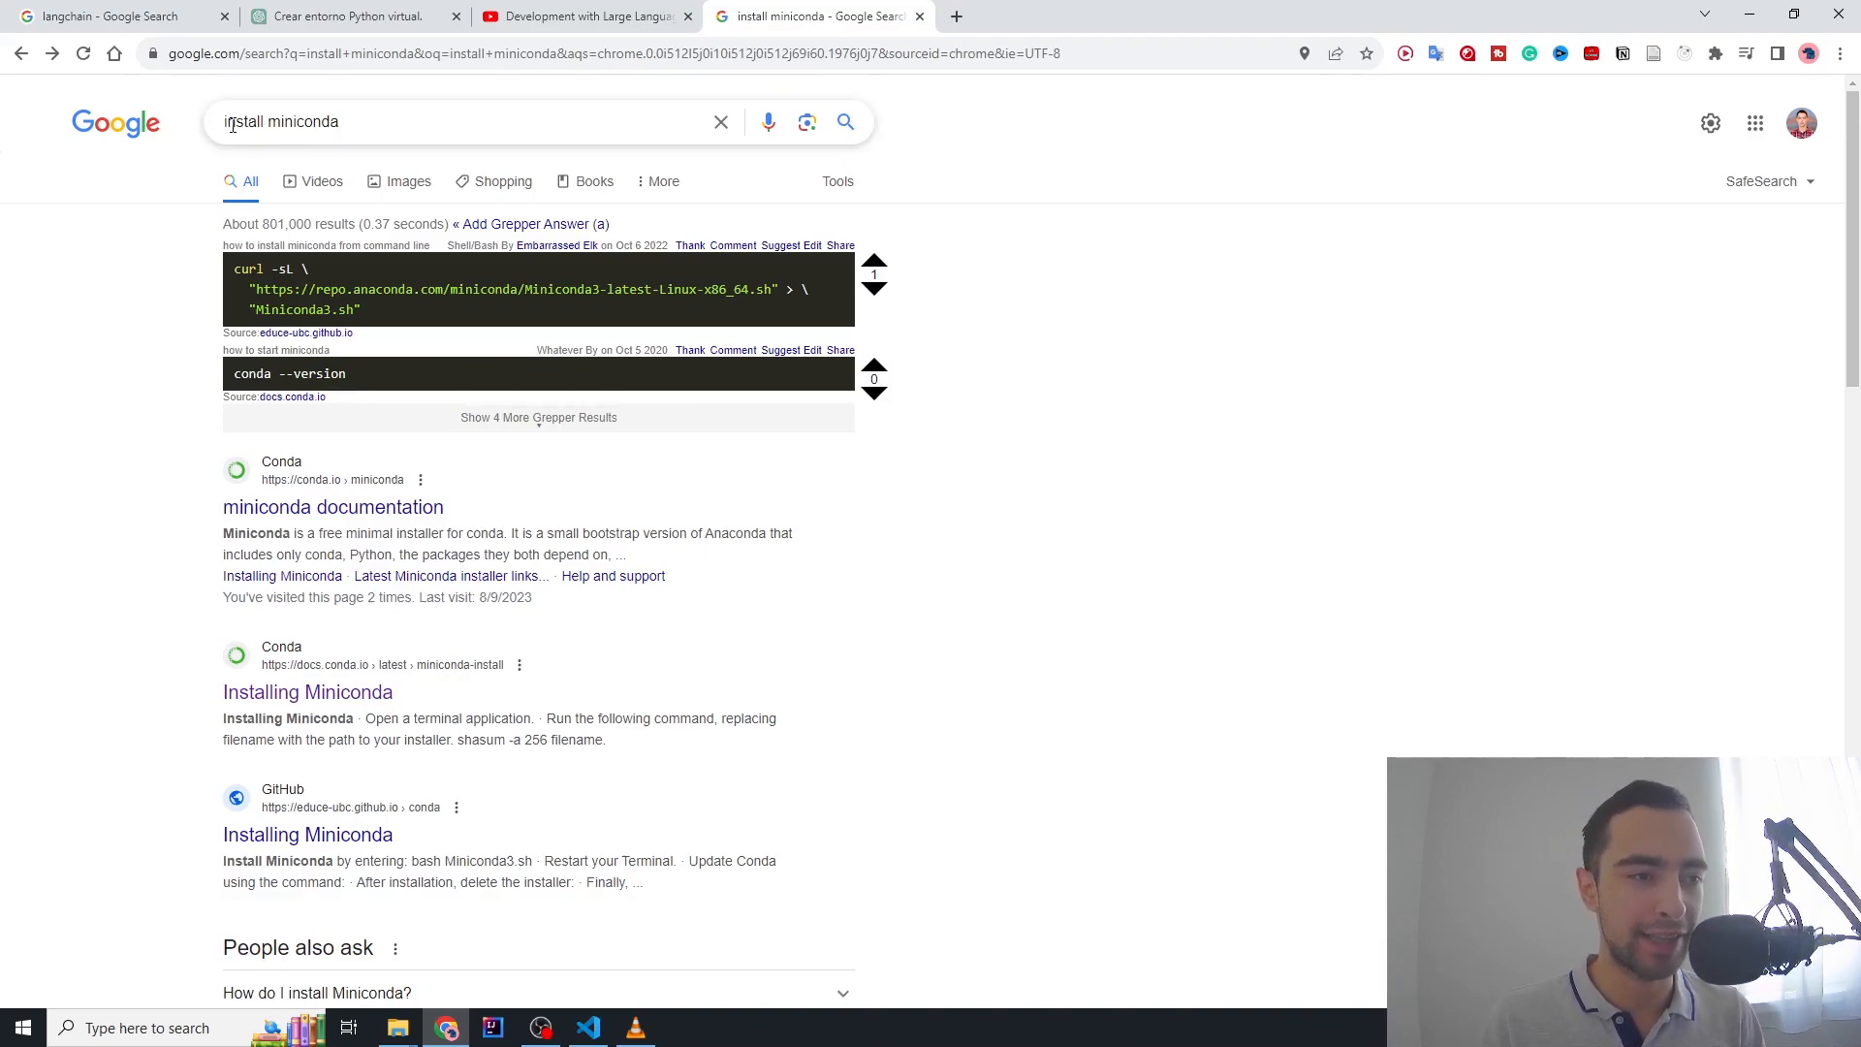
View the Installing Miniconda docs.conda.io page, then return to the VS Code window
left_click(307, 692)
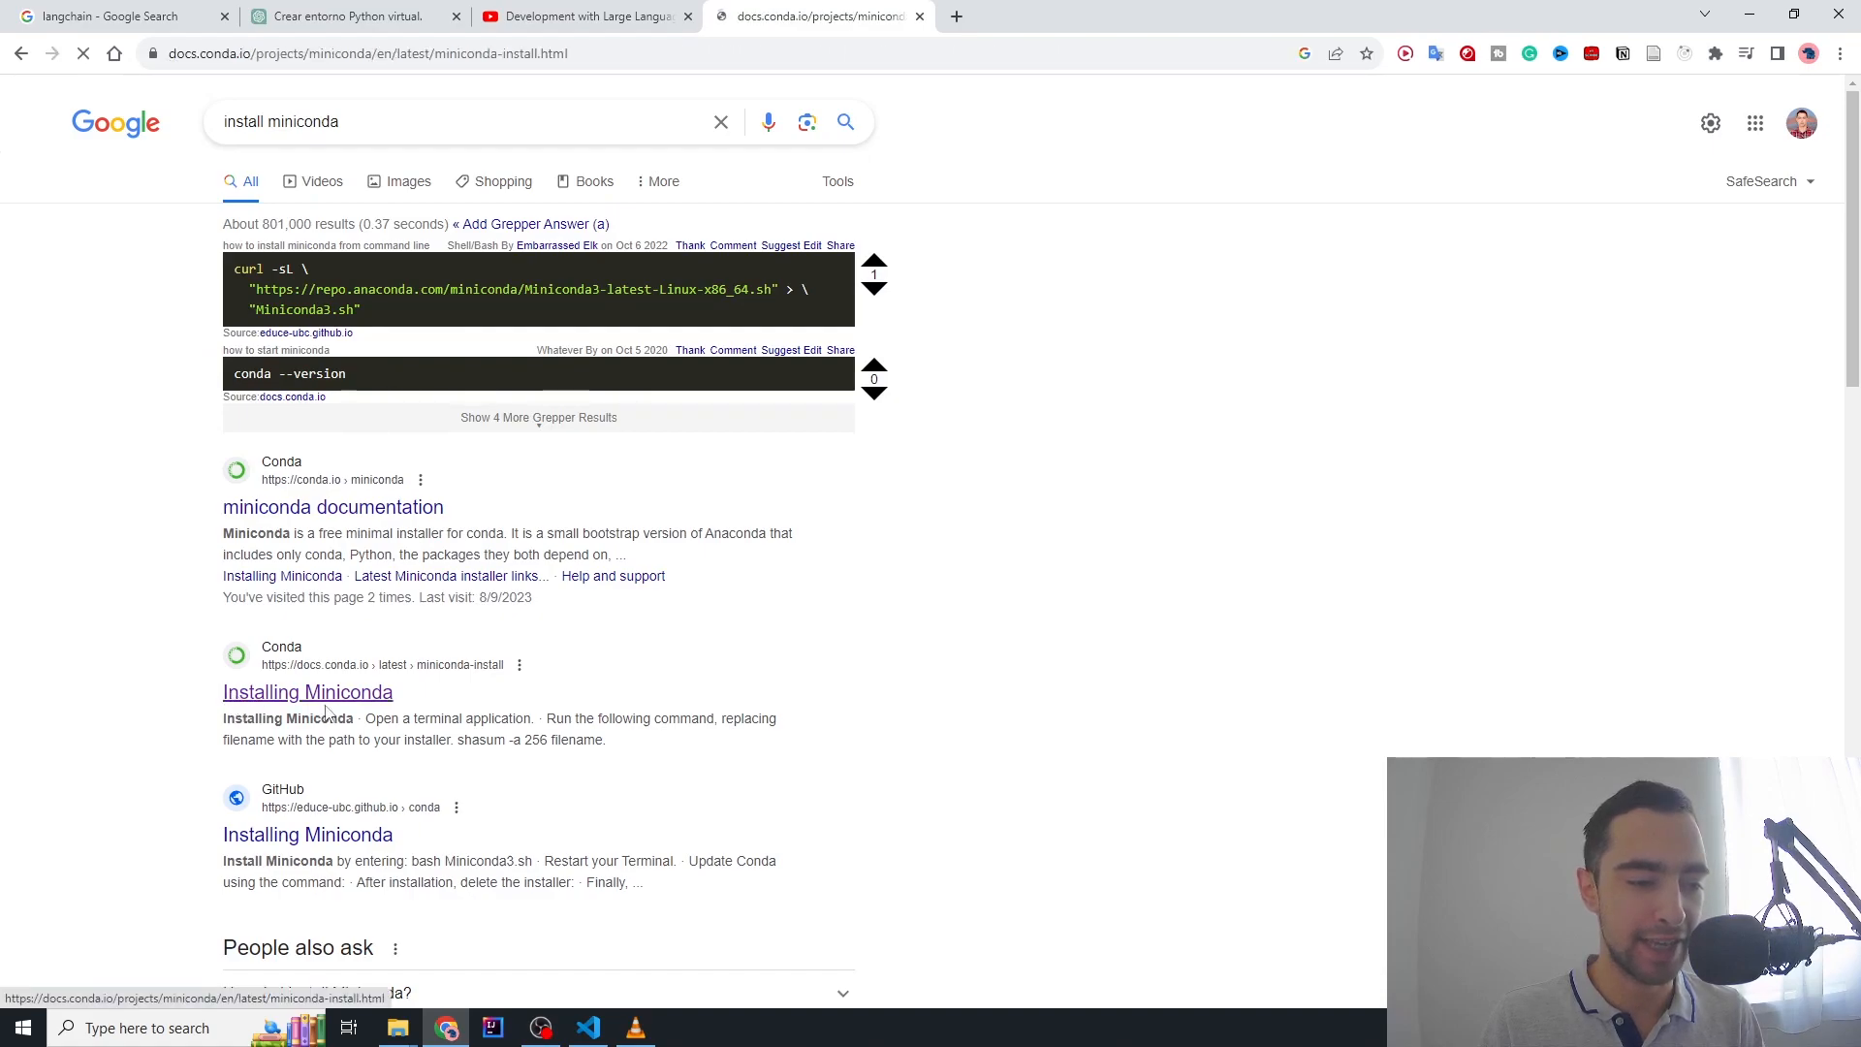
left_click(307, 692)
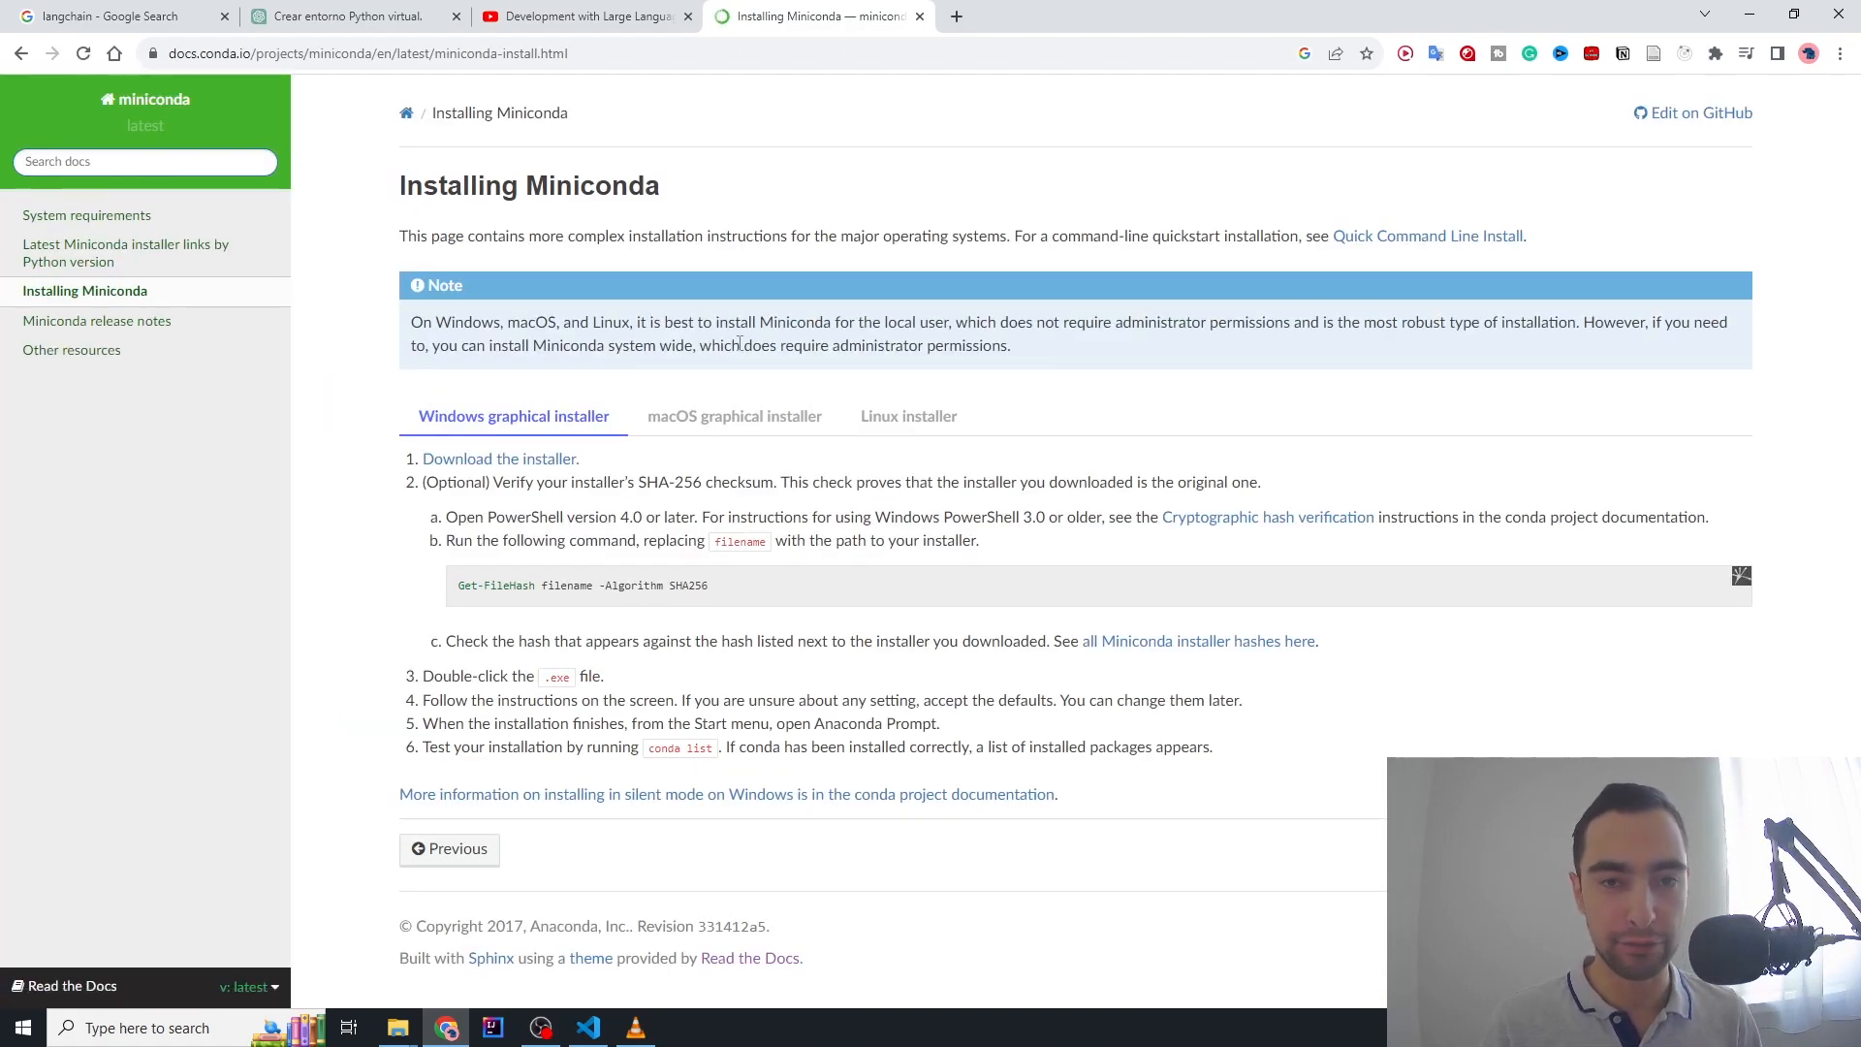
left_click(587, 1027)
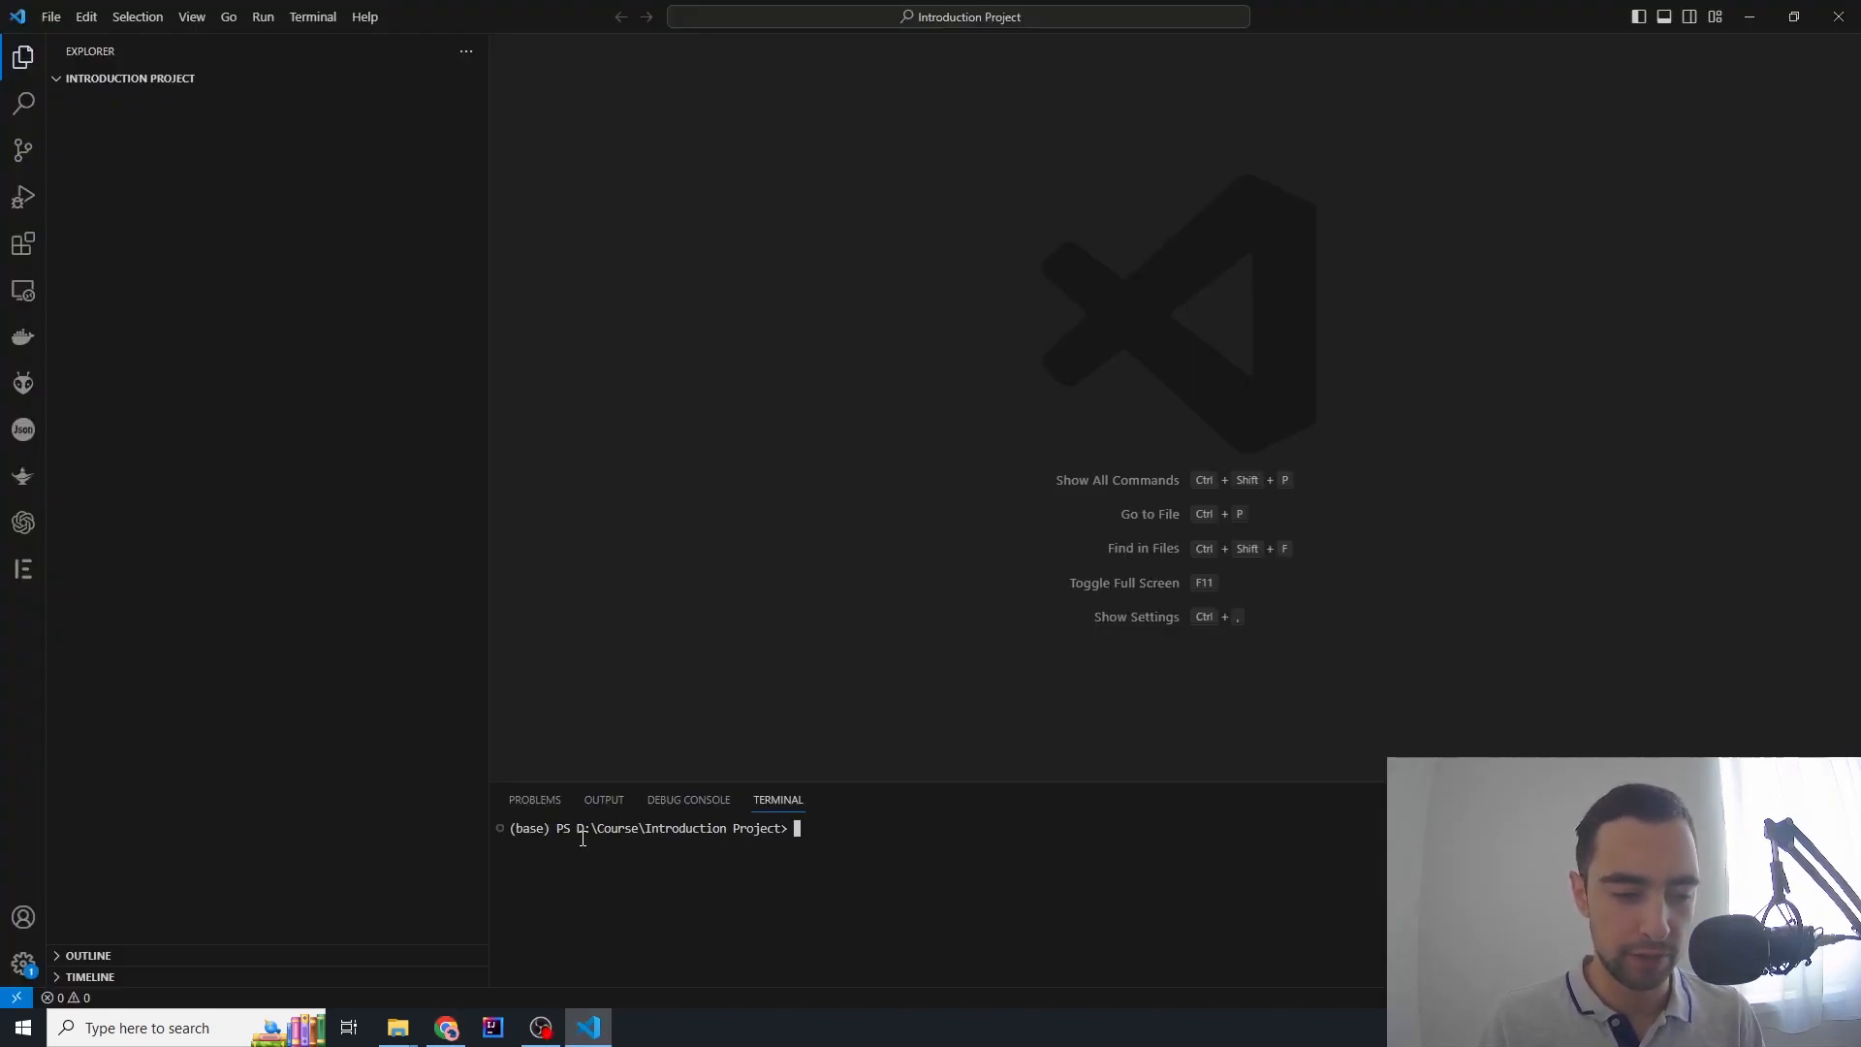
Run 'conda create -n tutorial' in the terminal and confirm the environment creation
double_click(527, 827)
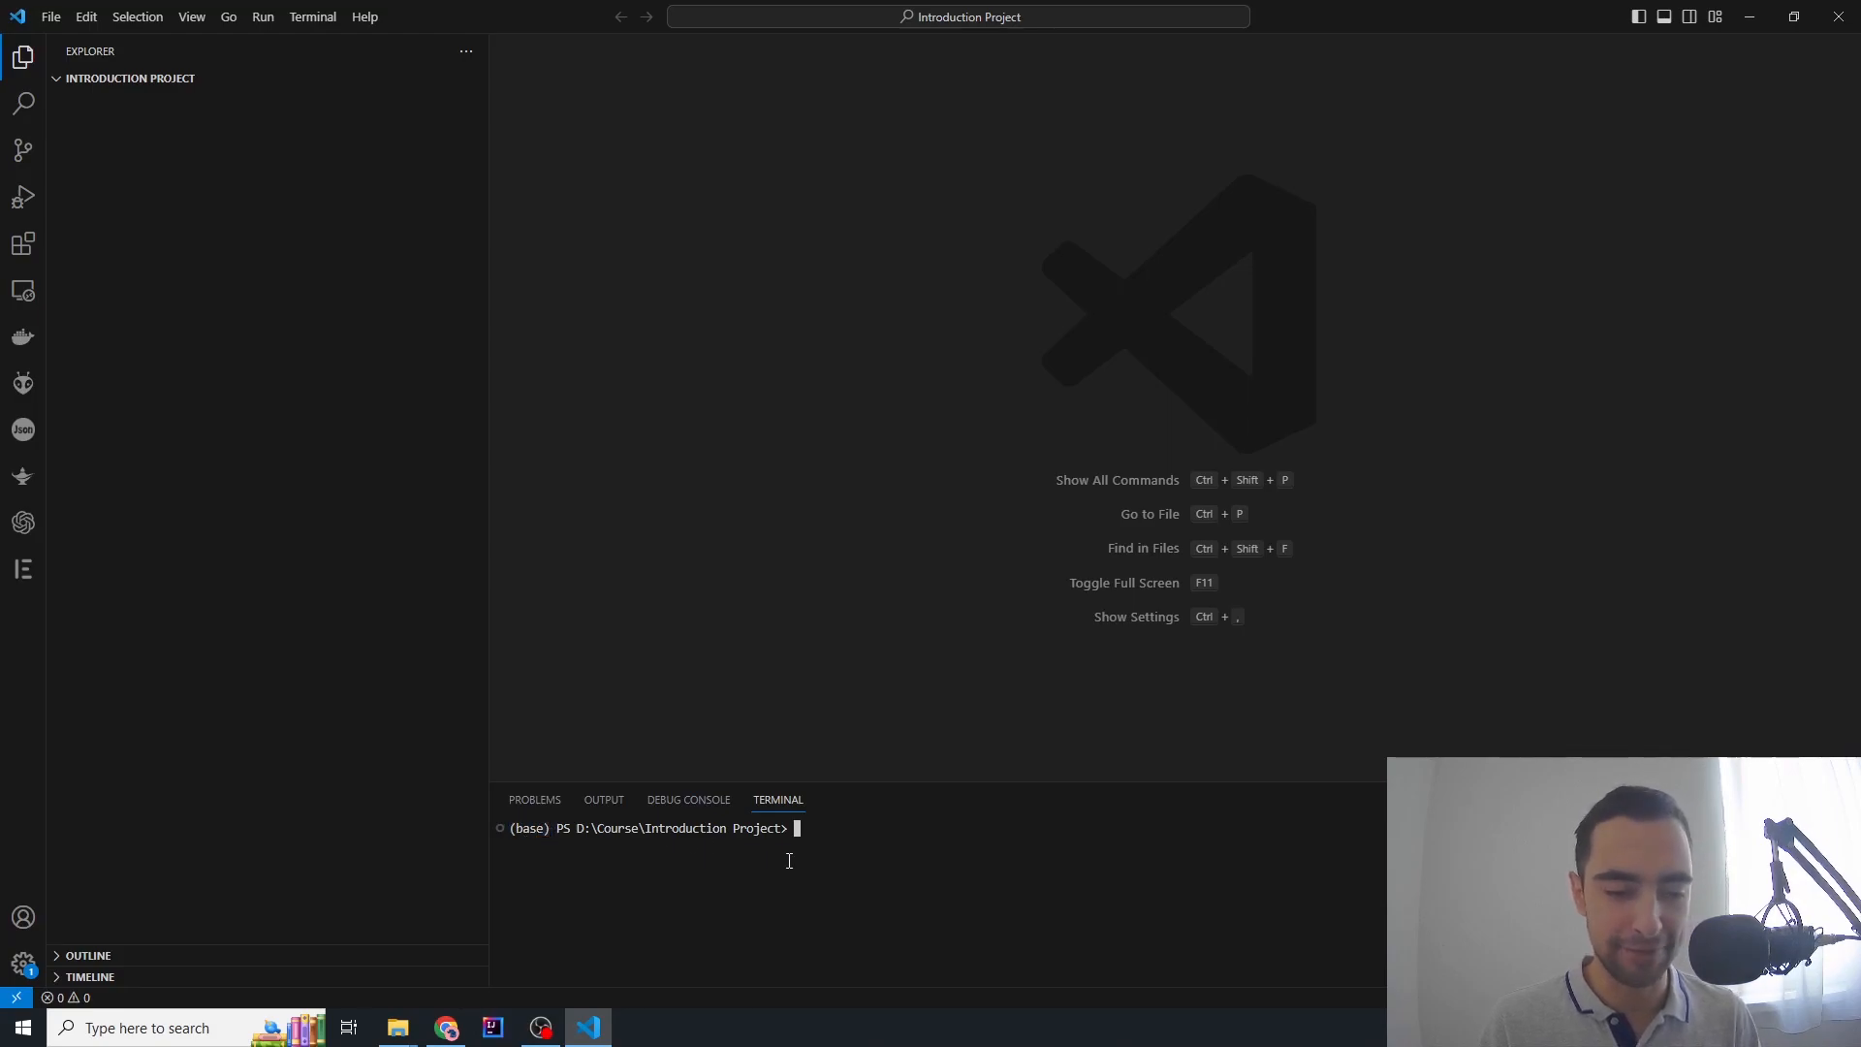
mouse_move(819, 829)
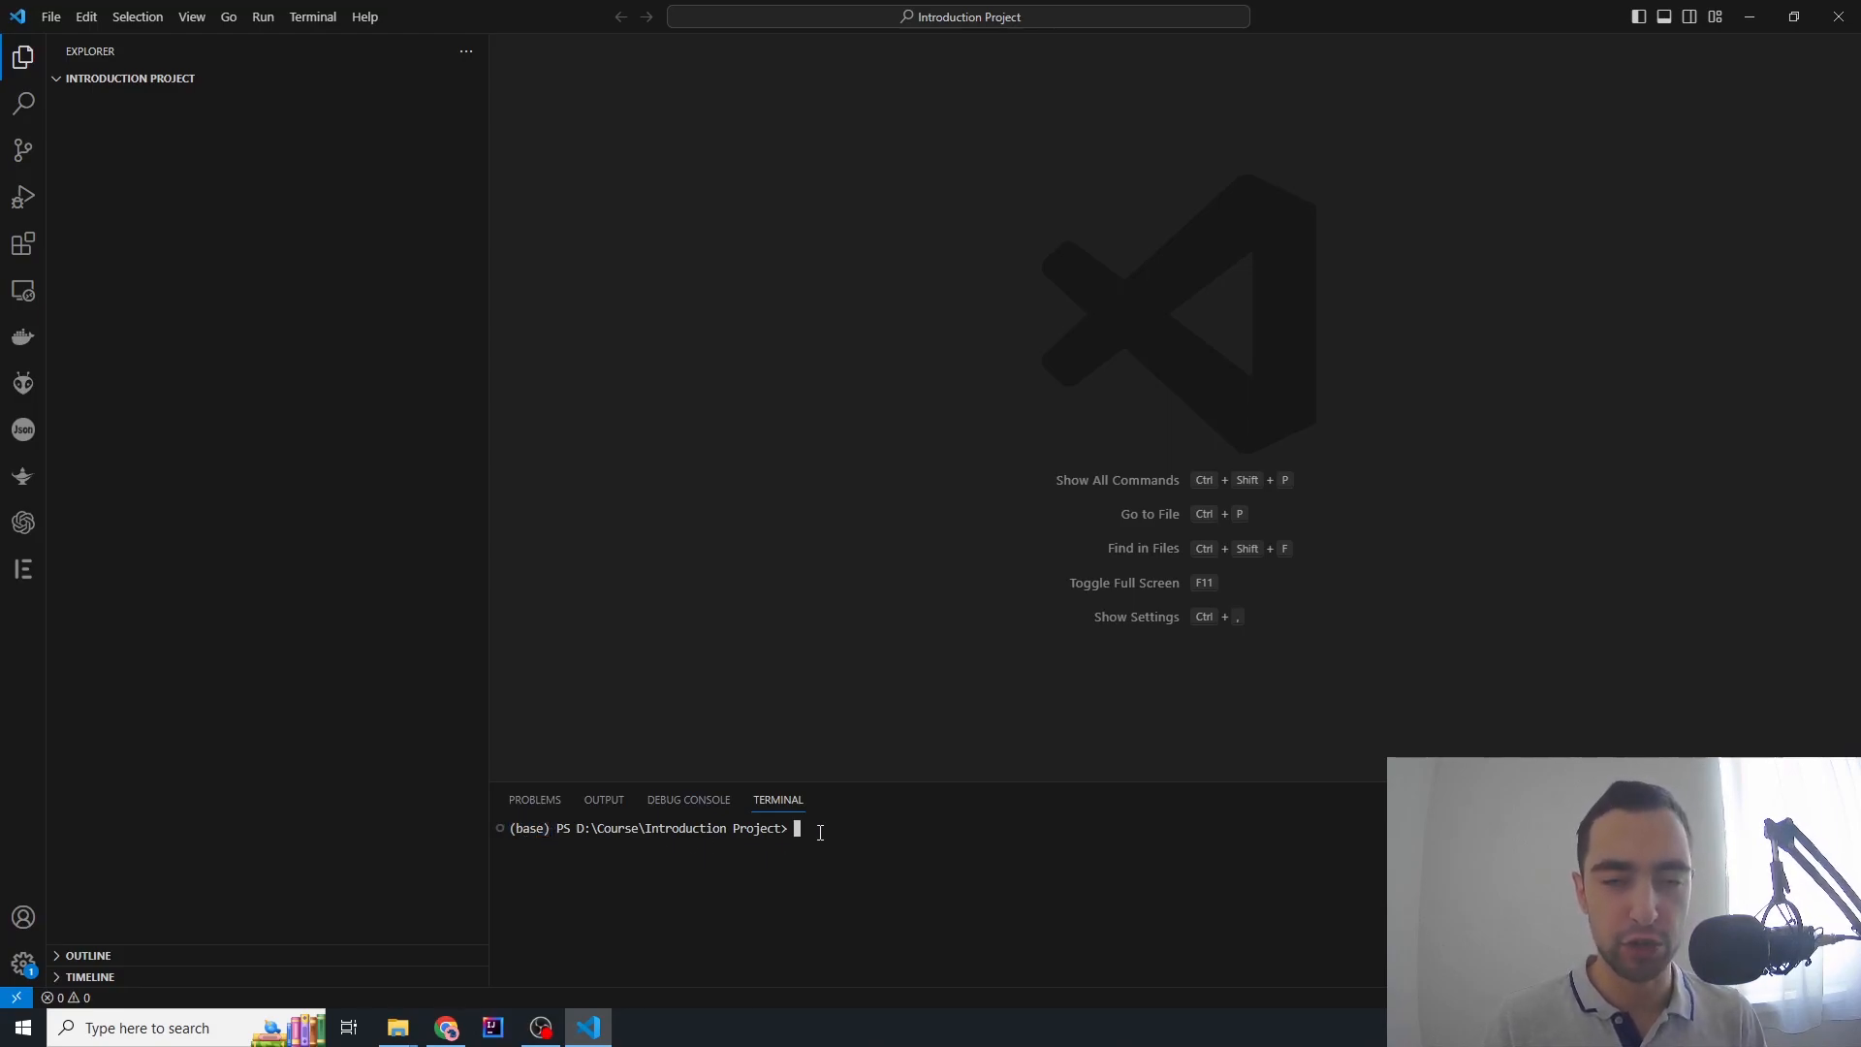
type("con")
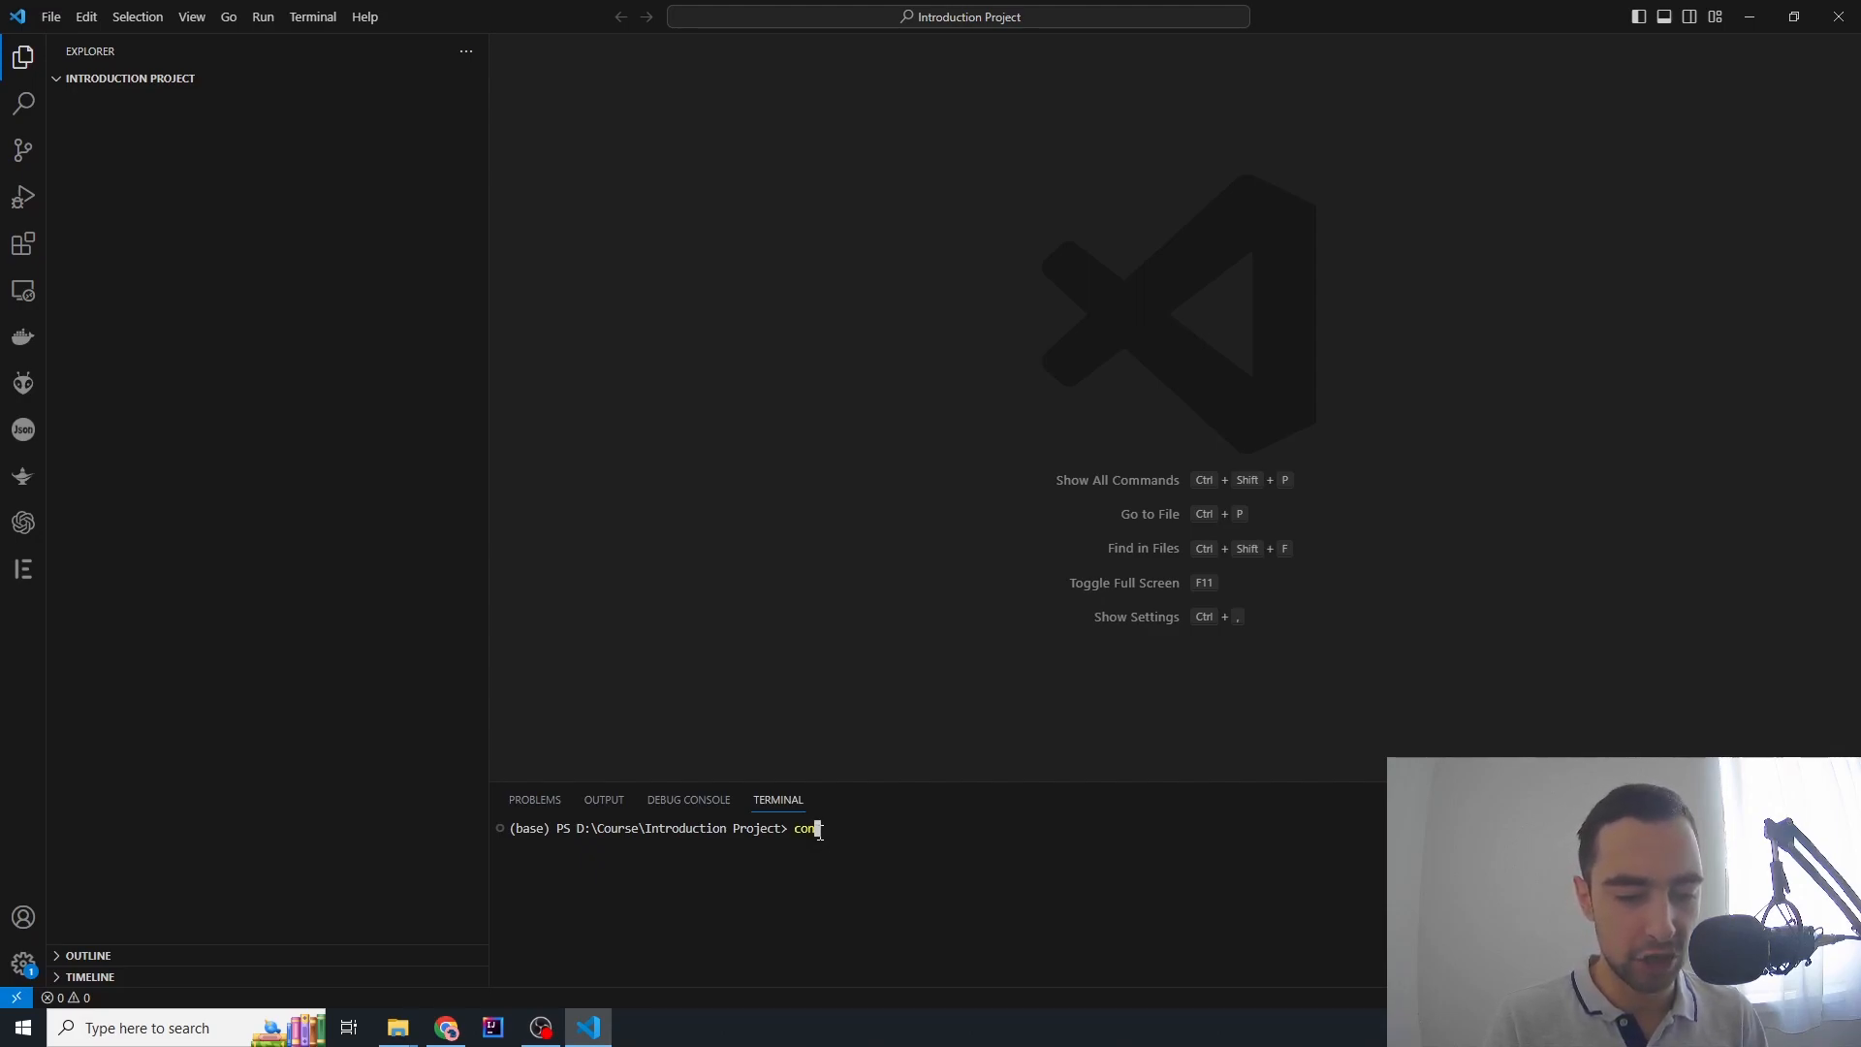
type("da create -n")
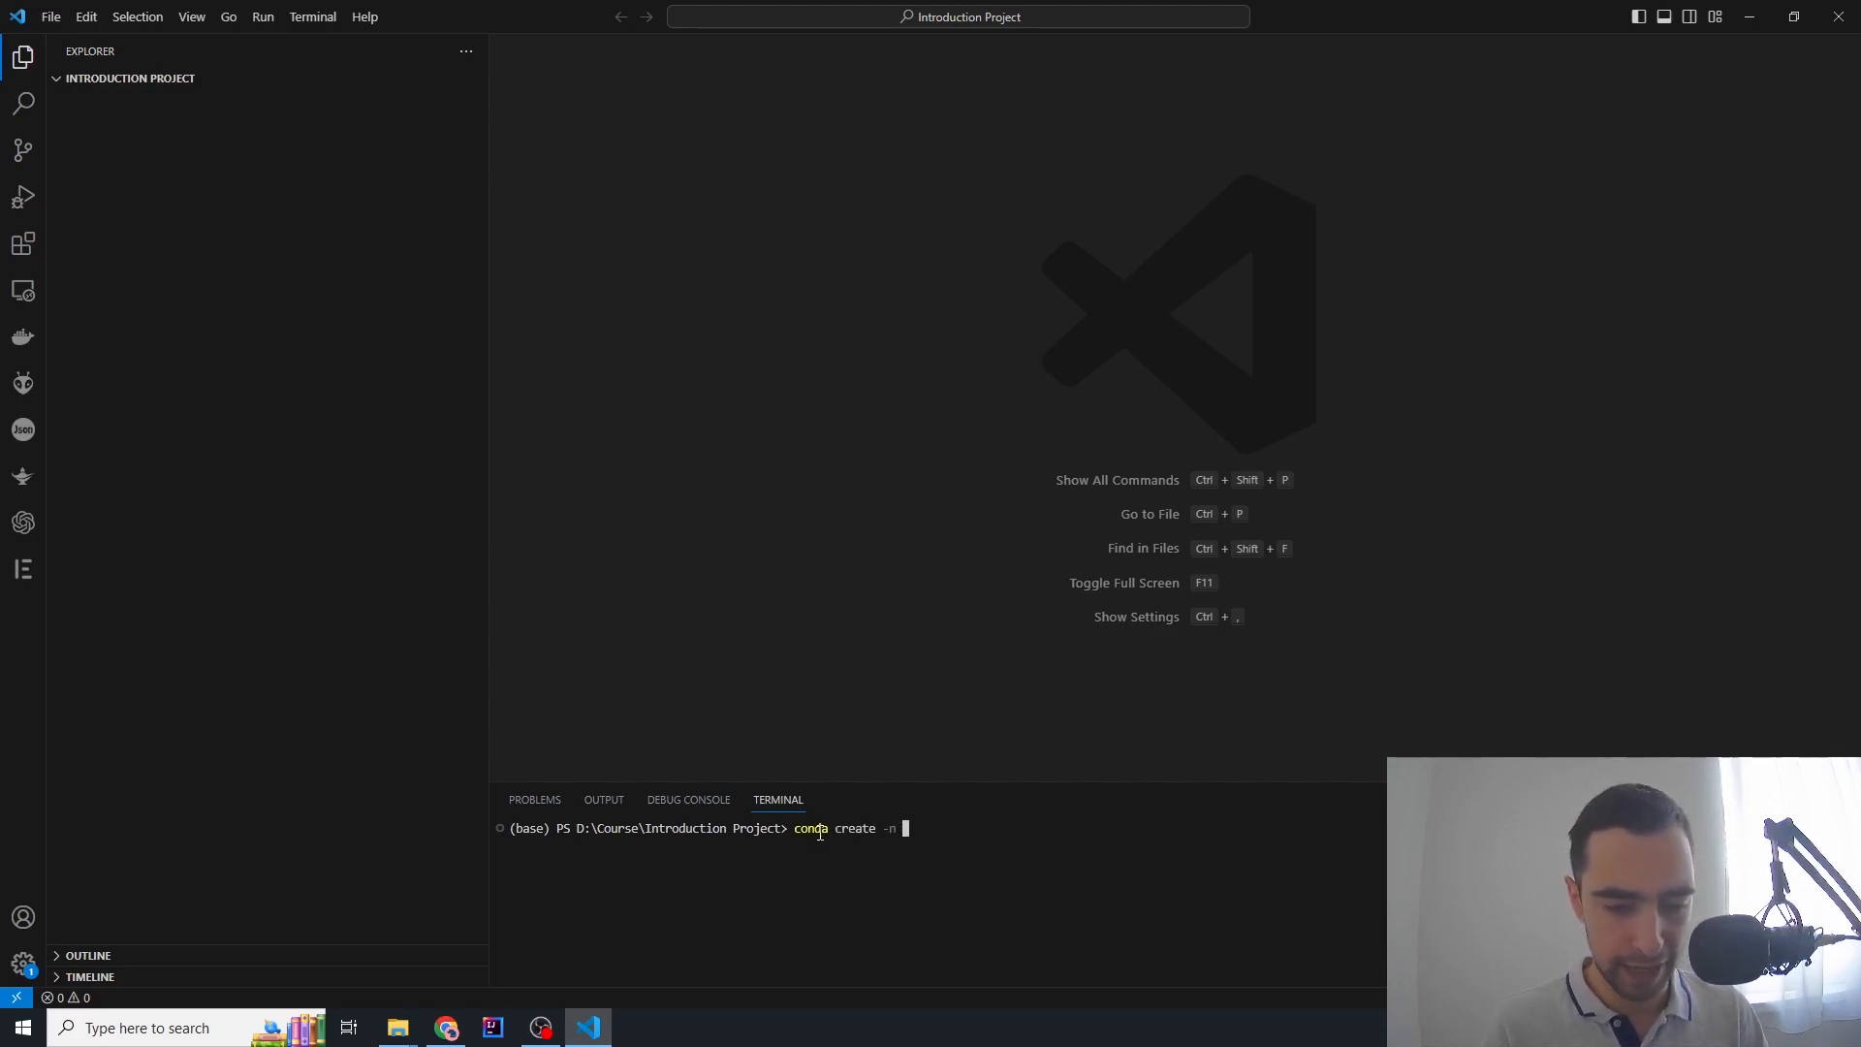
type("tutorial")
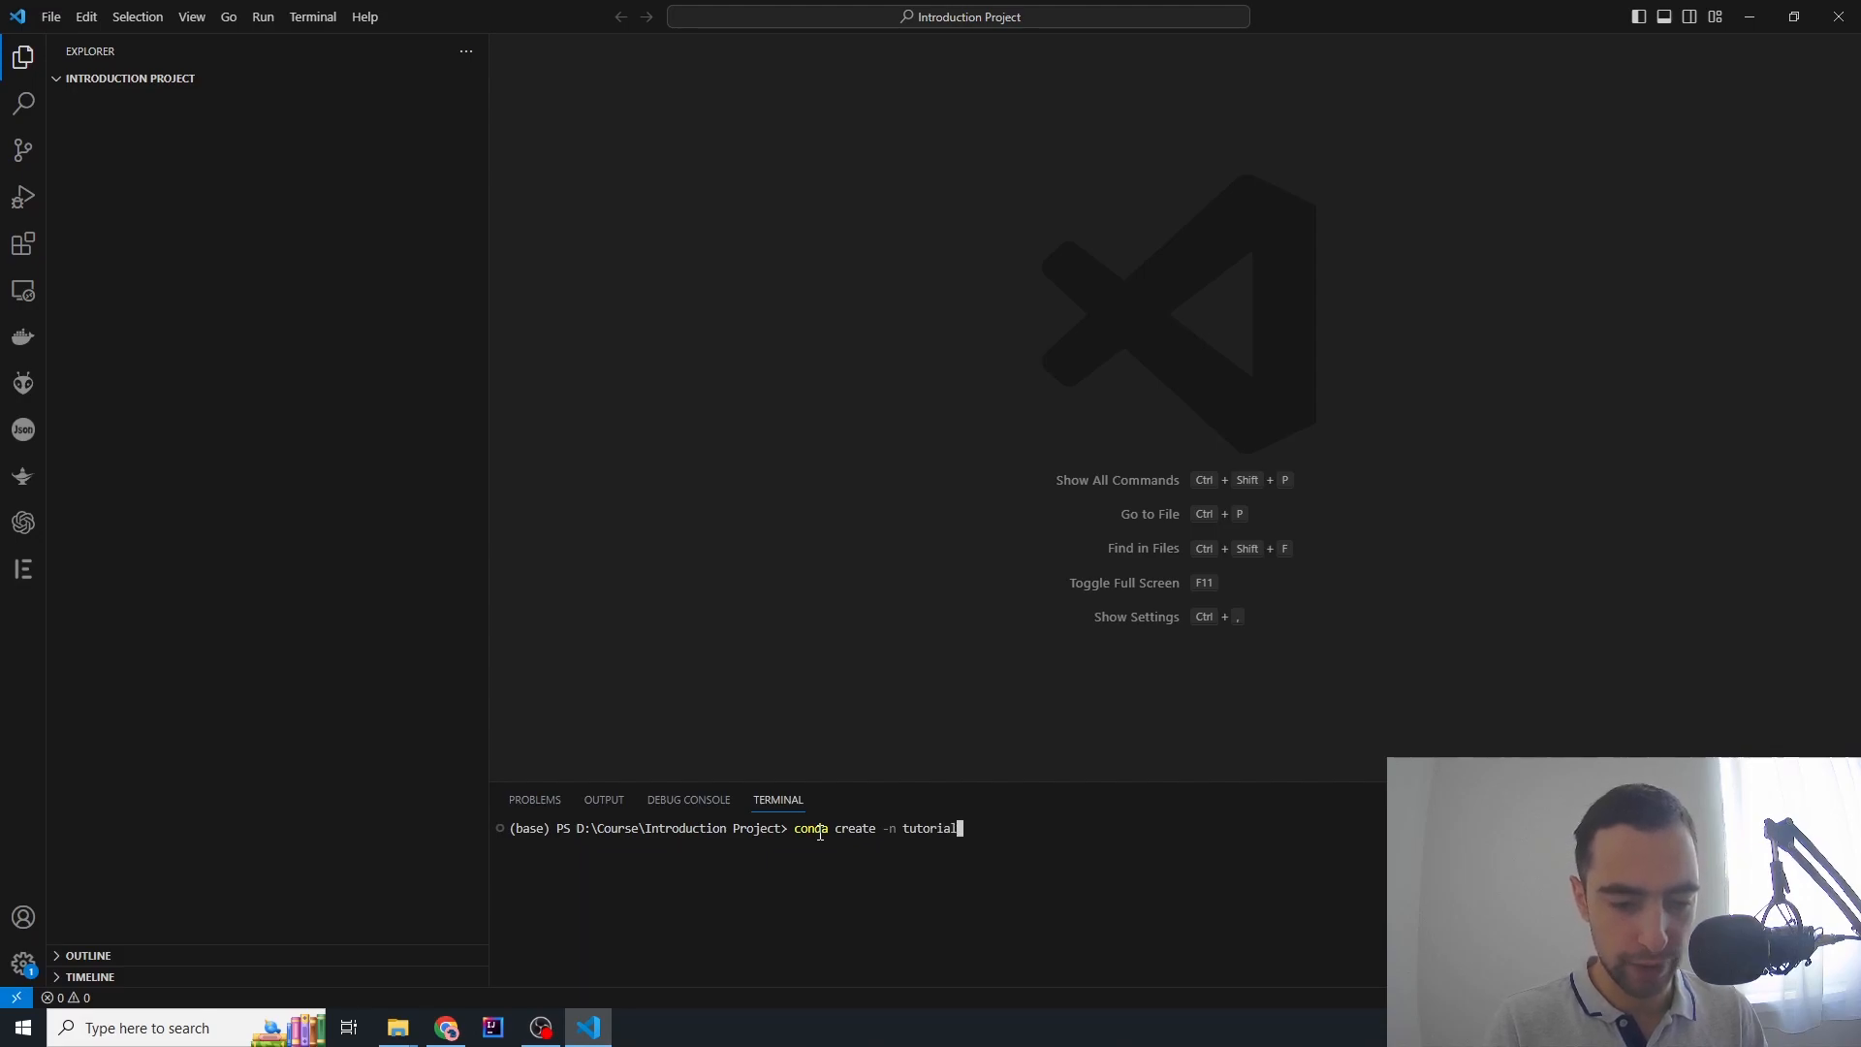
key("Return")
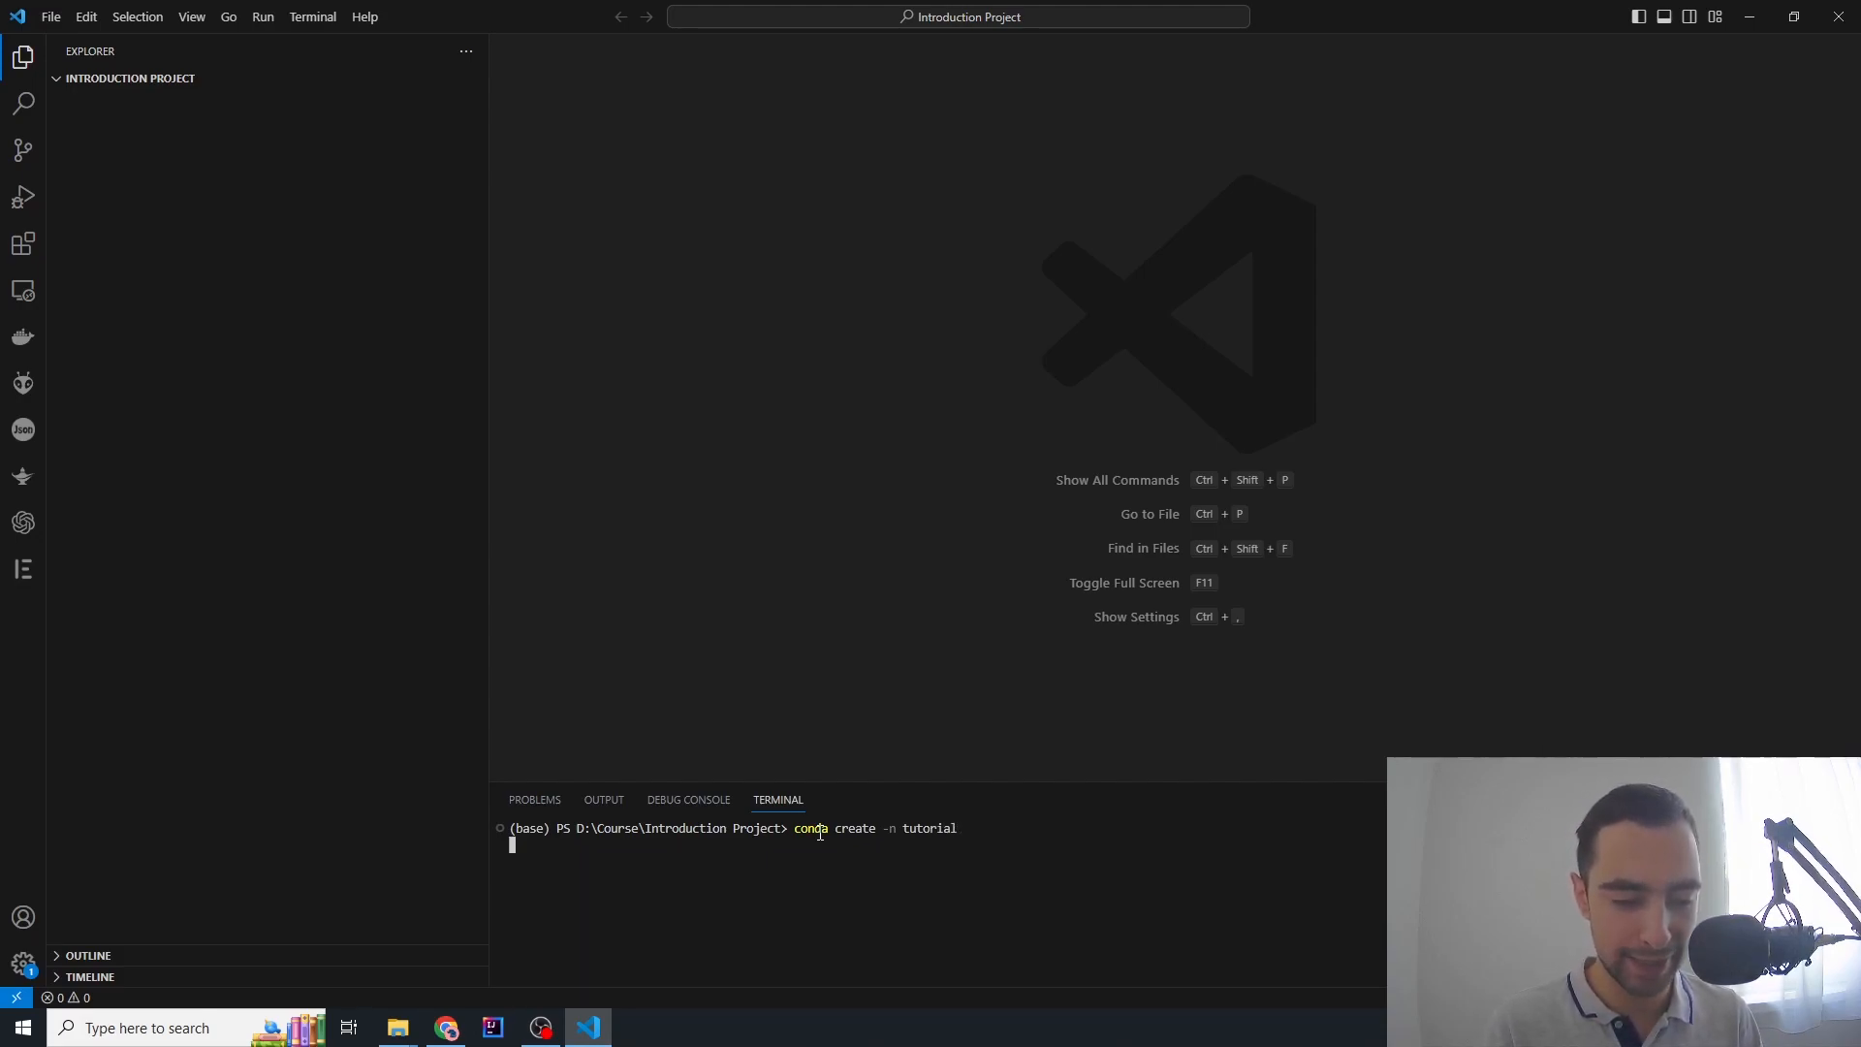
key("Return")
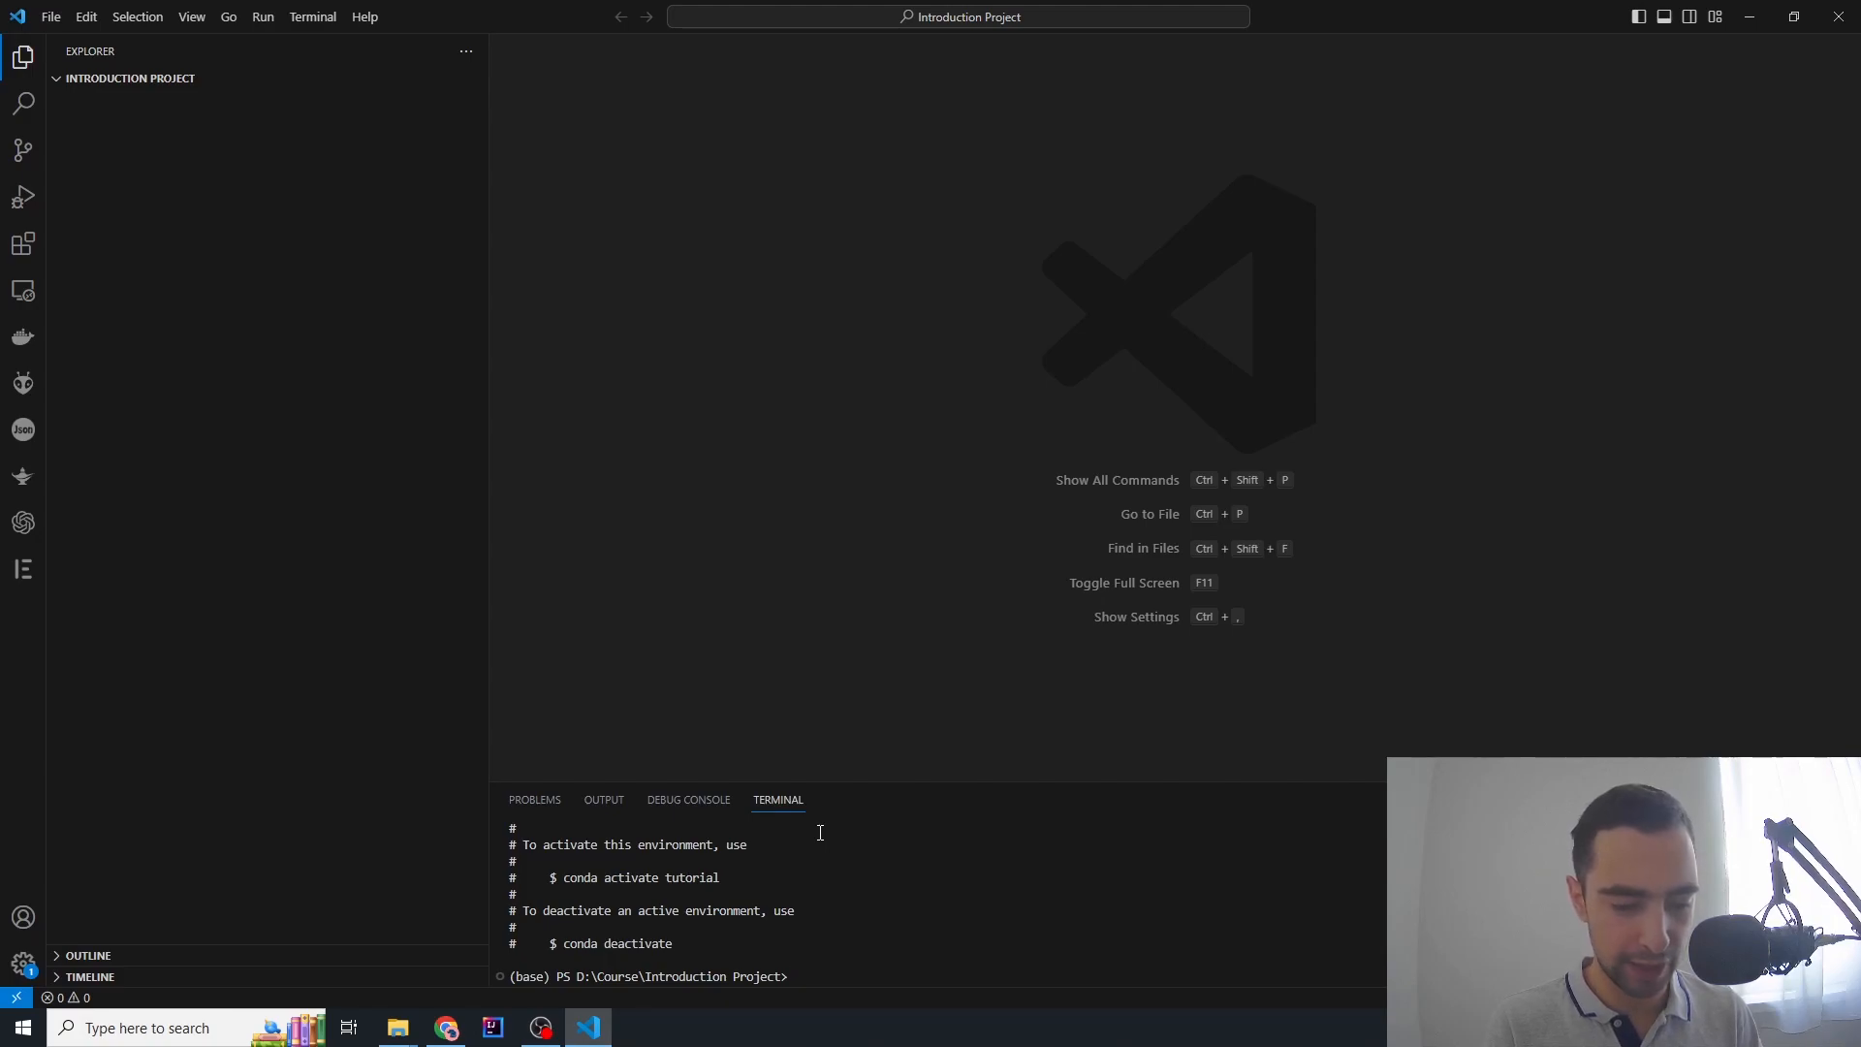
Activate the new environment with 'conda activate tutorial'
type("conda activate tut")
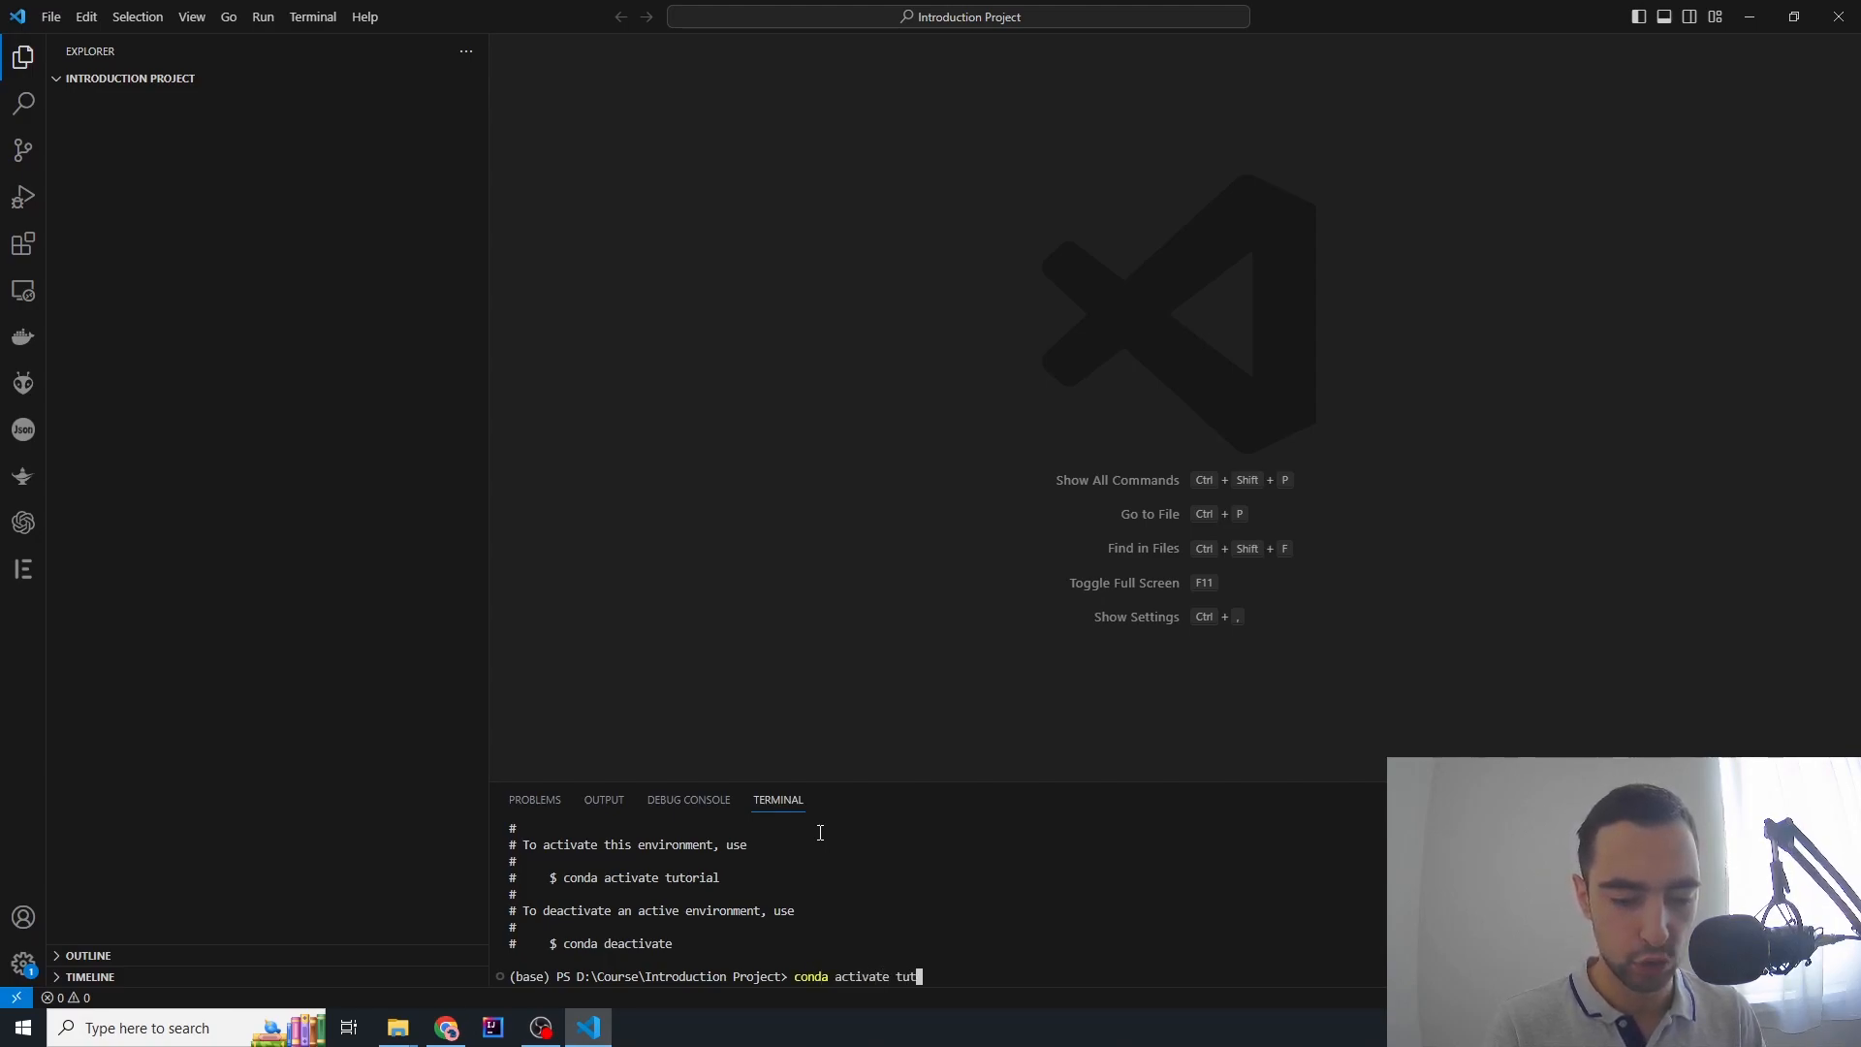
key("Return")
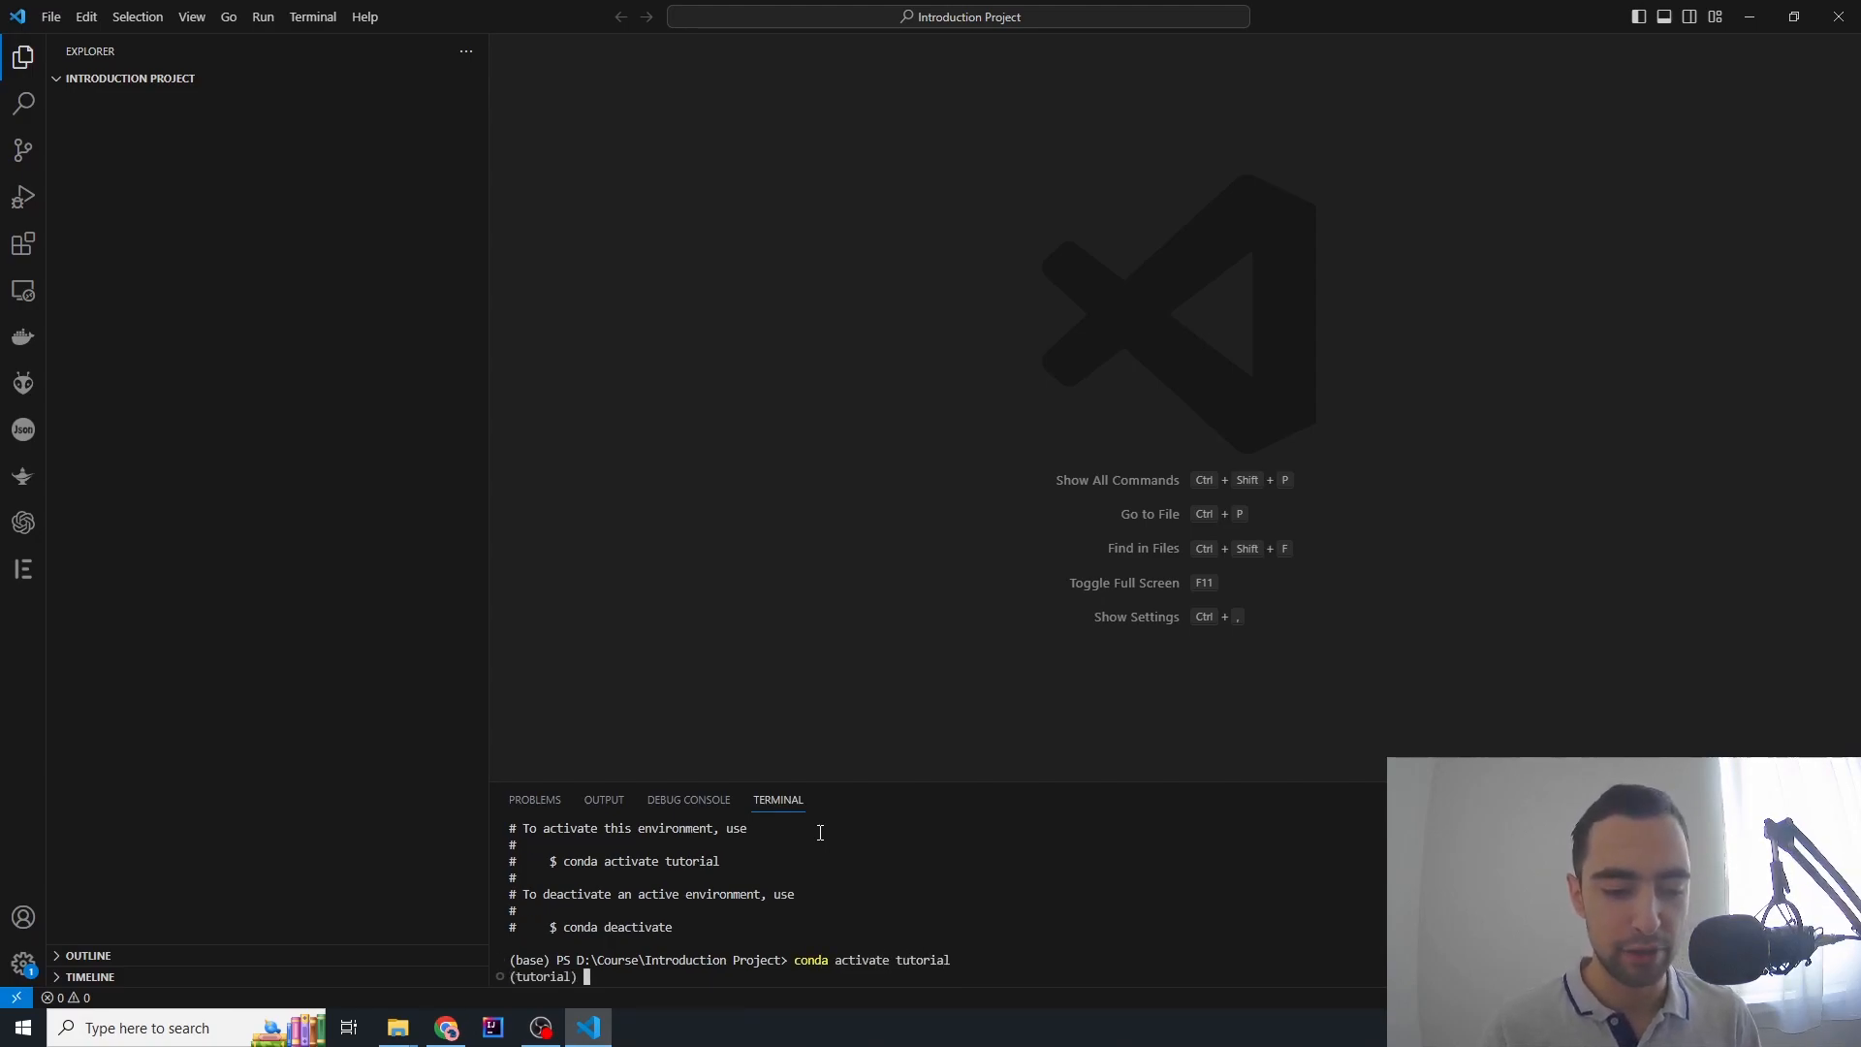
key("Return")
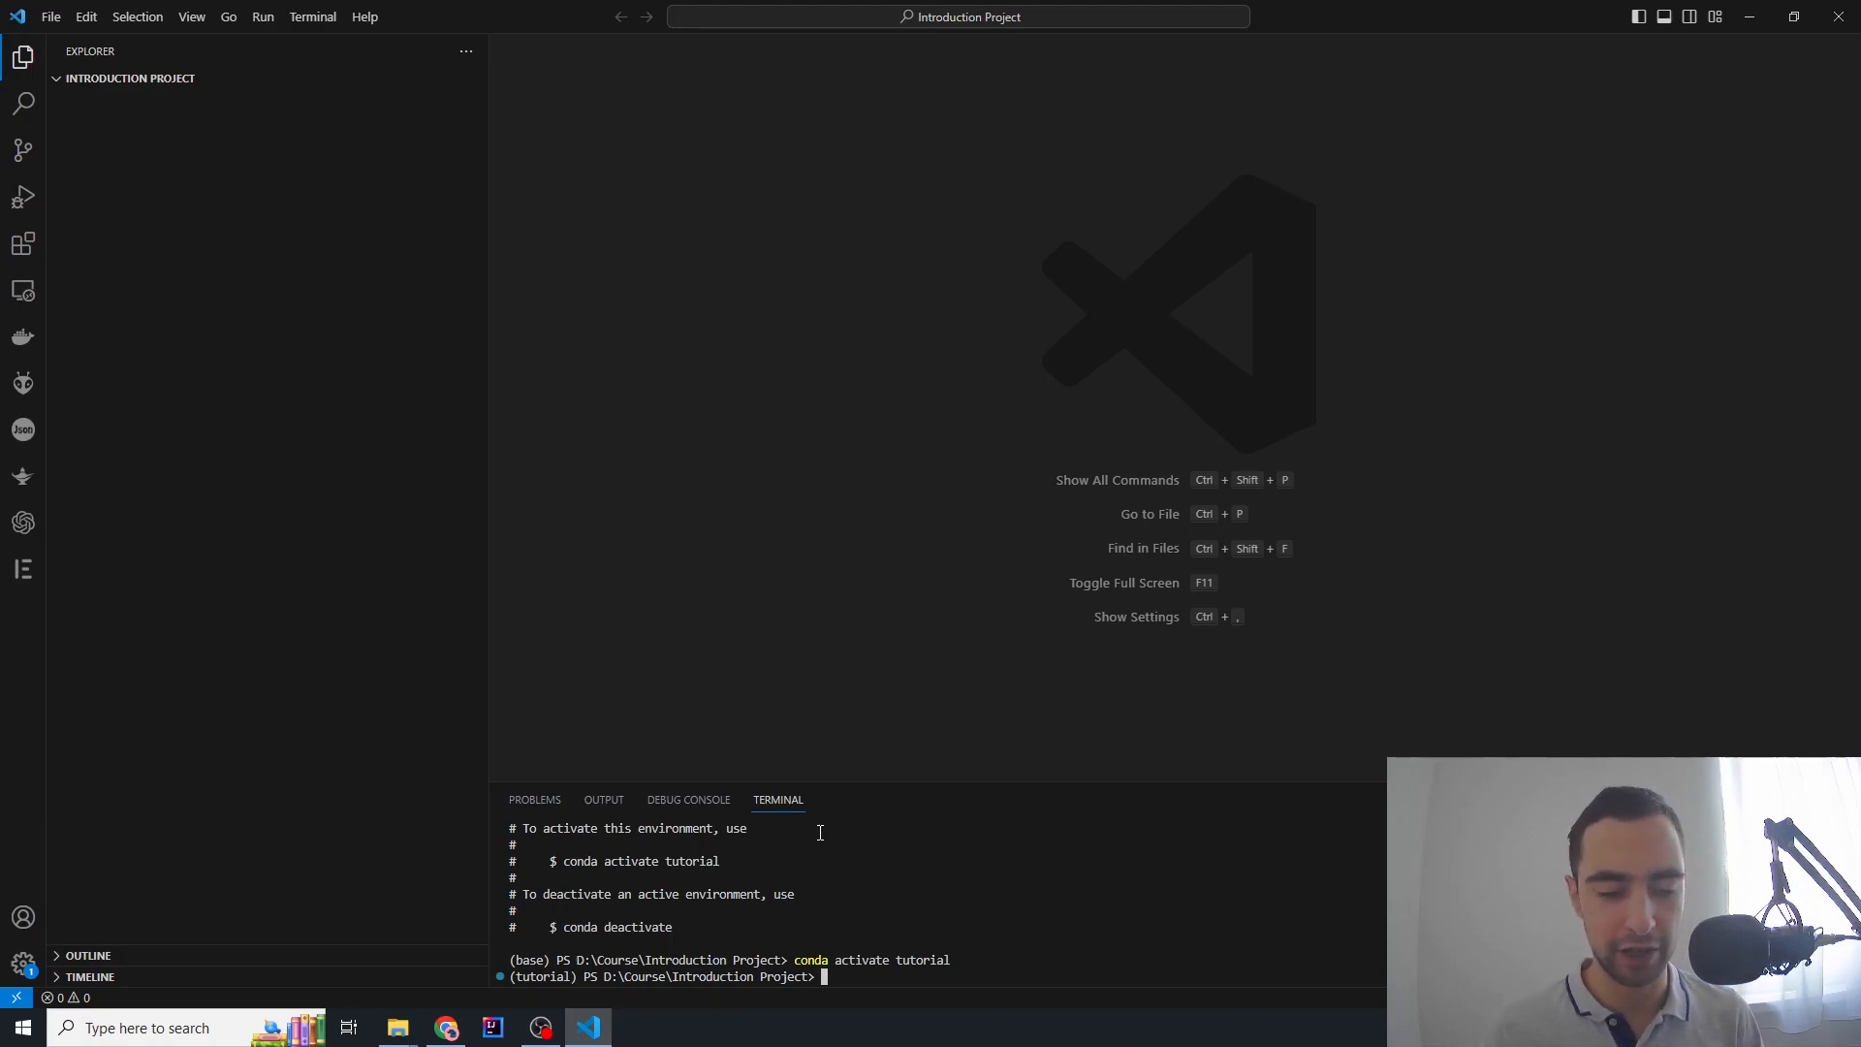
Run 'pip install langchain', then launch 'pip install chainlit' in the tutorial environment
type("pip")
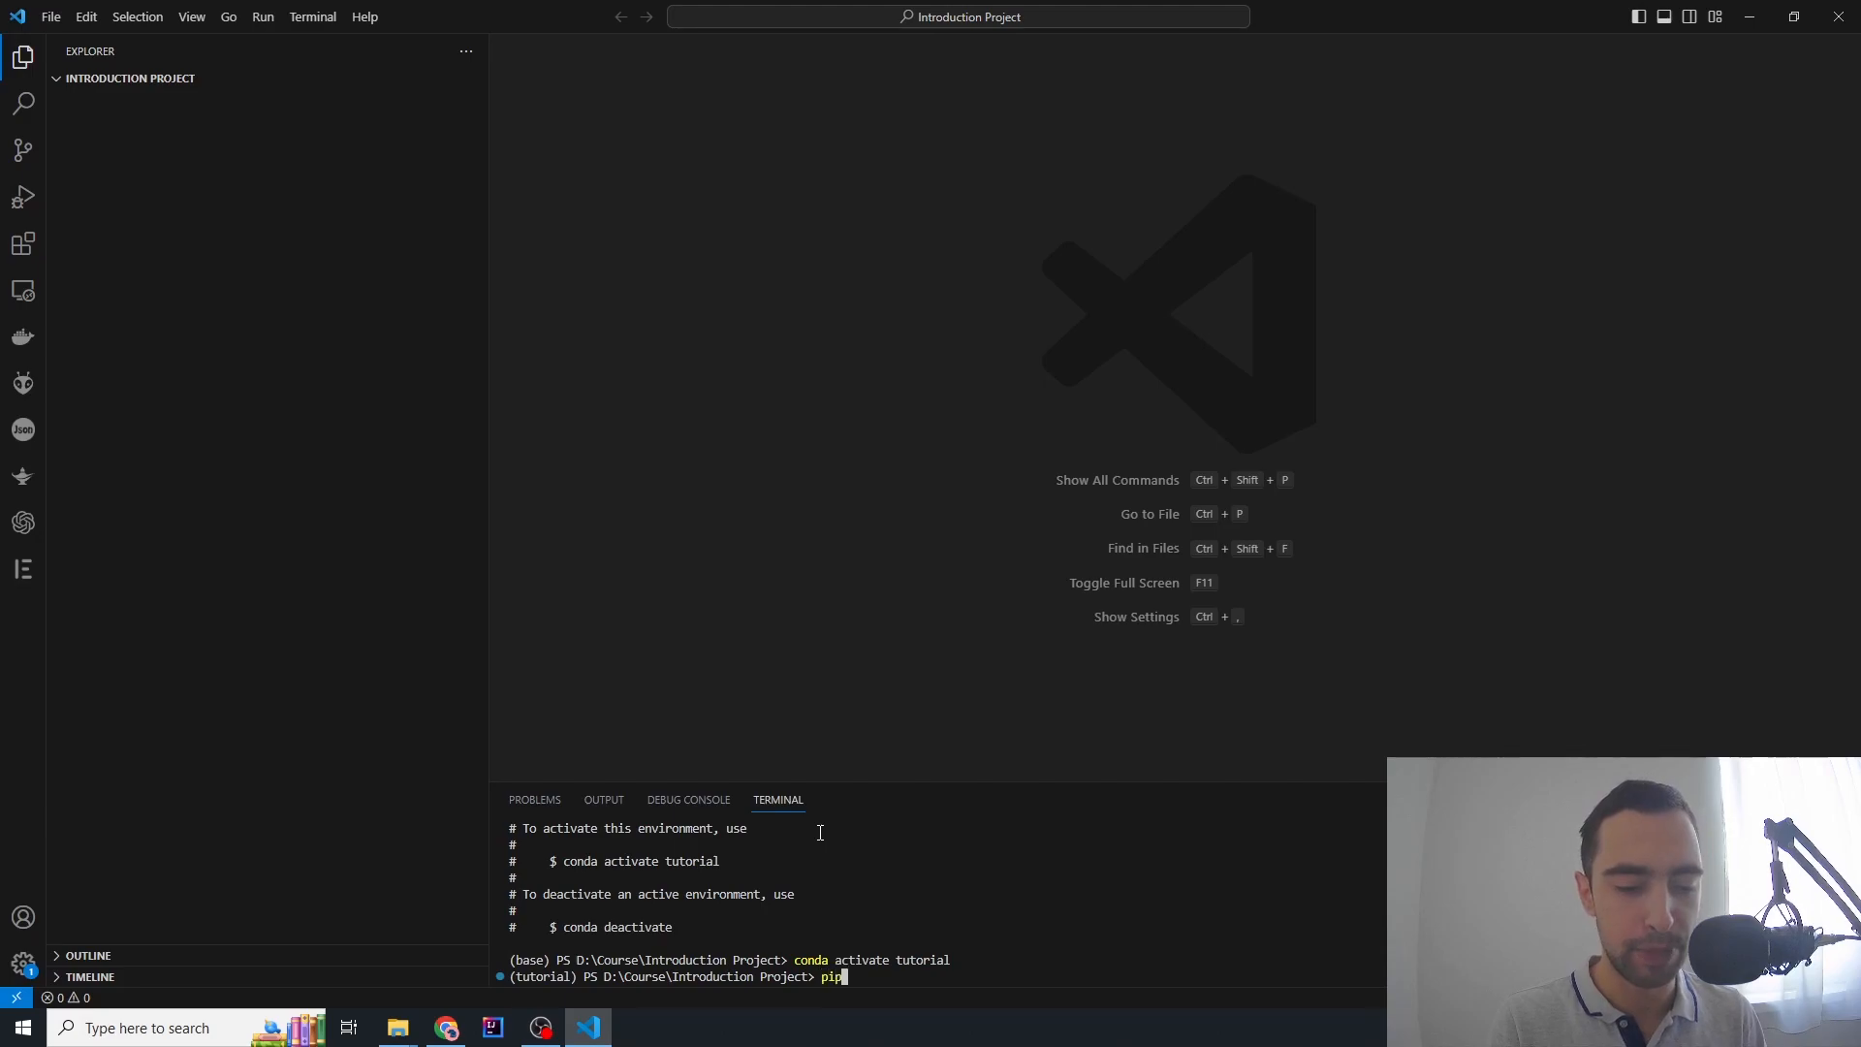
type("install lan")
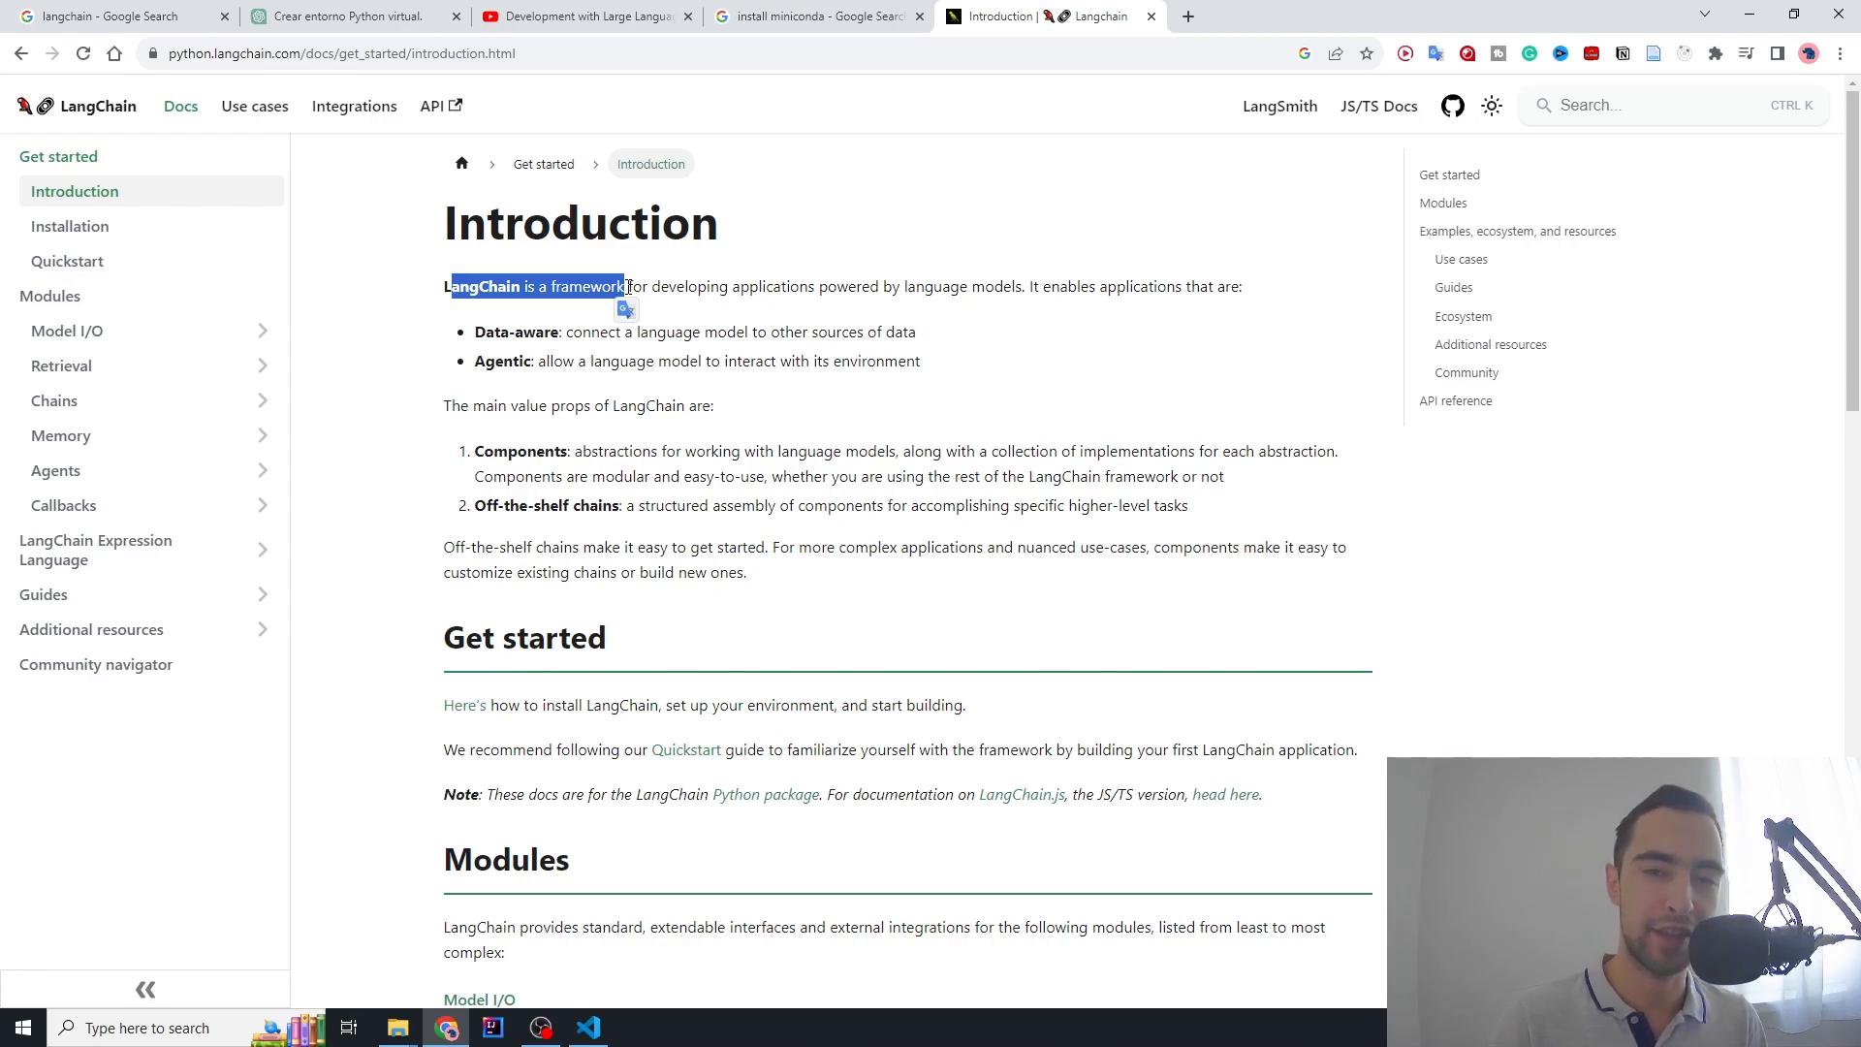
left_click(586, 1027)
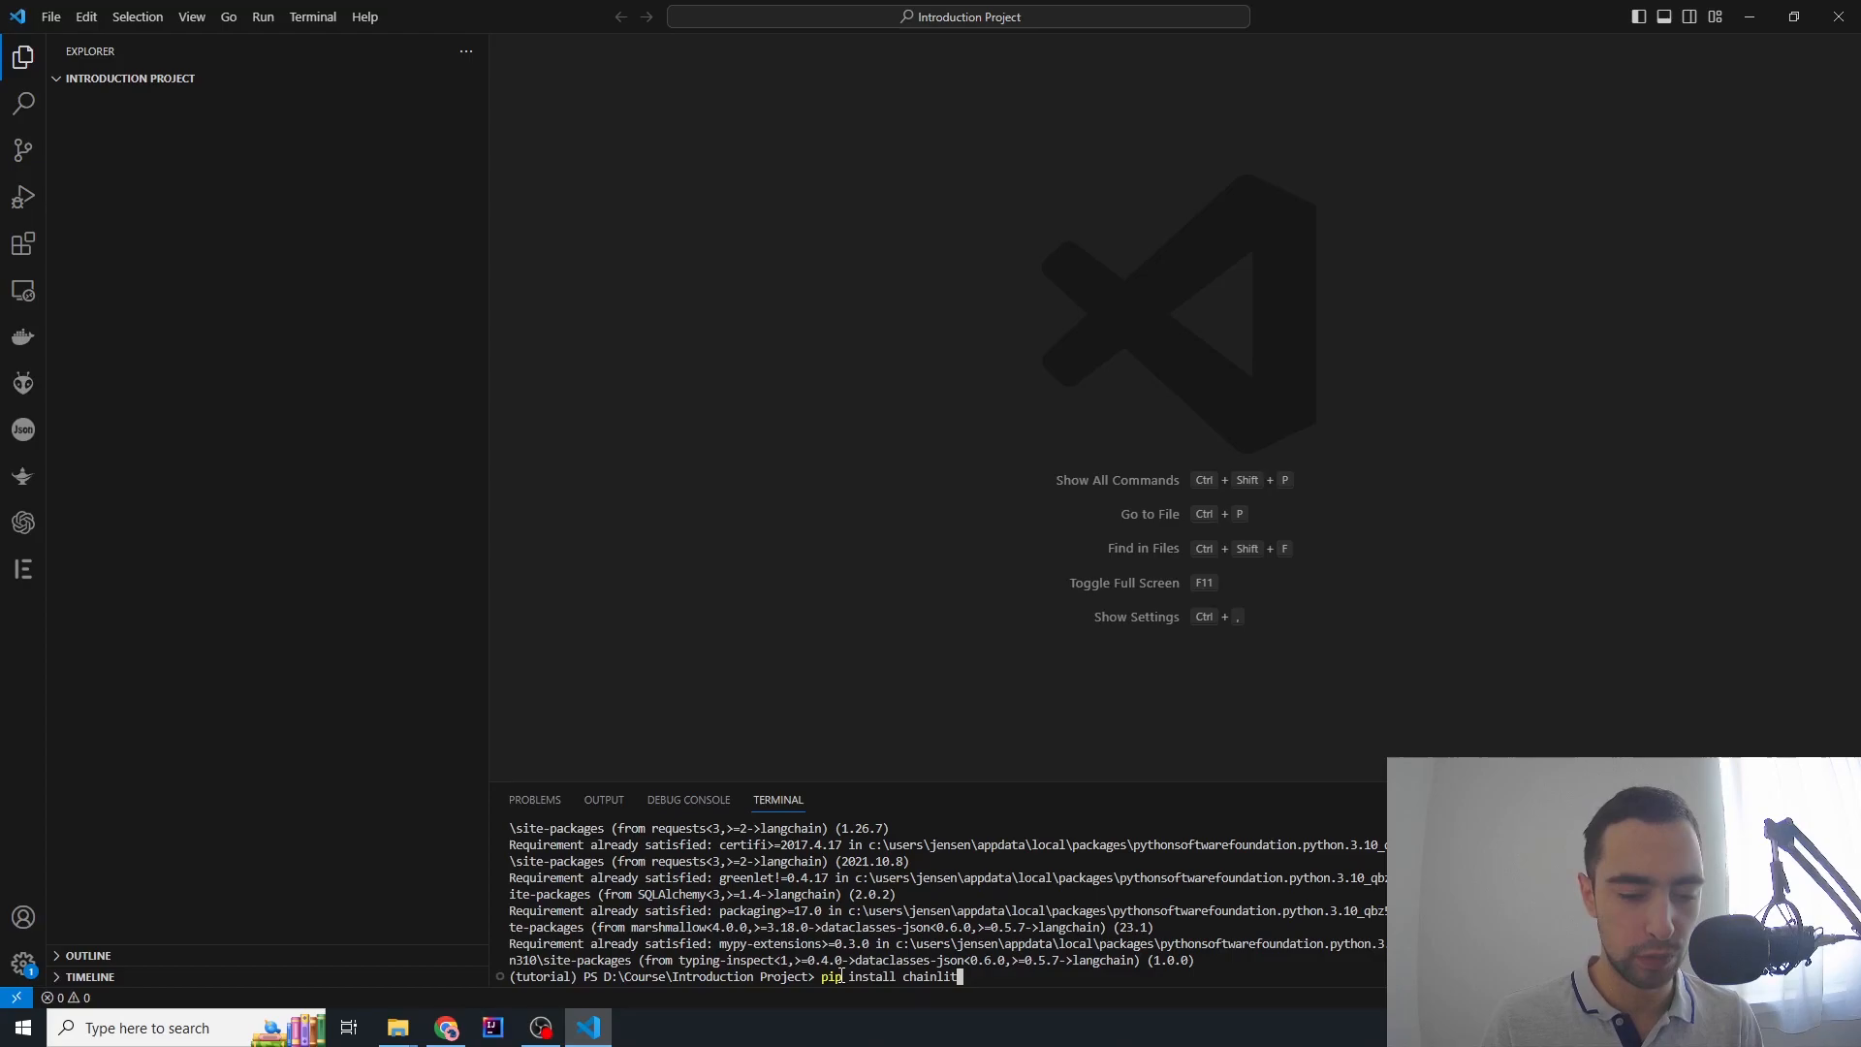
mouse_move(1005, 976)
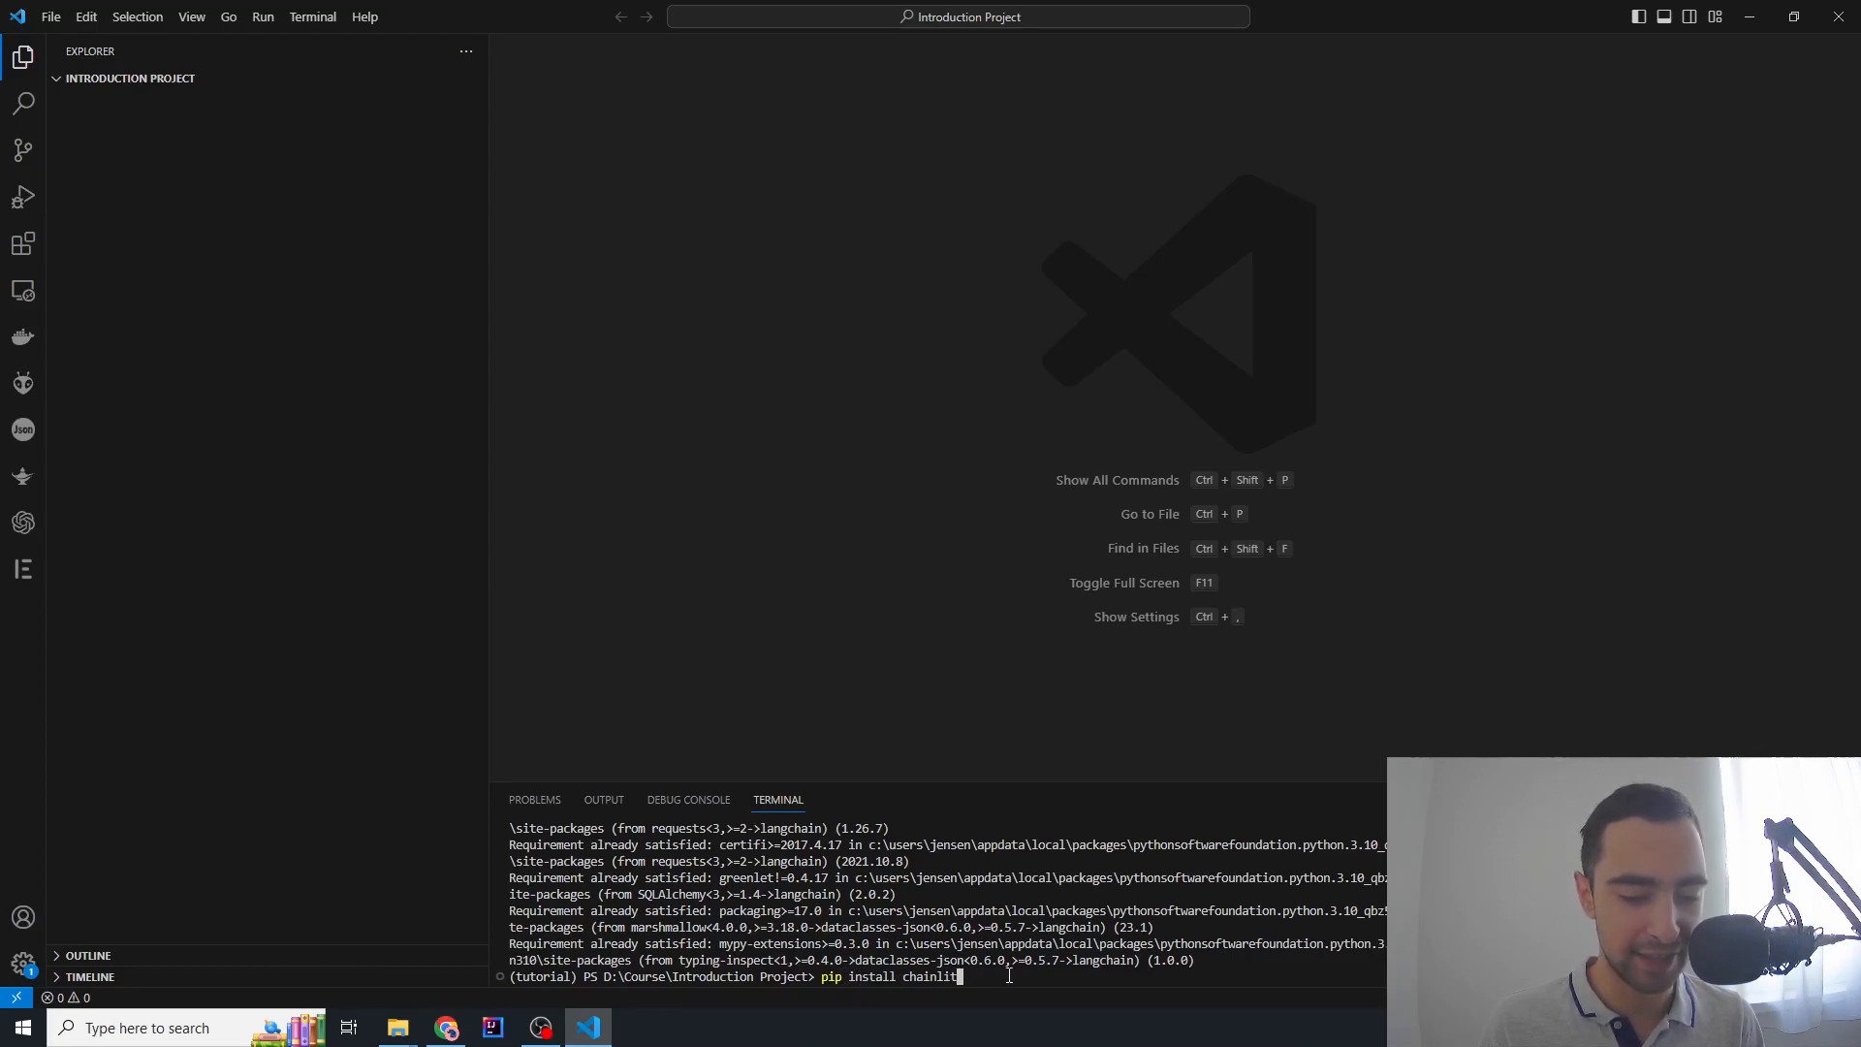
key("Return")
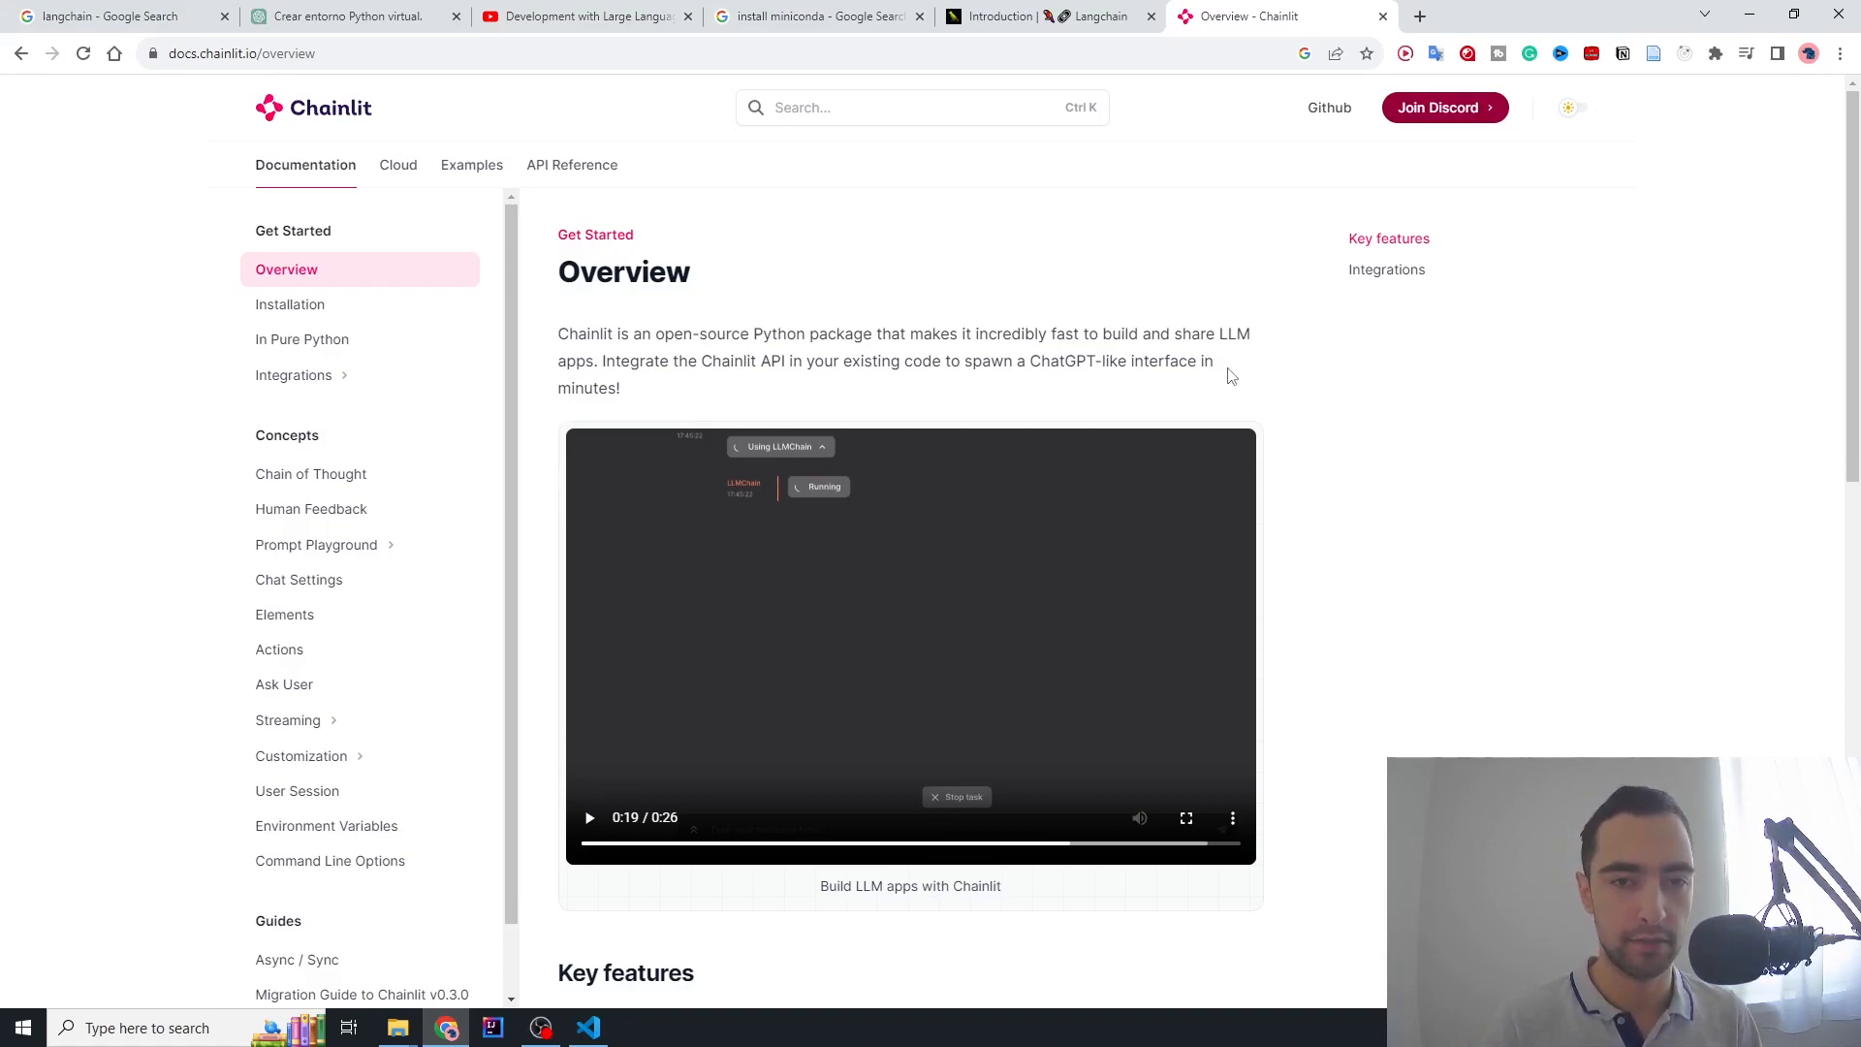
Run 'chainlit hello' and answer the demo's name question in the localhost:8000 chat
left_click(586, 1028)
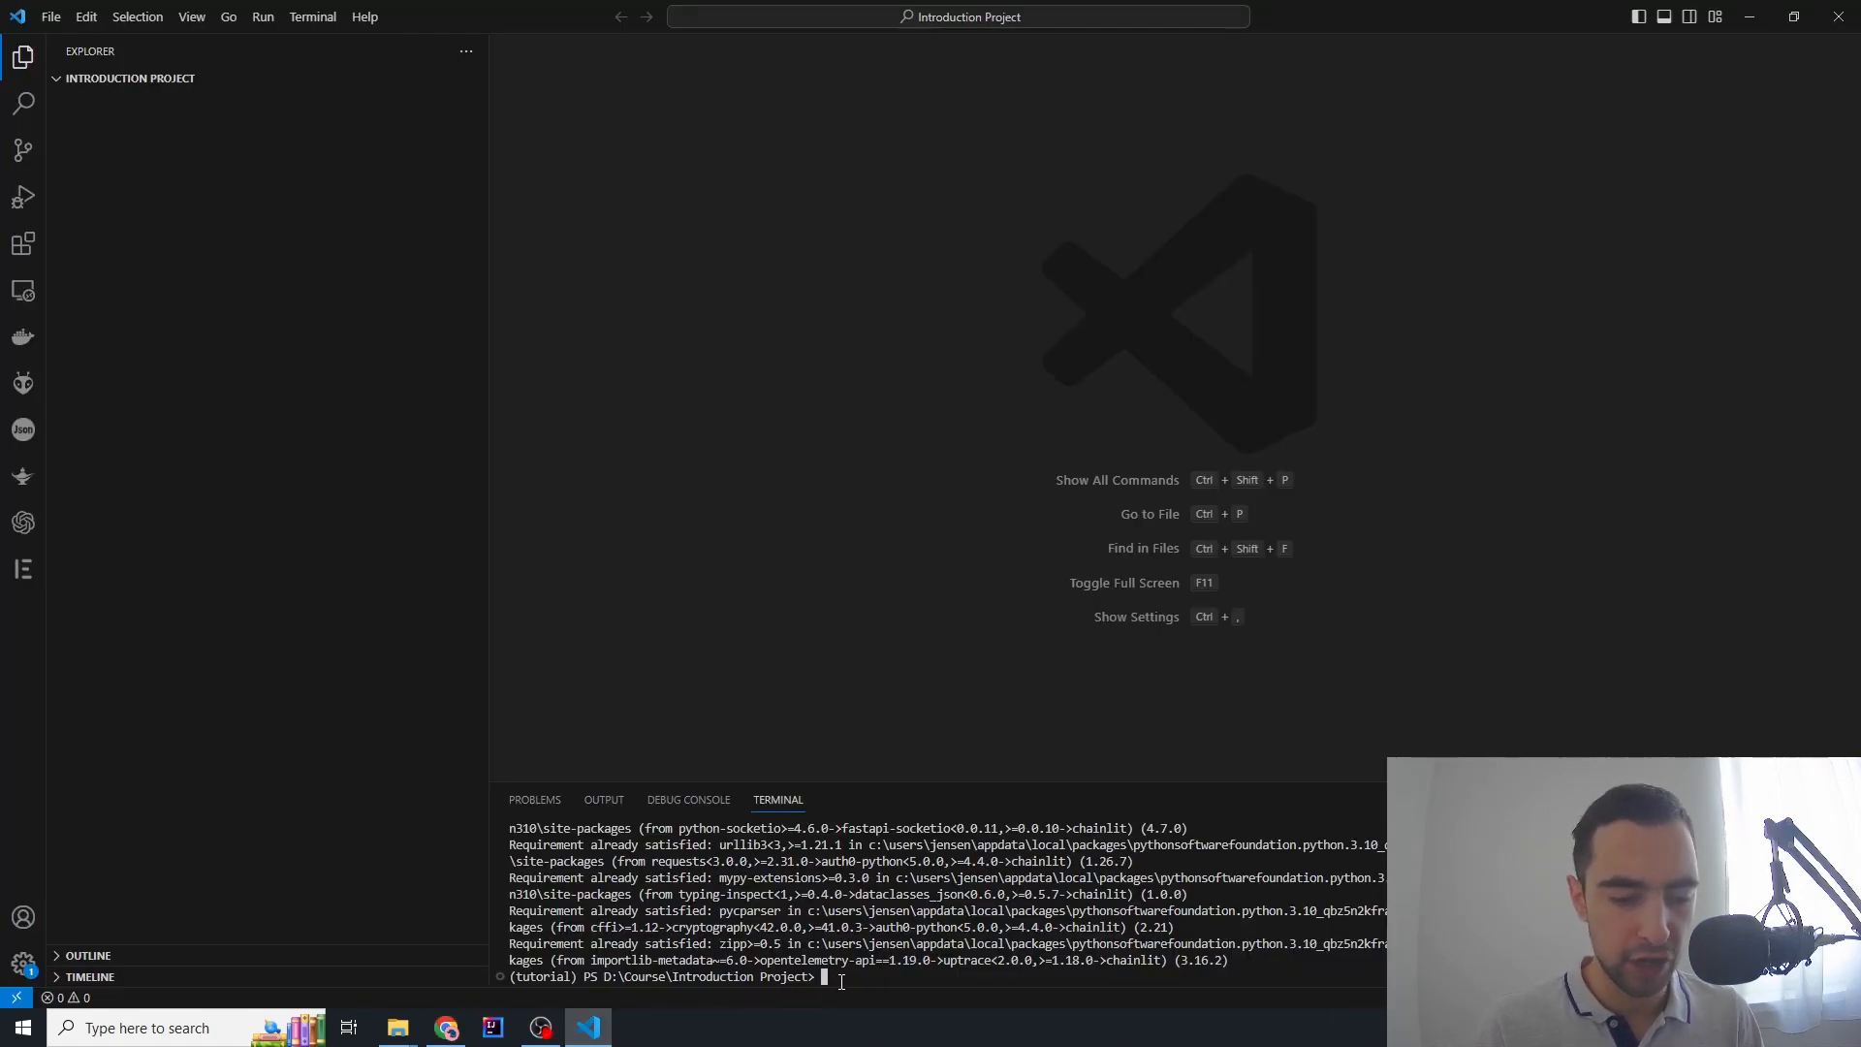
type("chainlit")
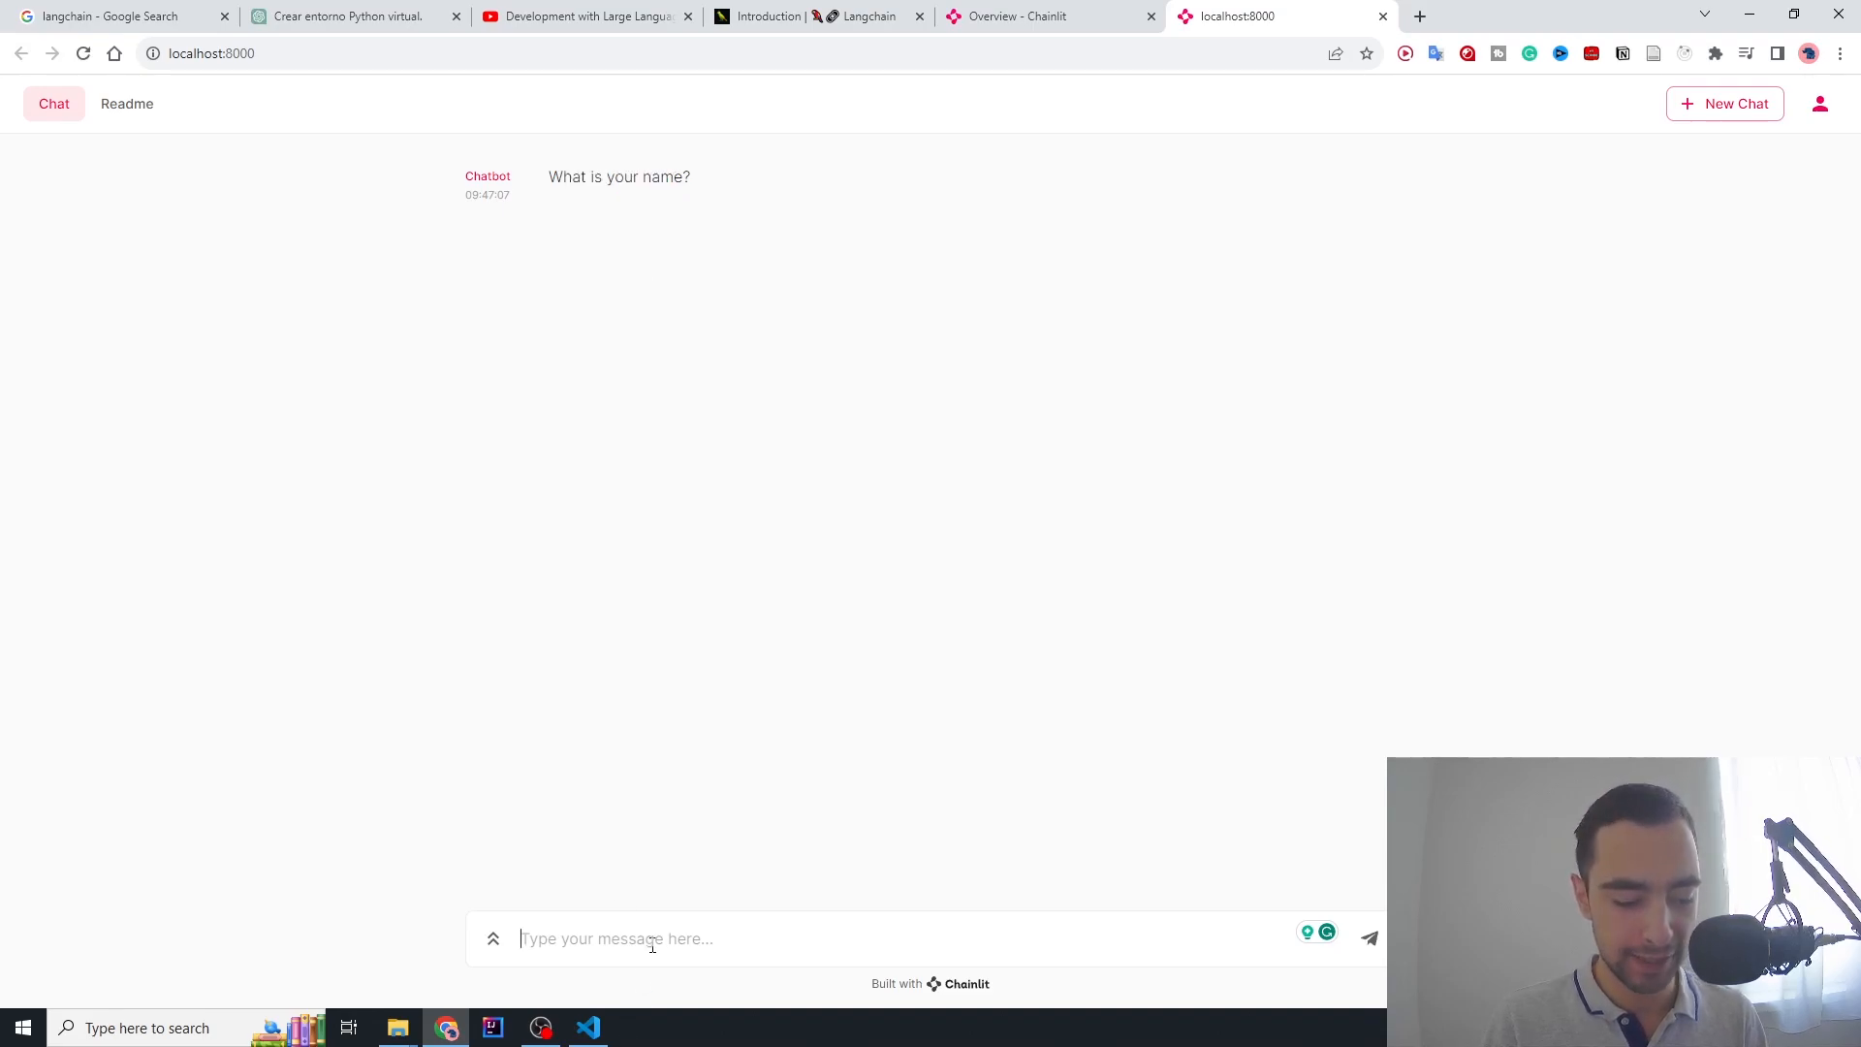
key("Return")
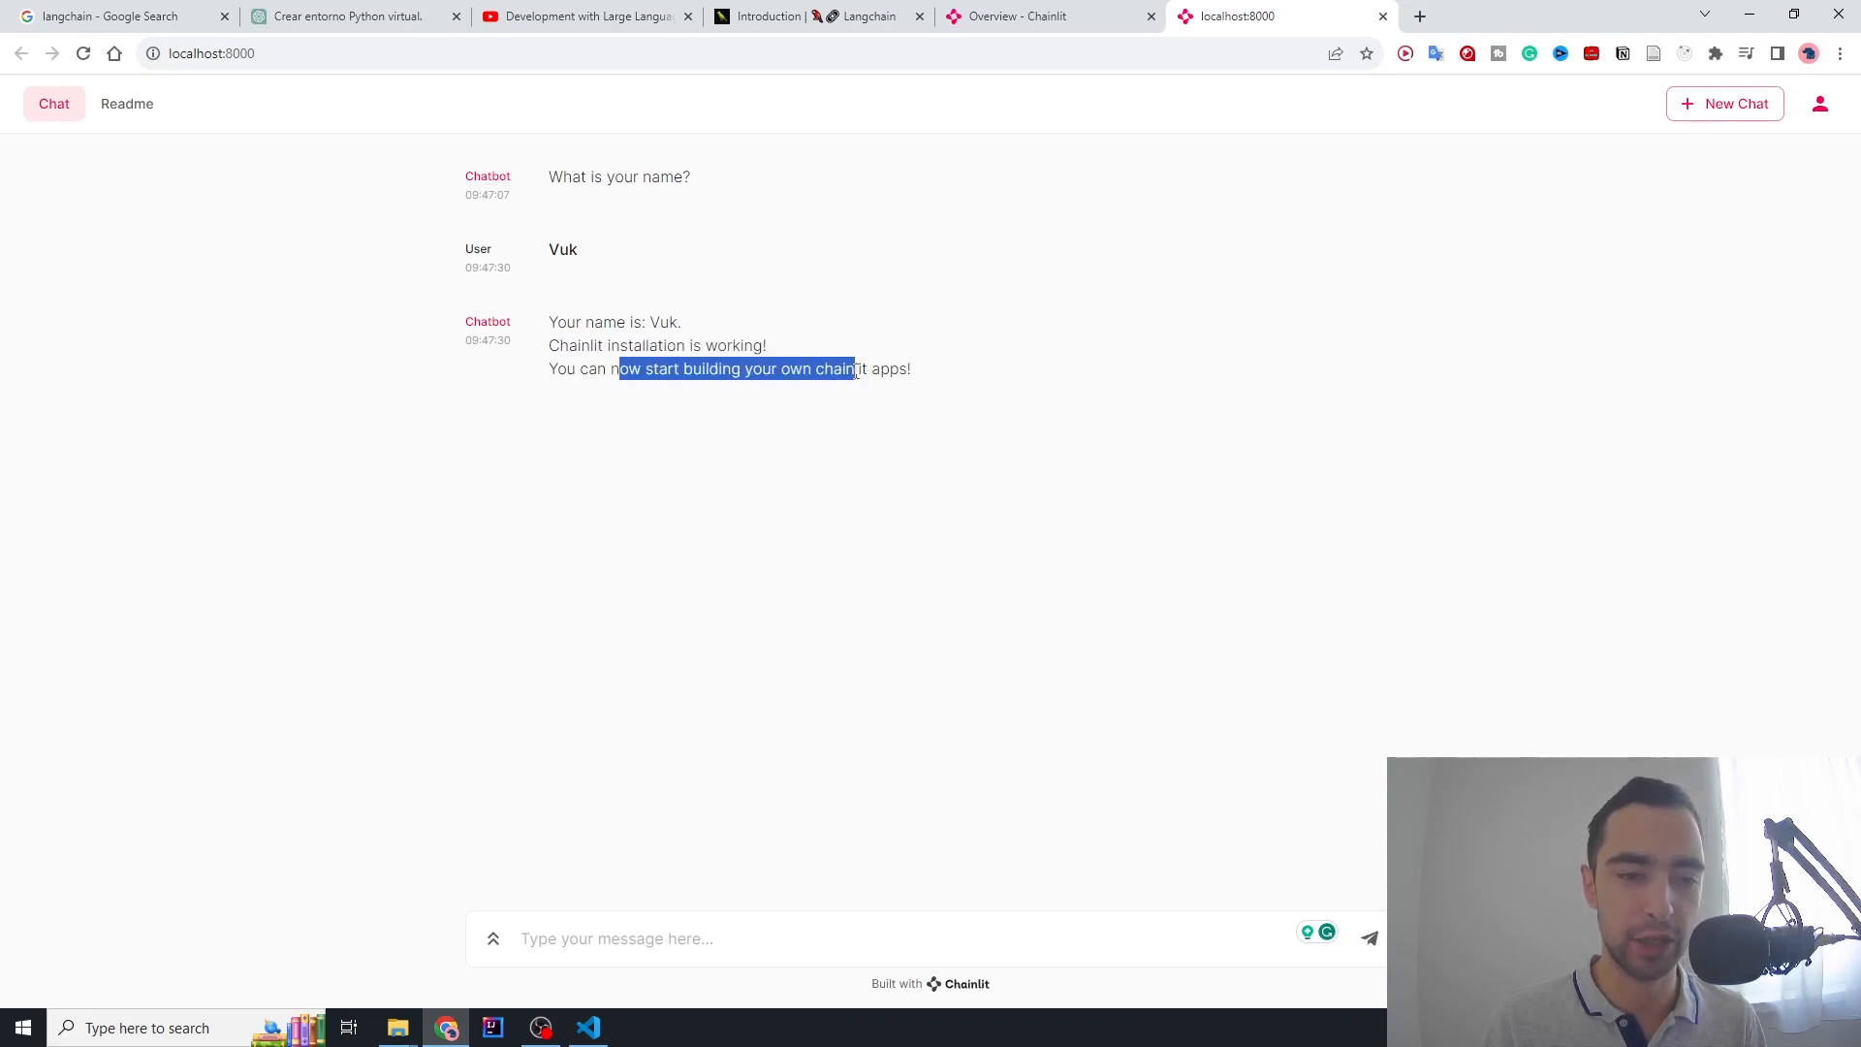
left_click(588, 1027)
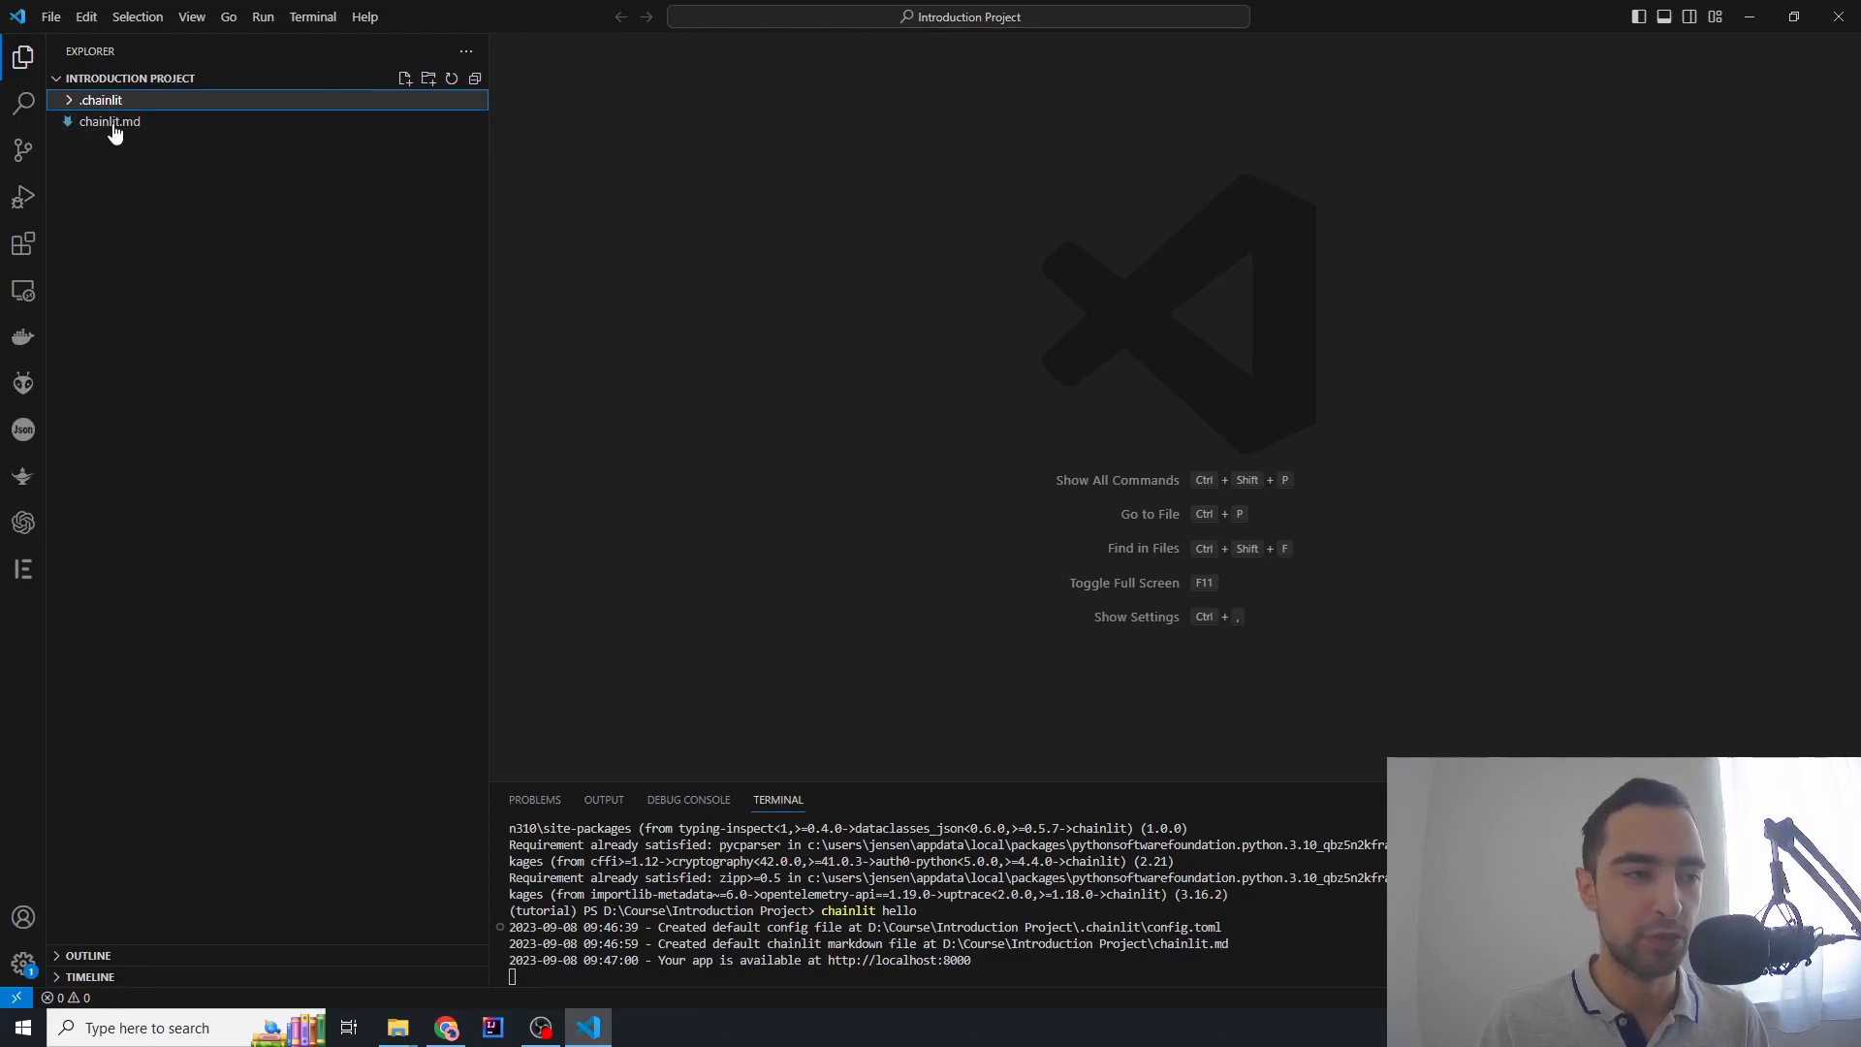
Review the generated chainlit.md welcome file against the app's Readme page in the browser
left_click(110, 121)
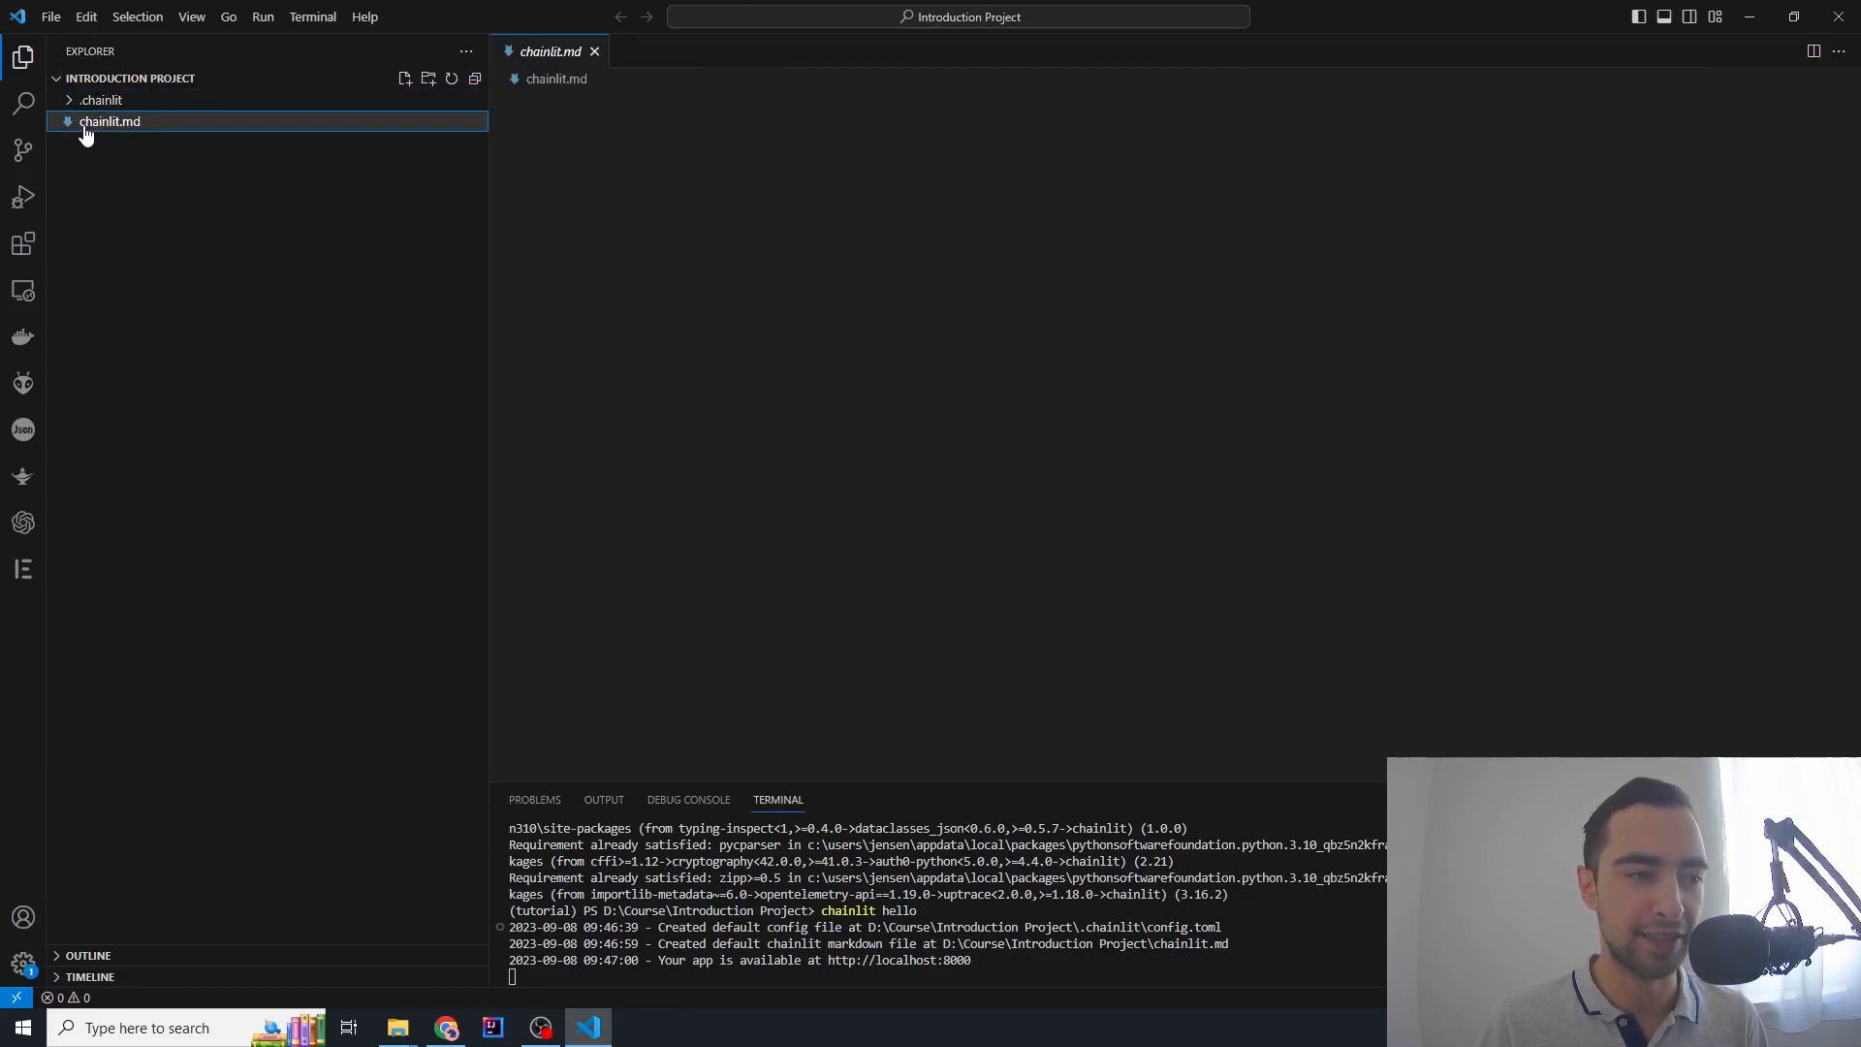
left_click(109, 121)
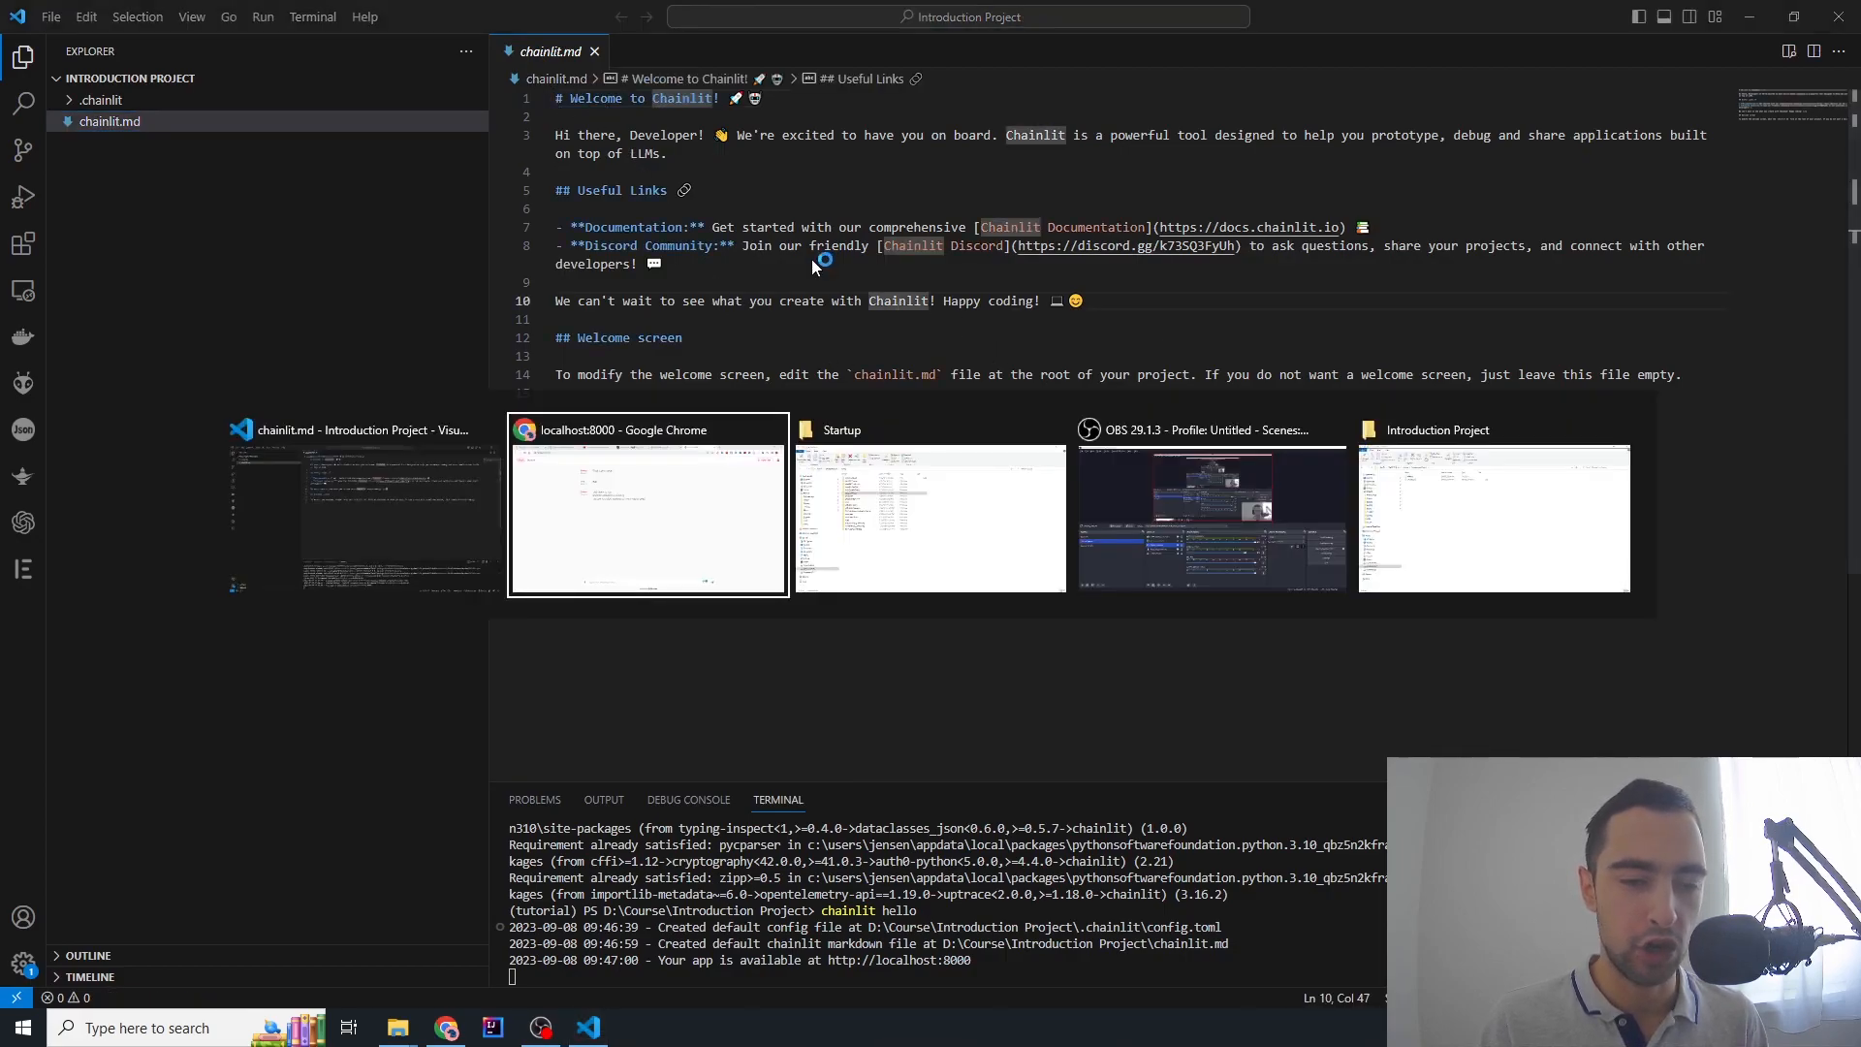
left_click(646, 504)
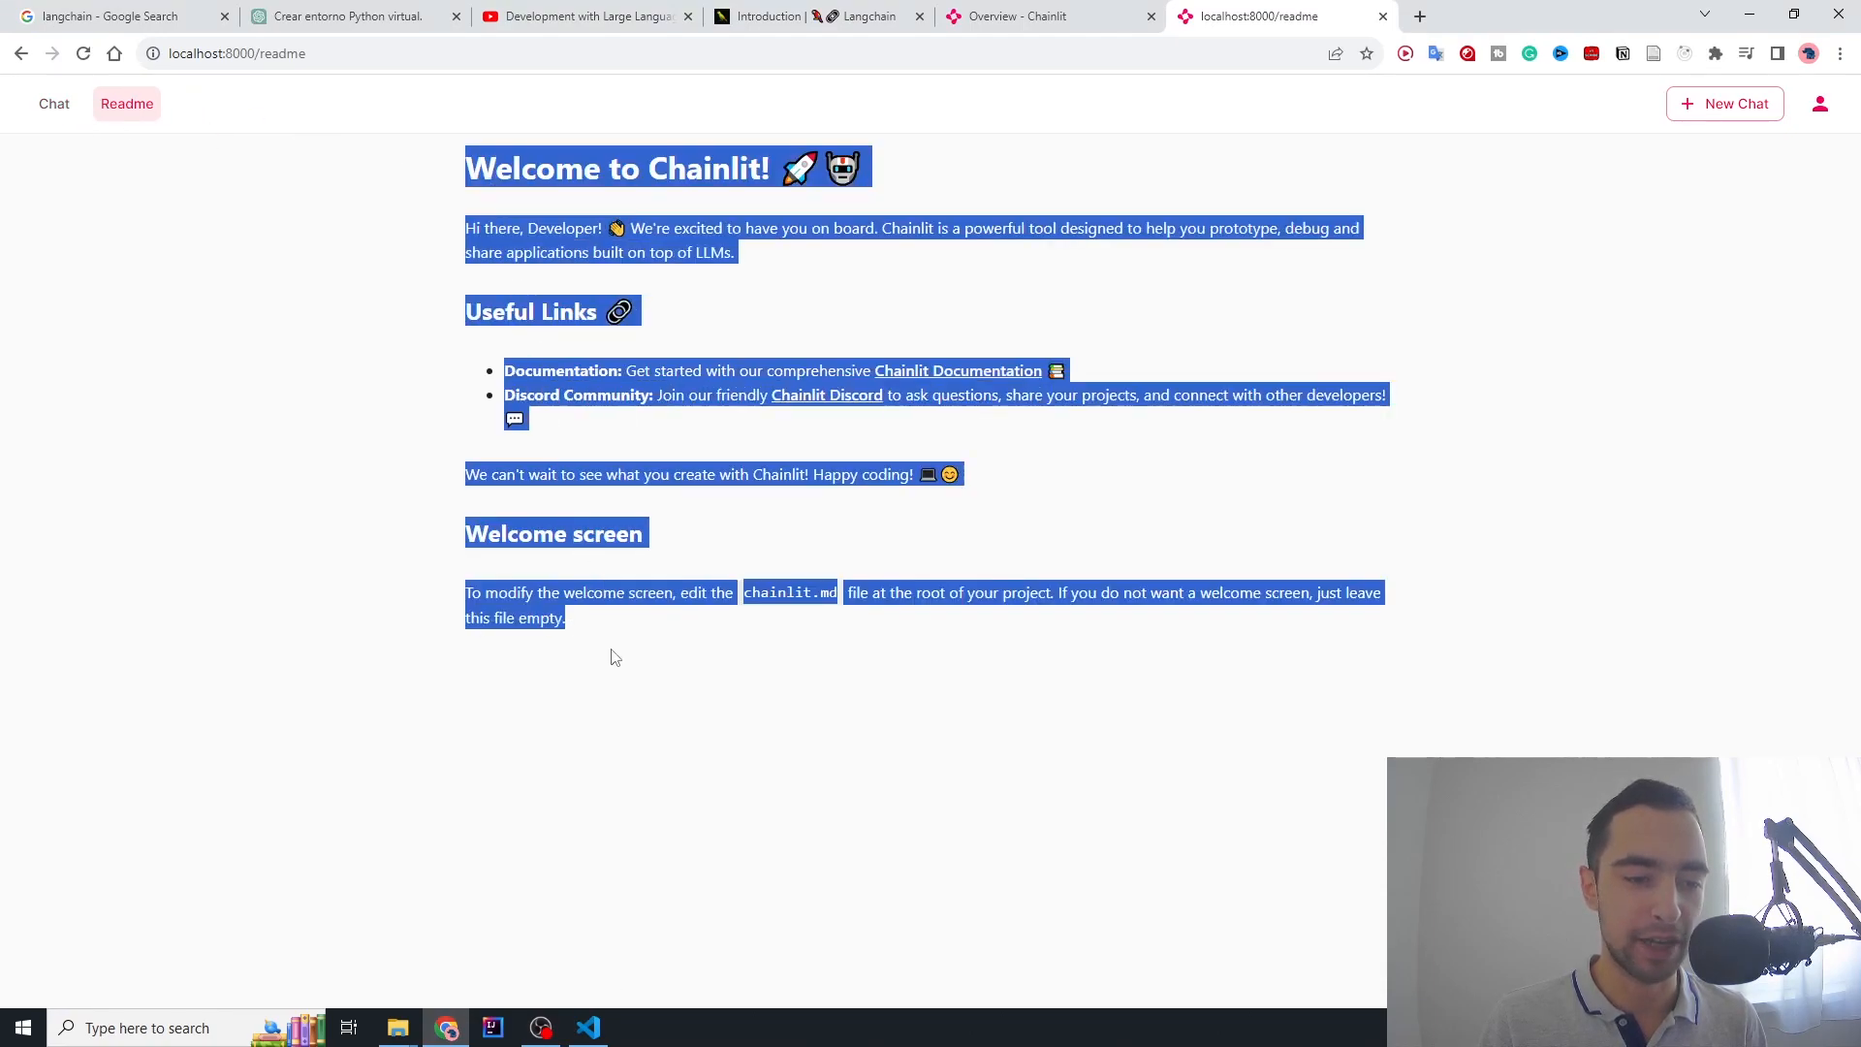
left_click(588, 1028)
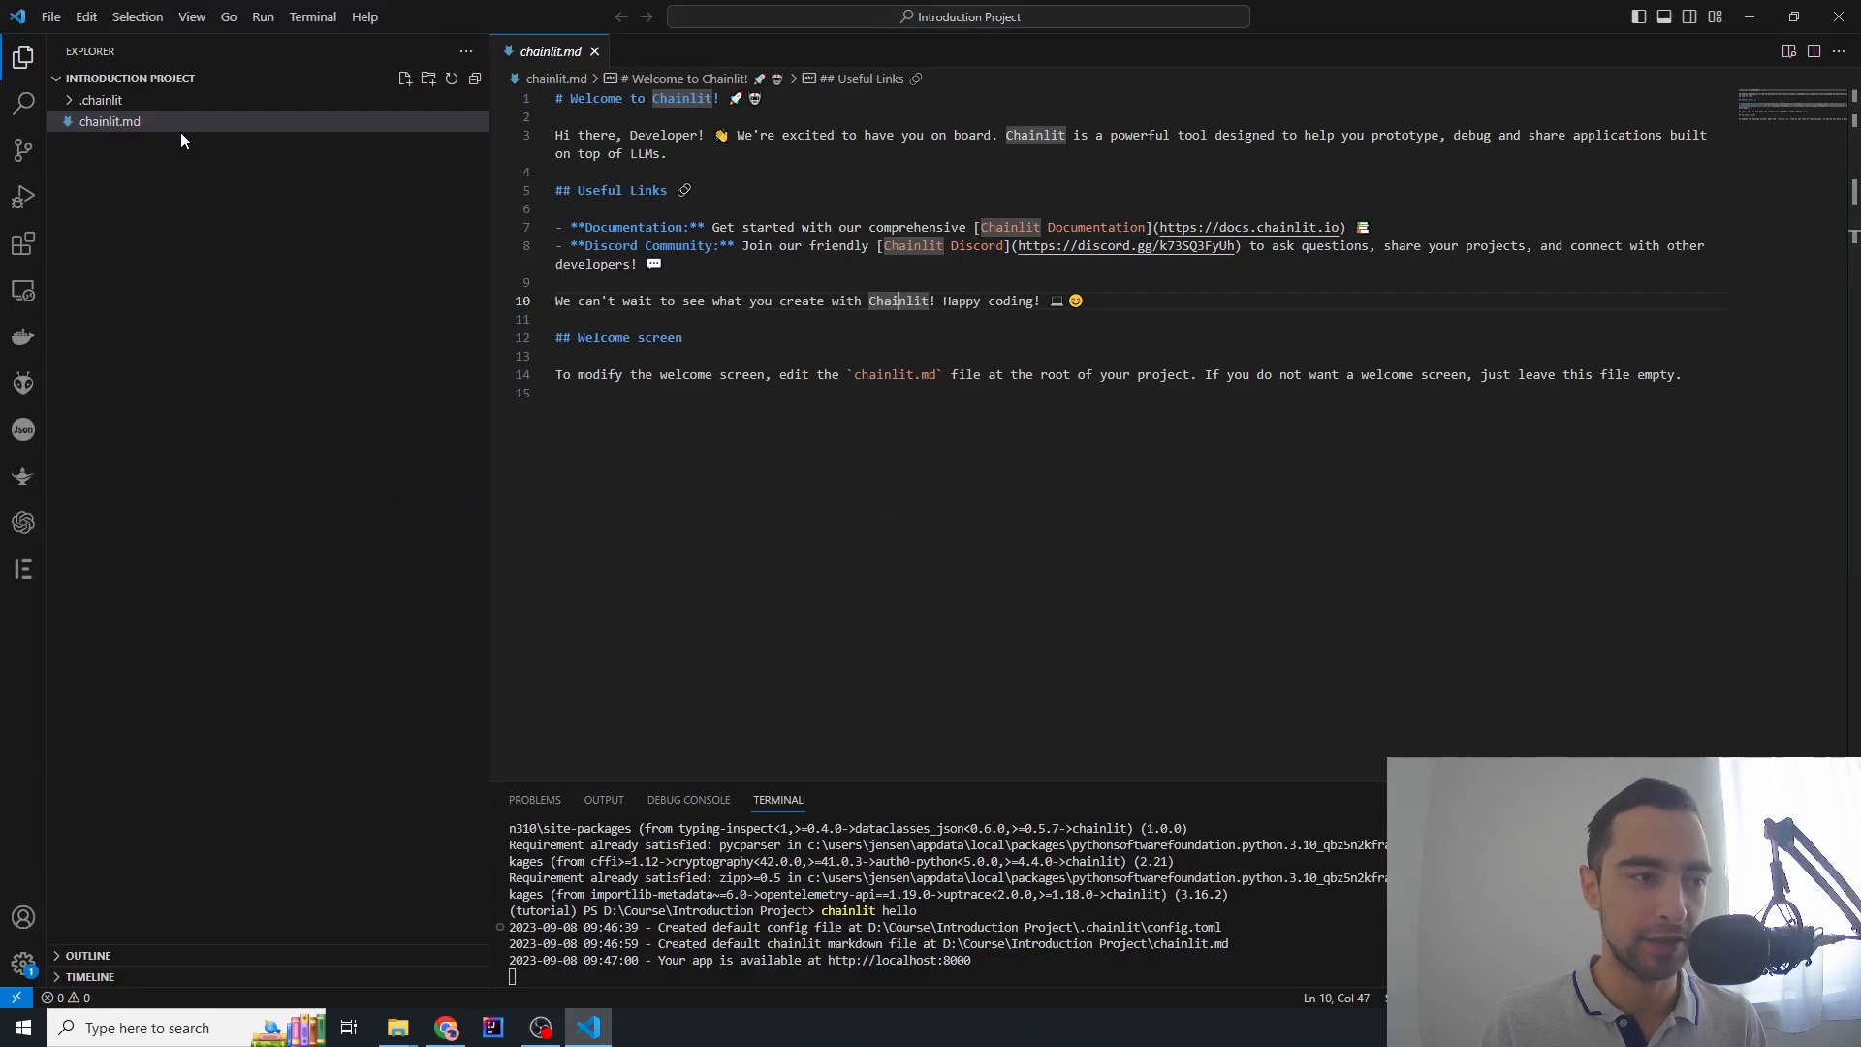
Expand the .chainlit folder and scroll through the config.toml settings
left_click(101, 100)
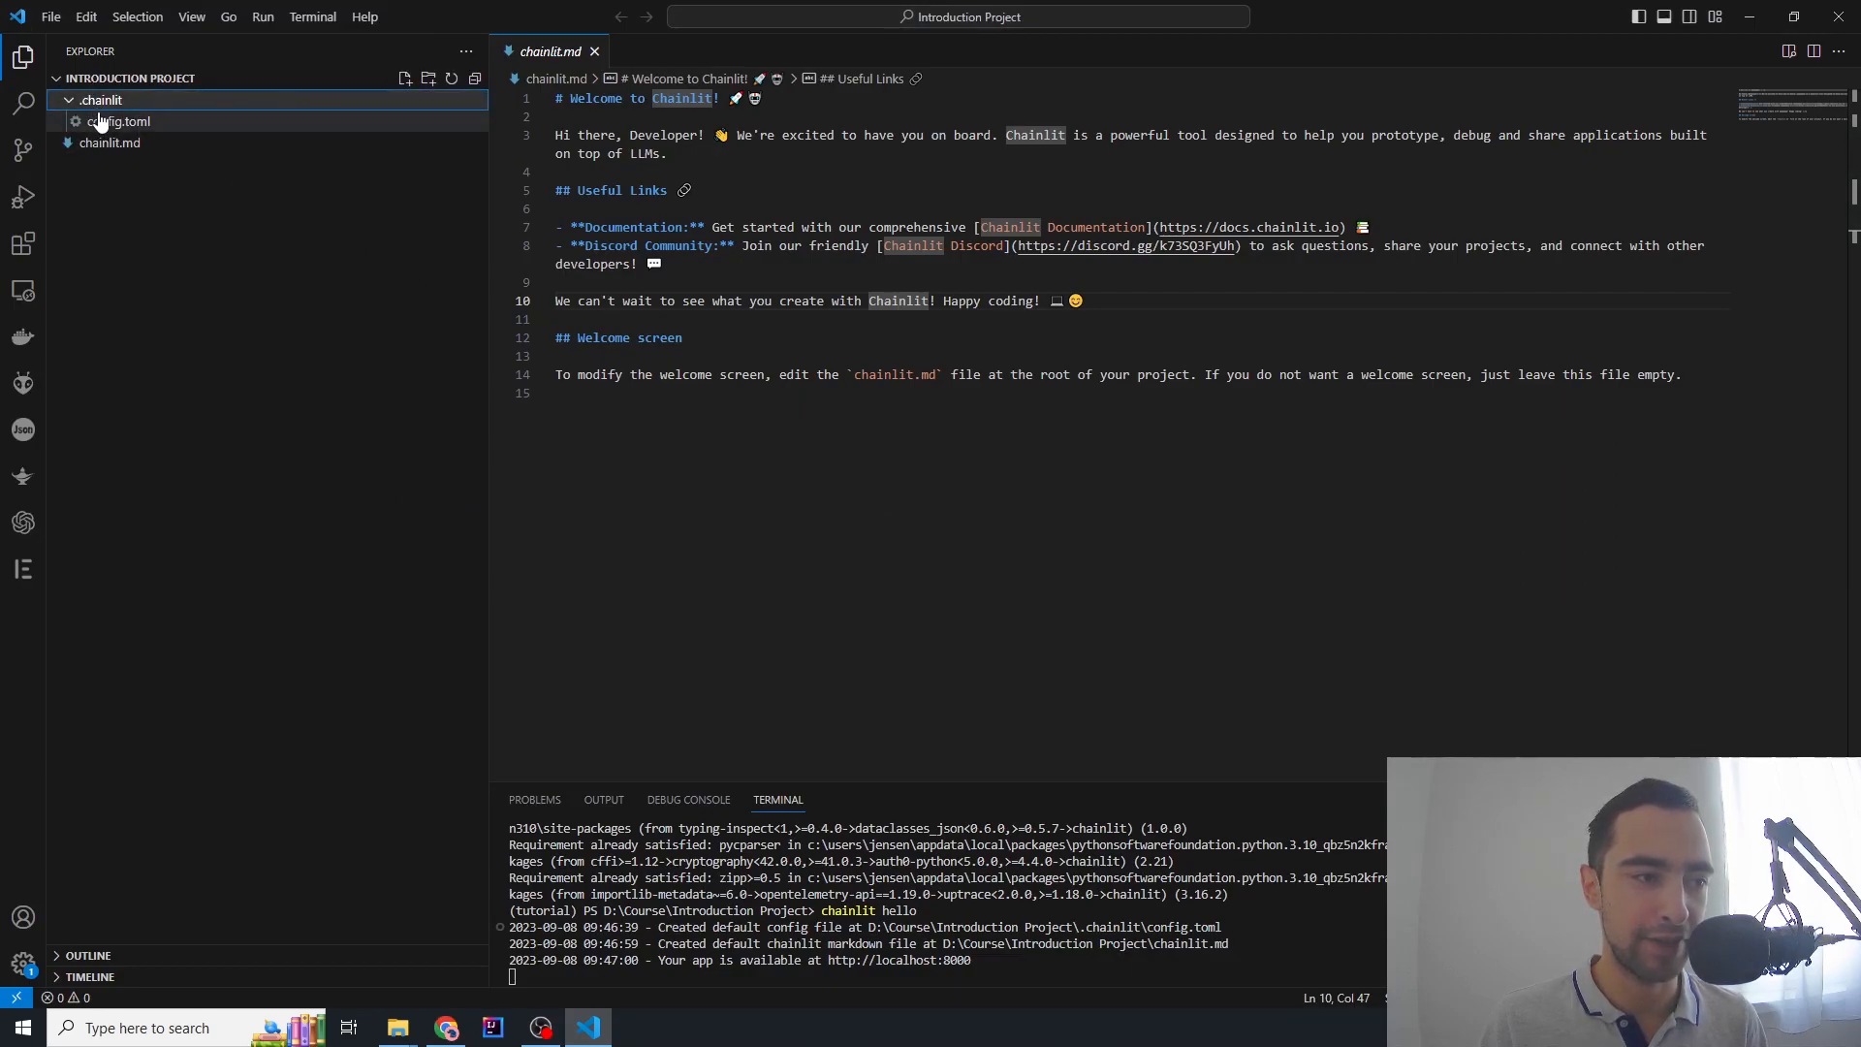
left_click(118, 122)
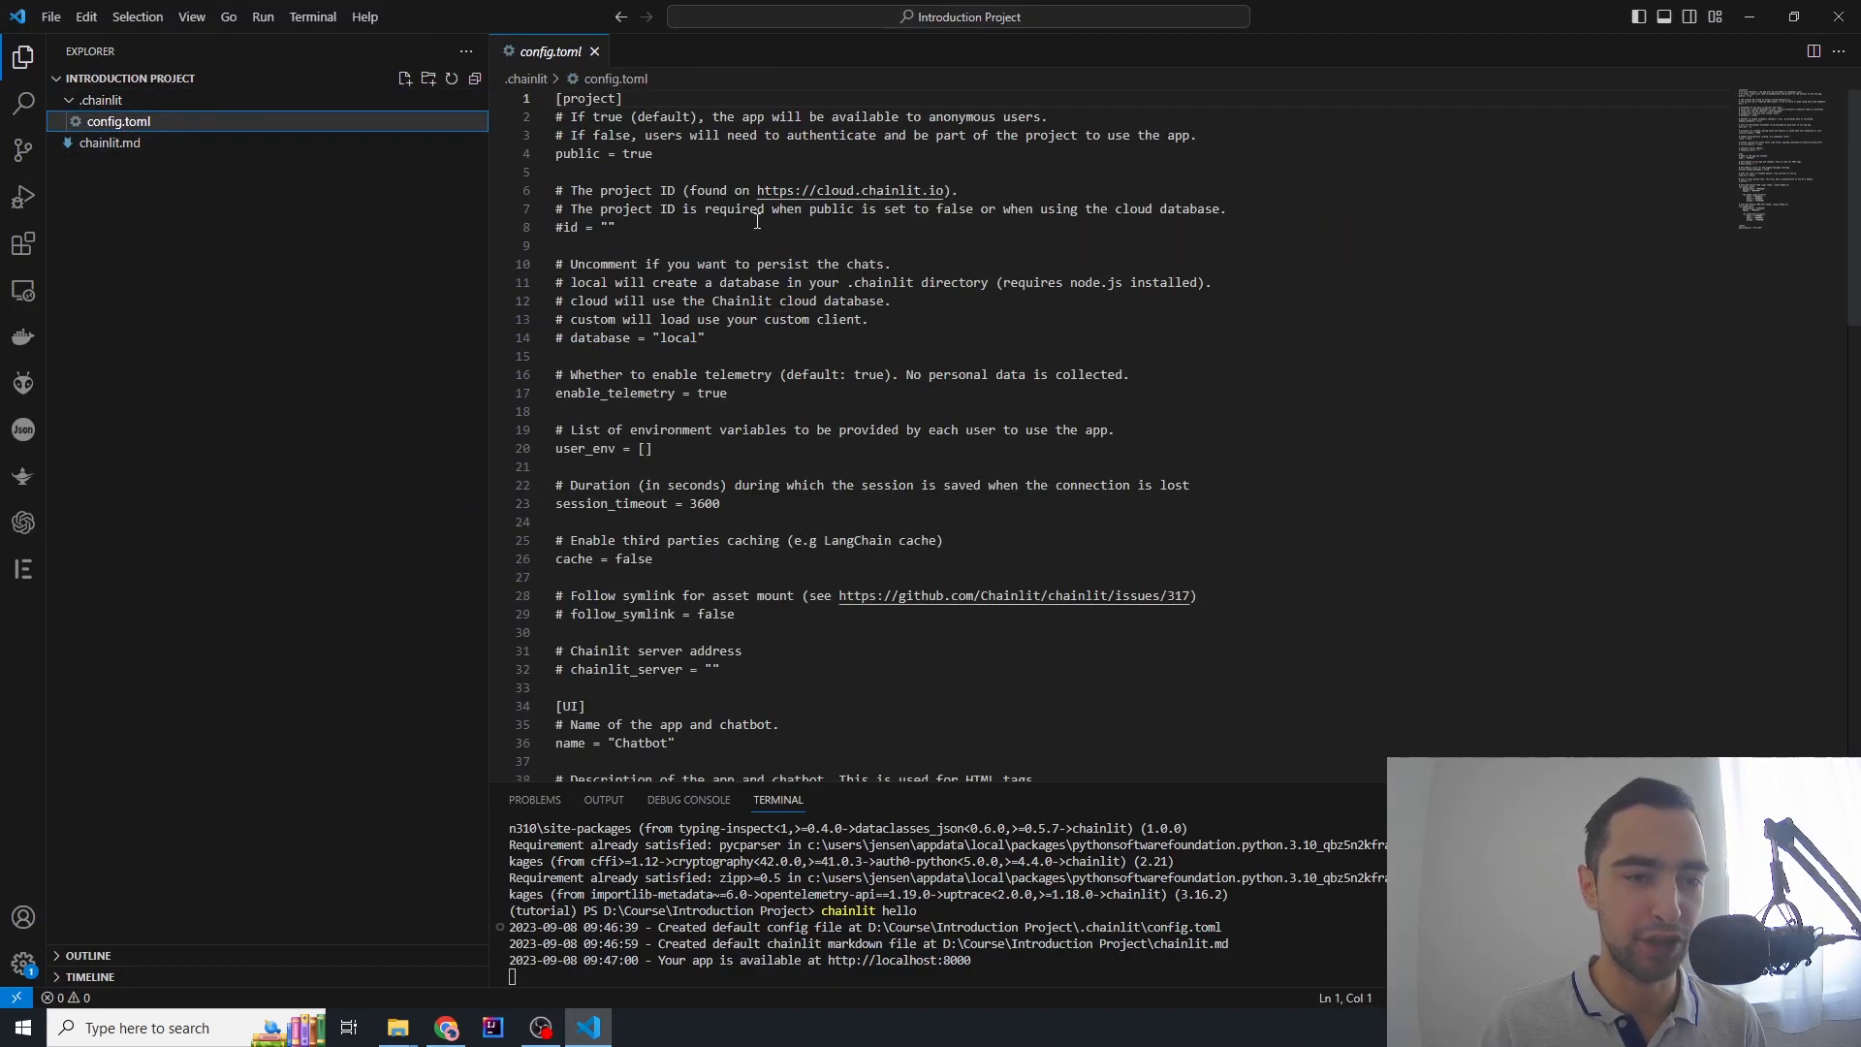
scroll("down", 3)
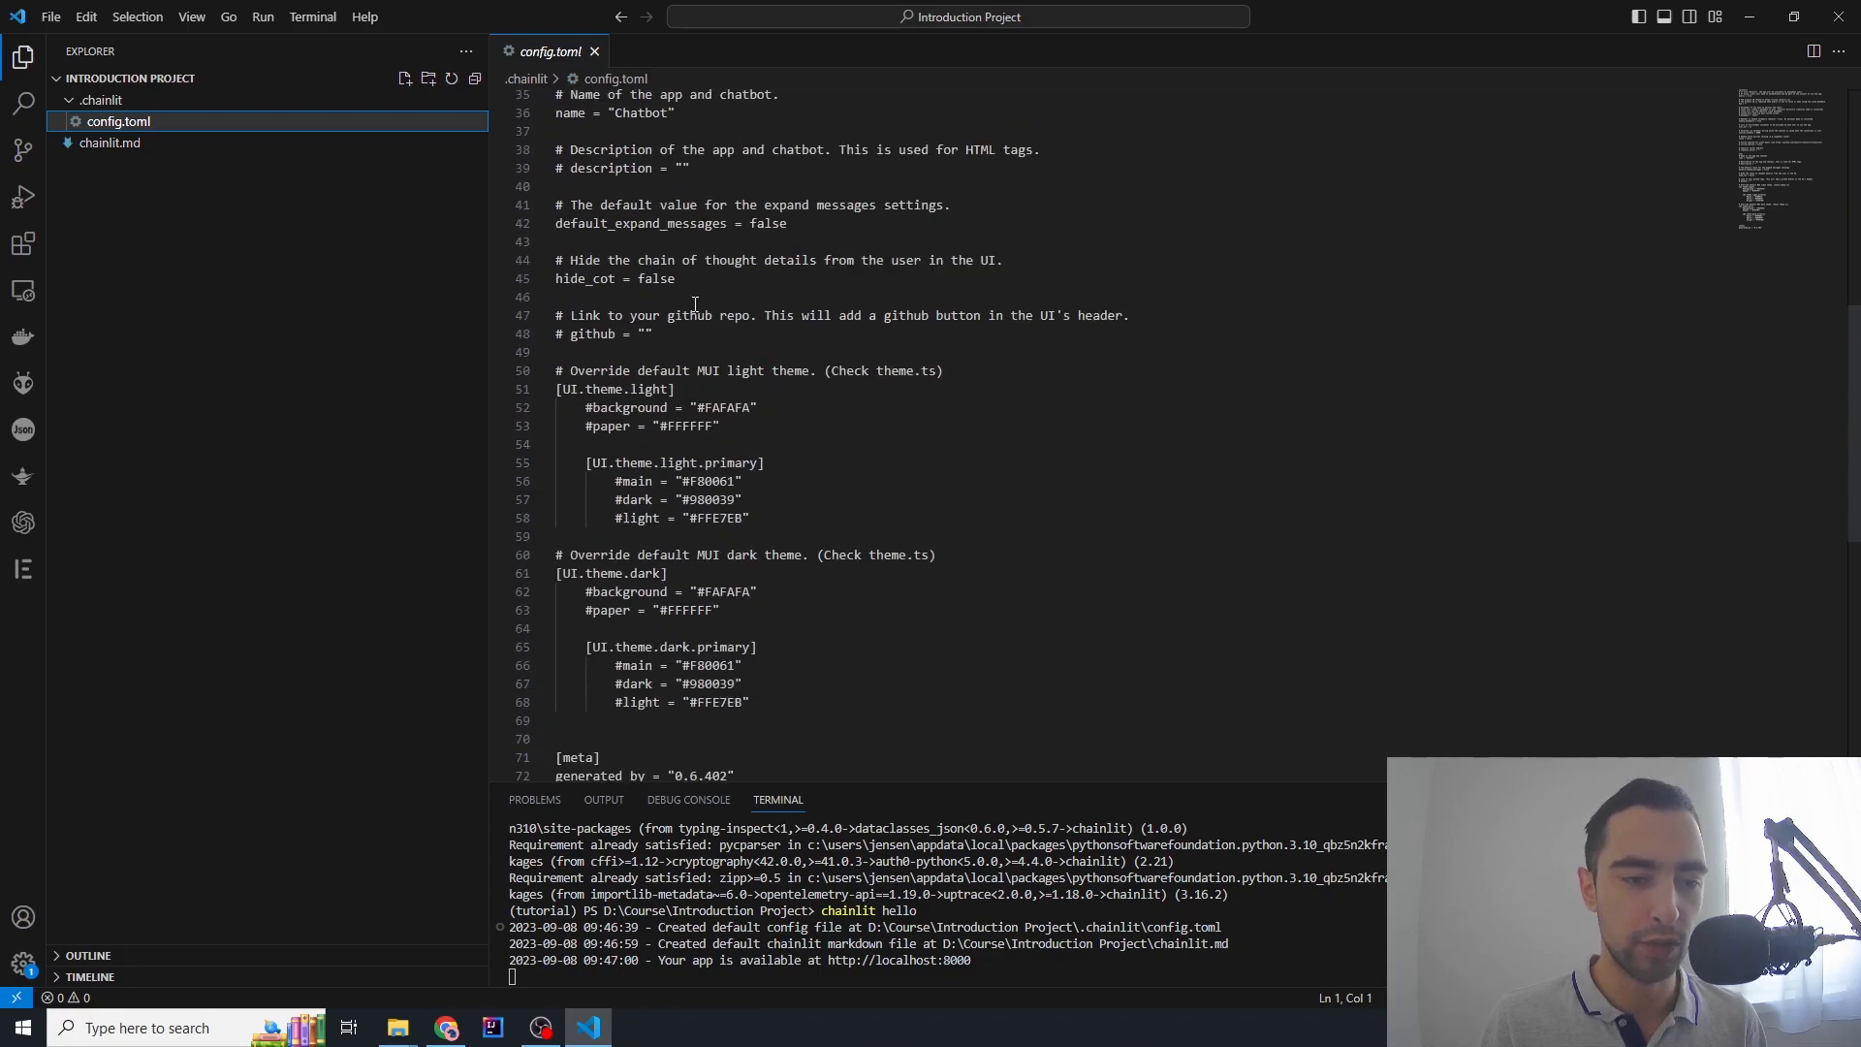
scroll("up", 3)
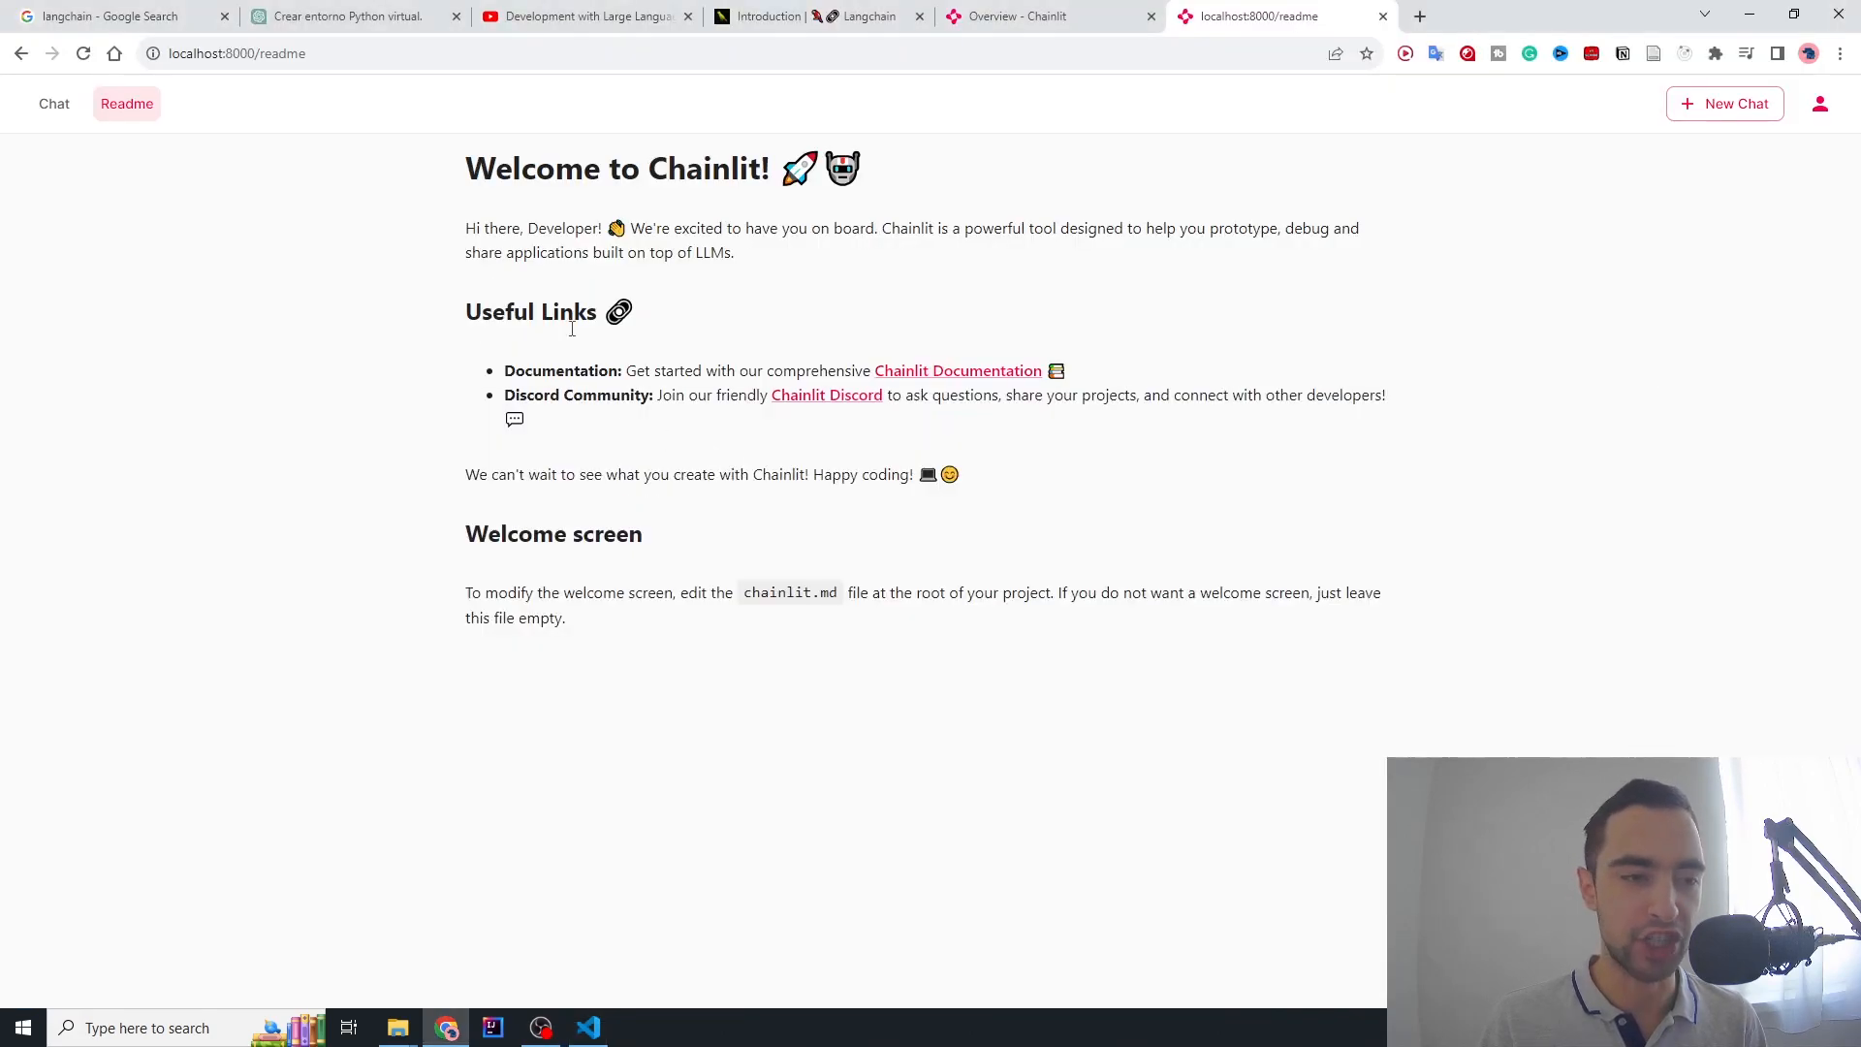
left_click(587, 1028)
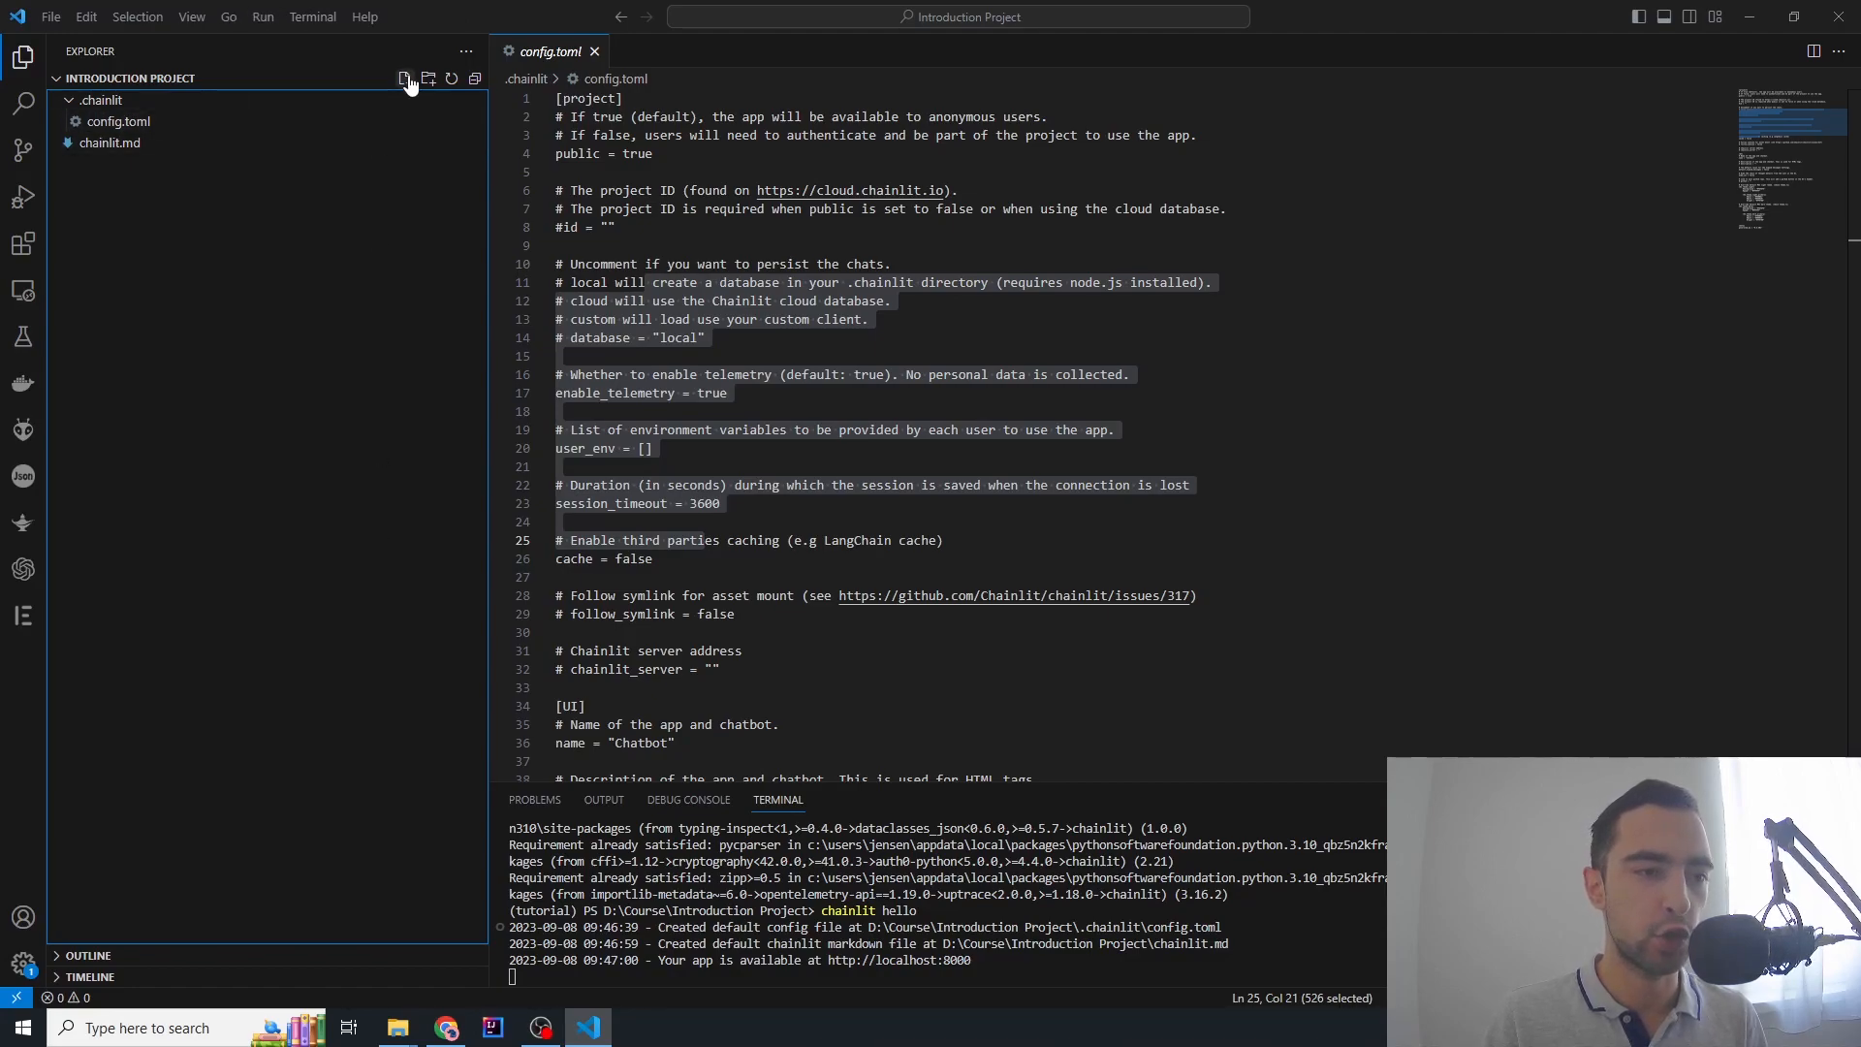
Create main.py in the project and add the 'import chainlit as cl' line
left_click(405, 79)
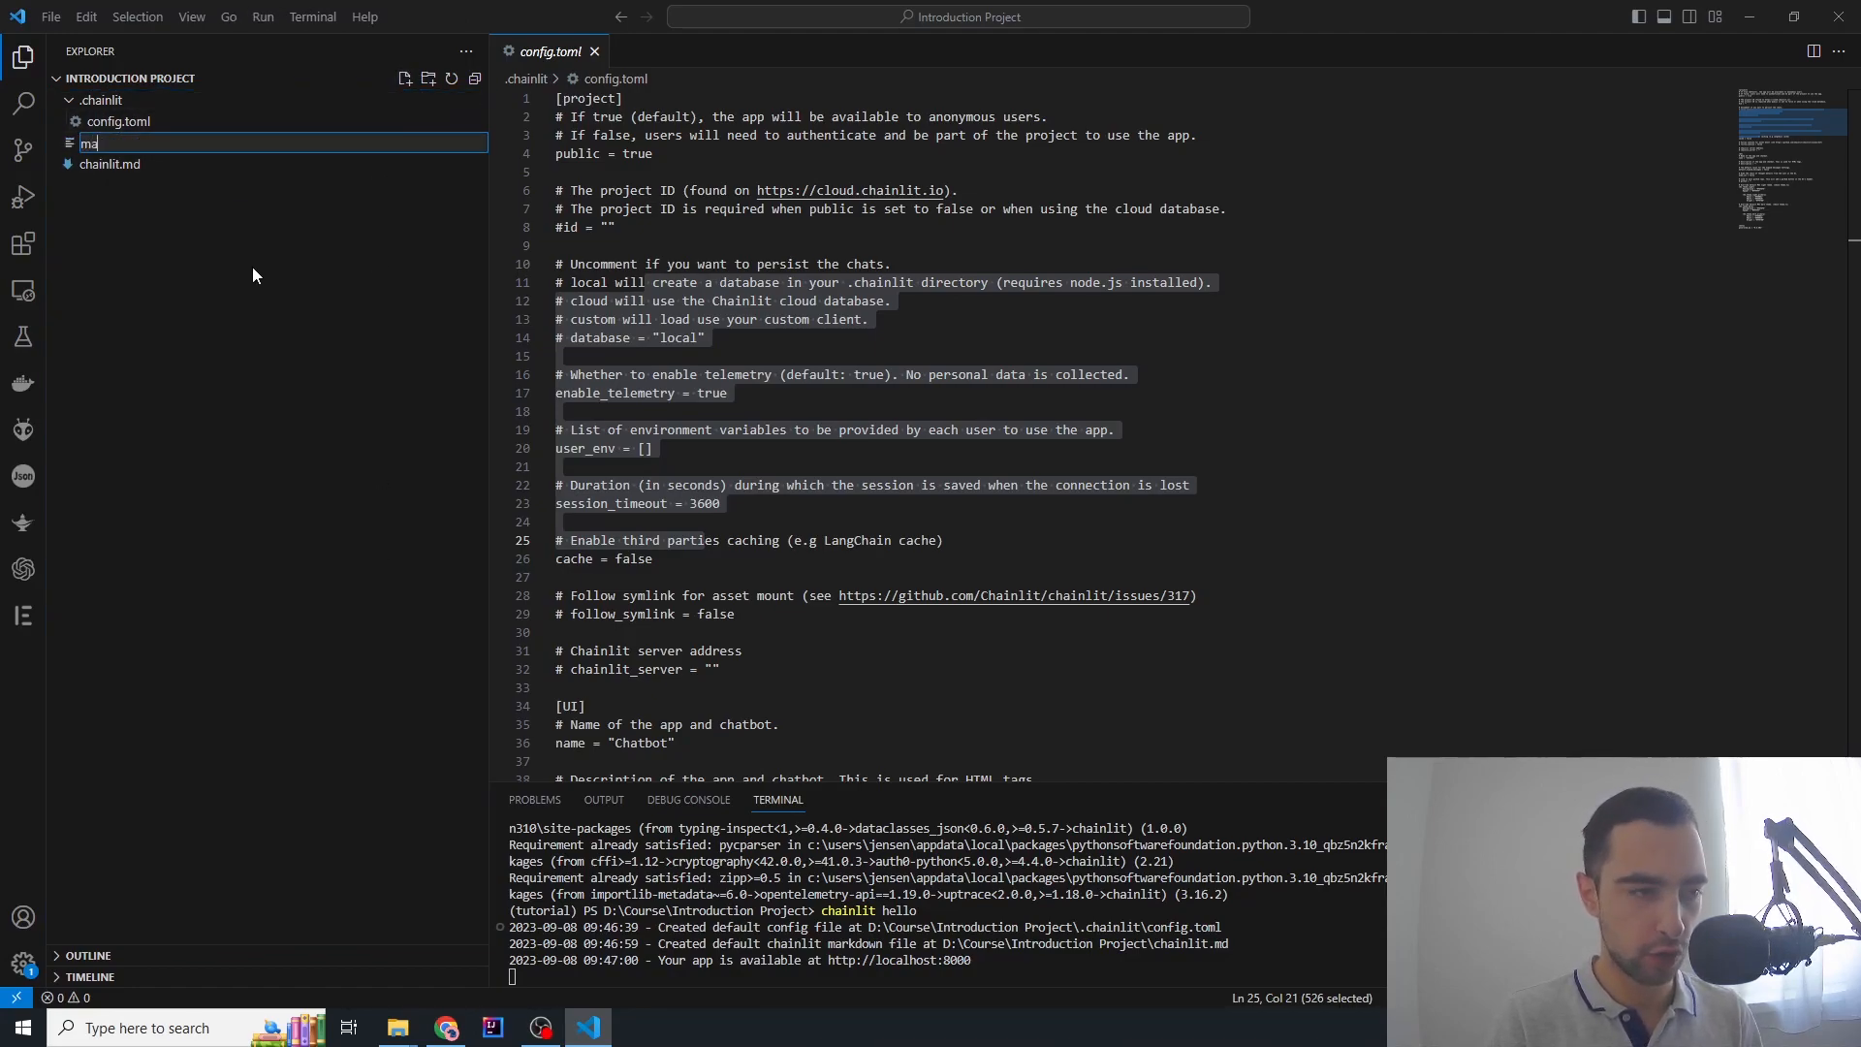
key("Enter")
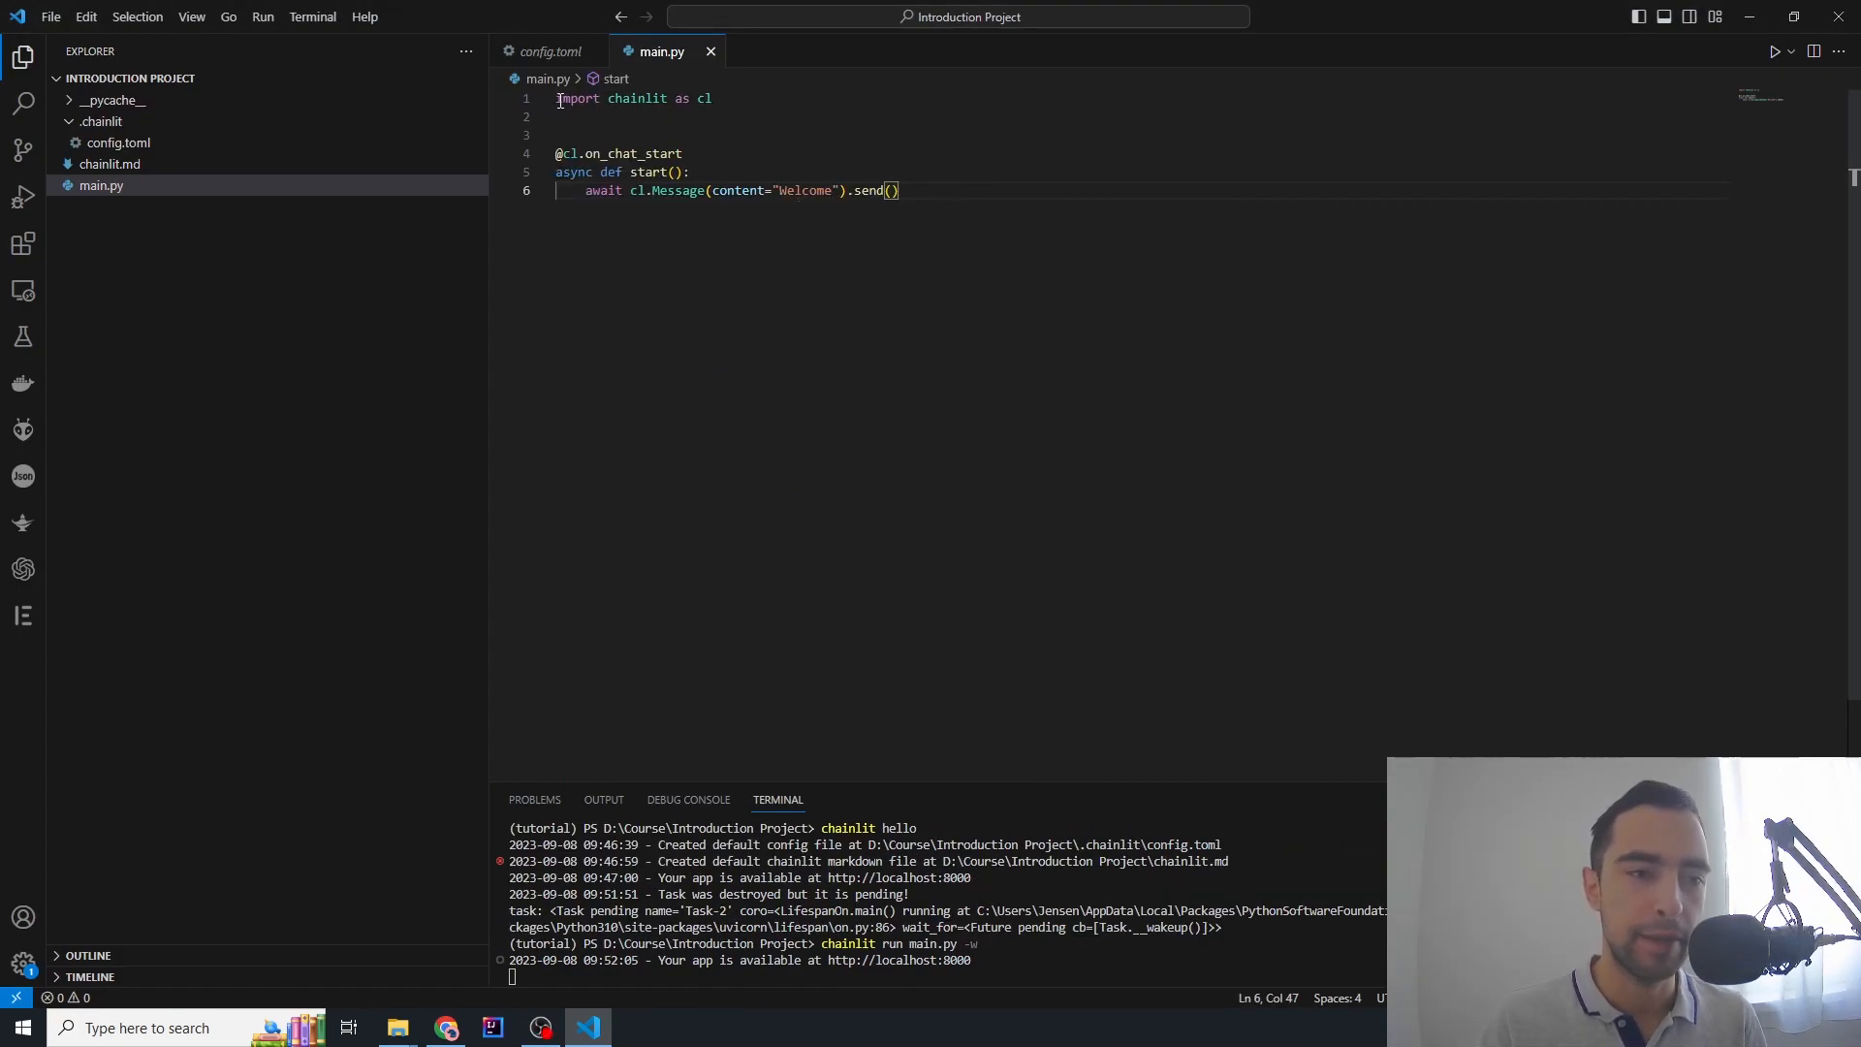
double_click(637, 97)
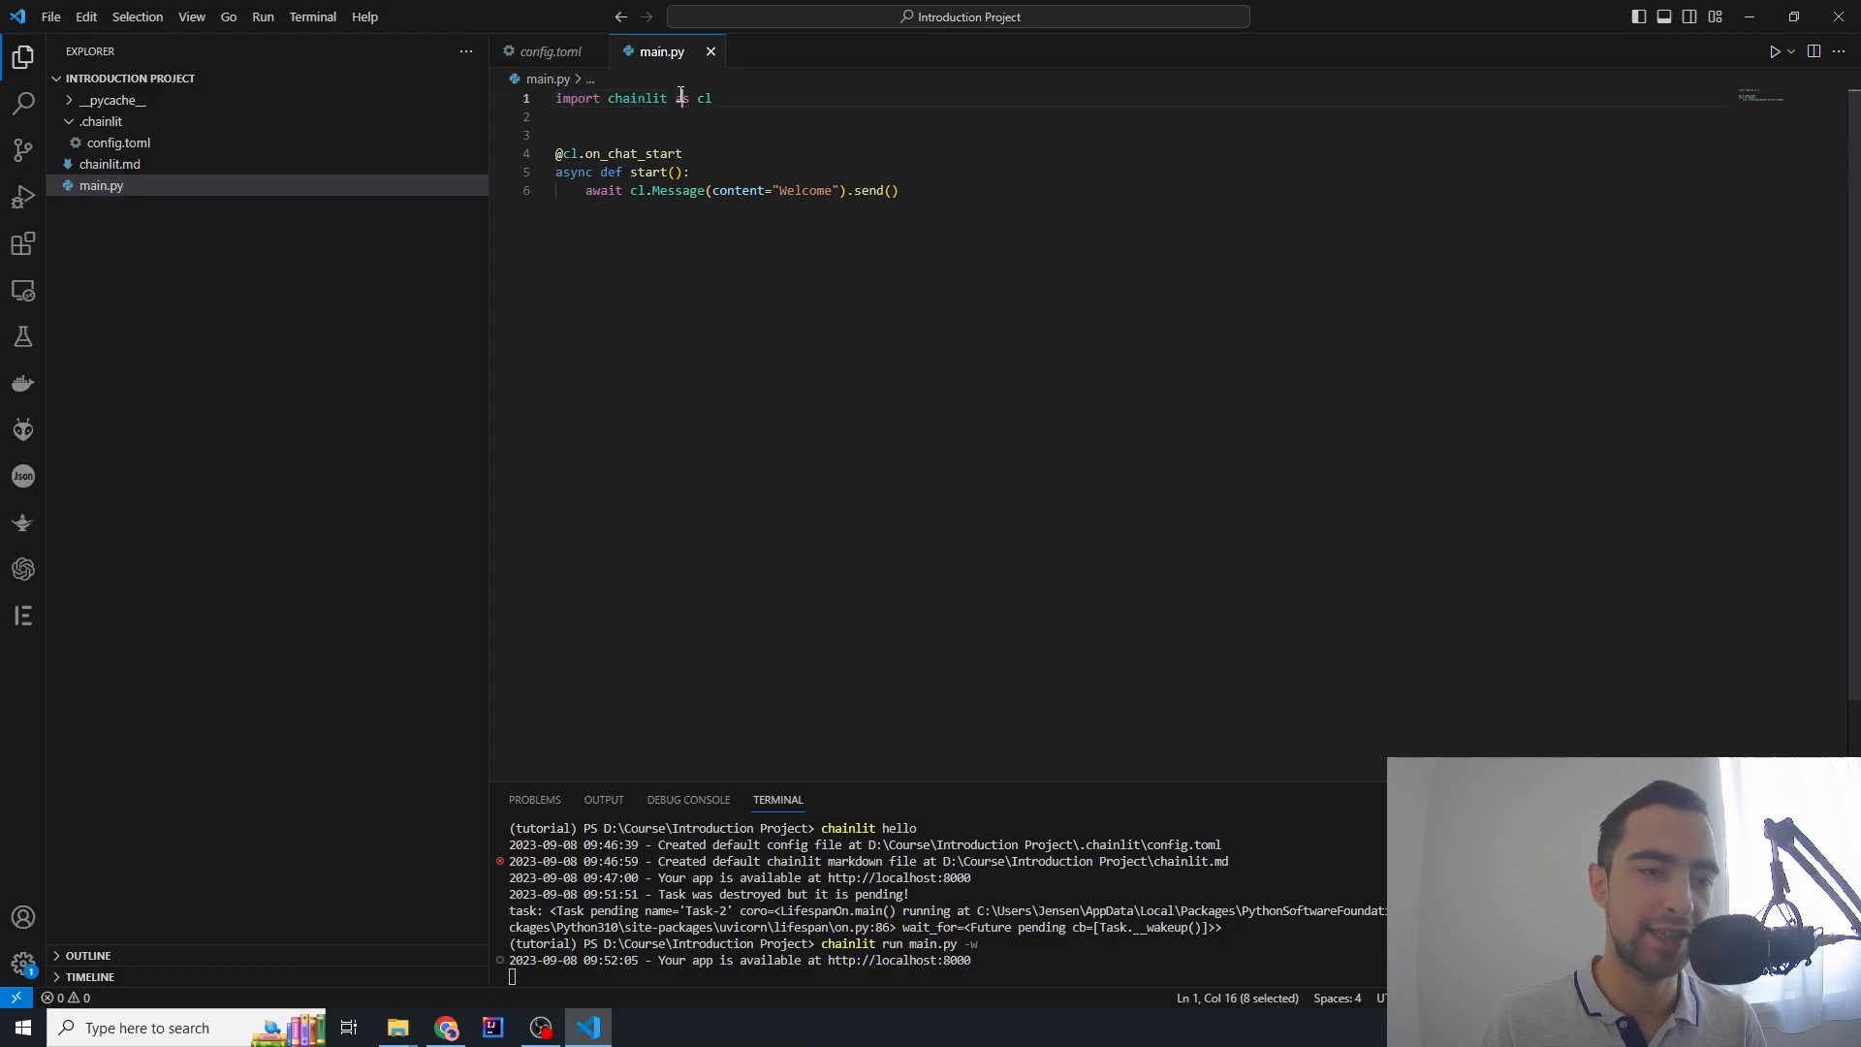
left_click(558, 116)
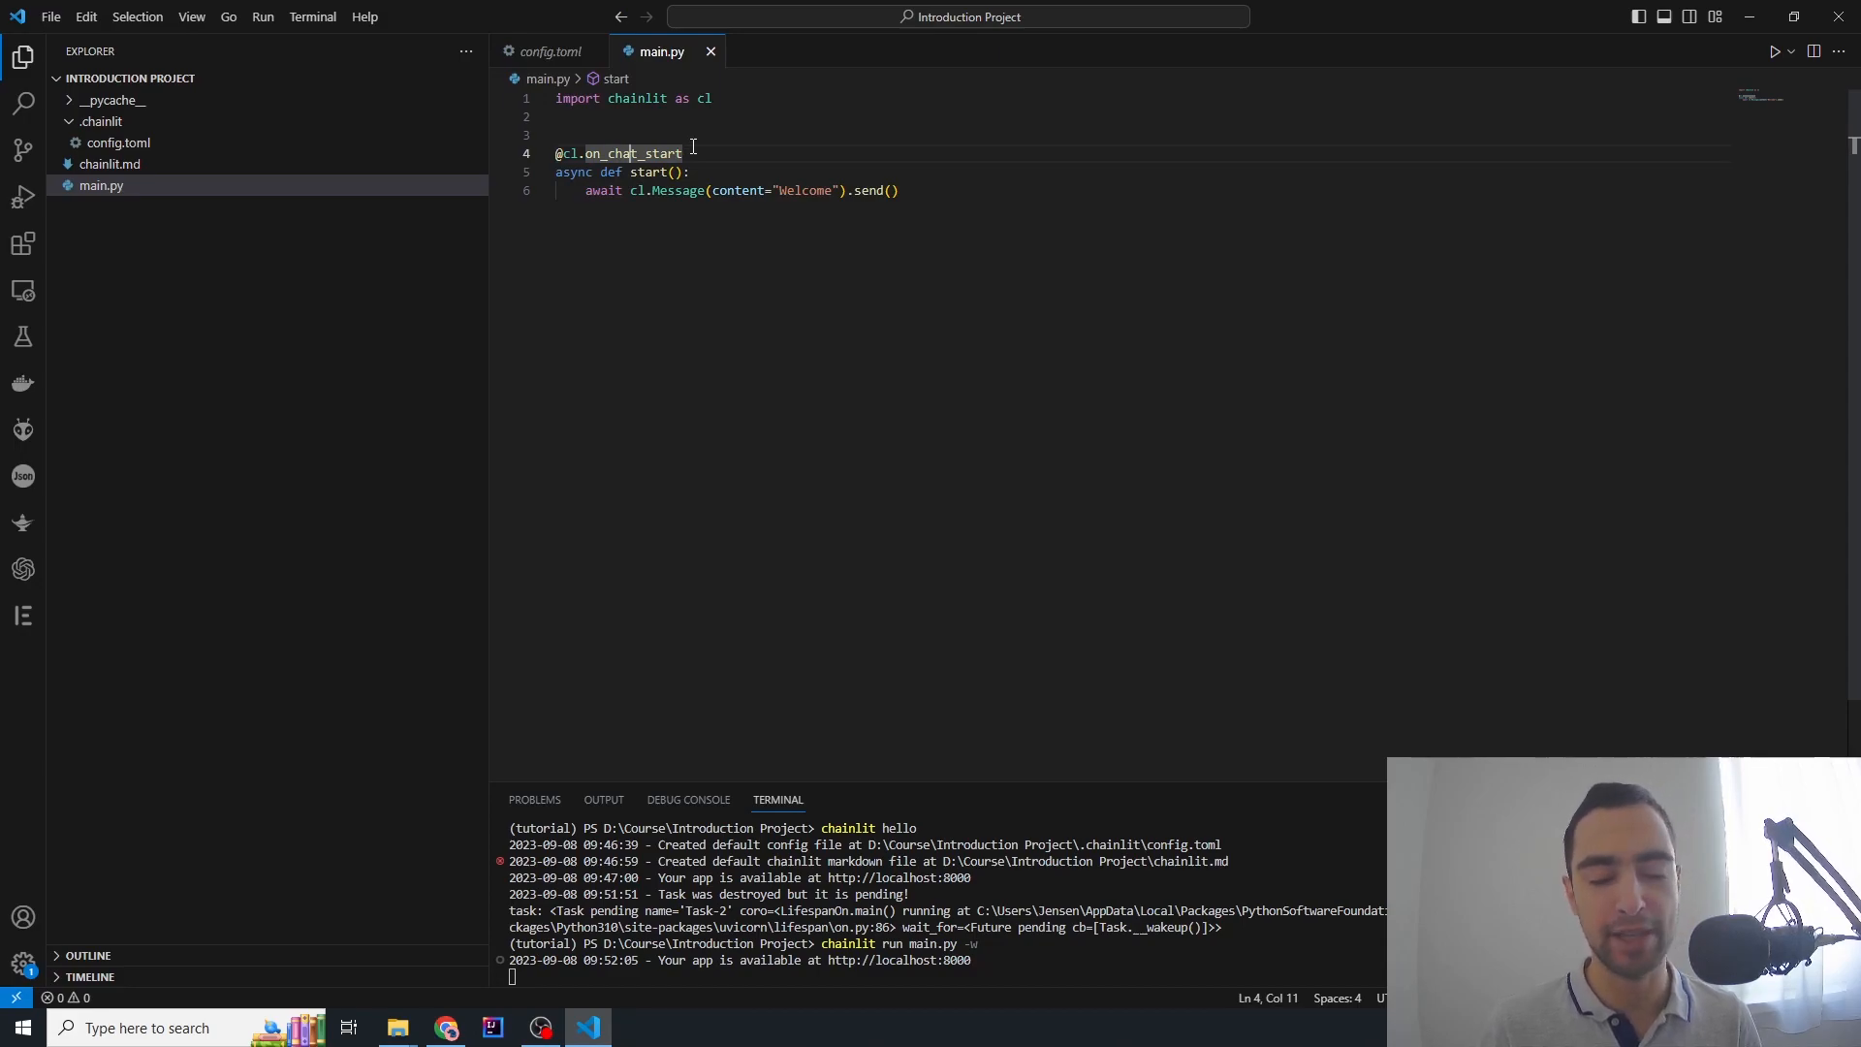
double_click(608, 153)
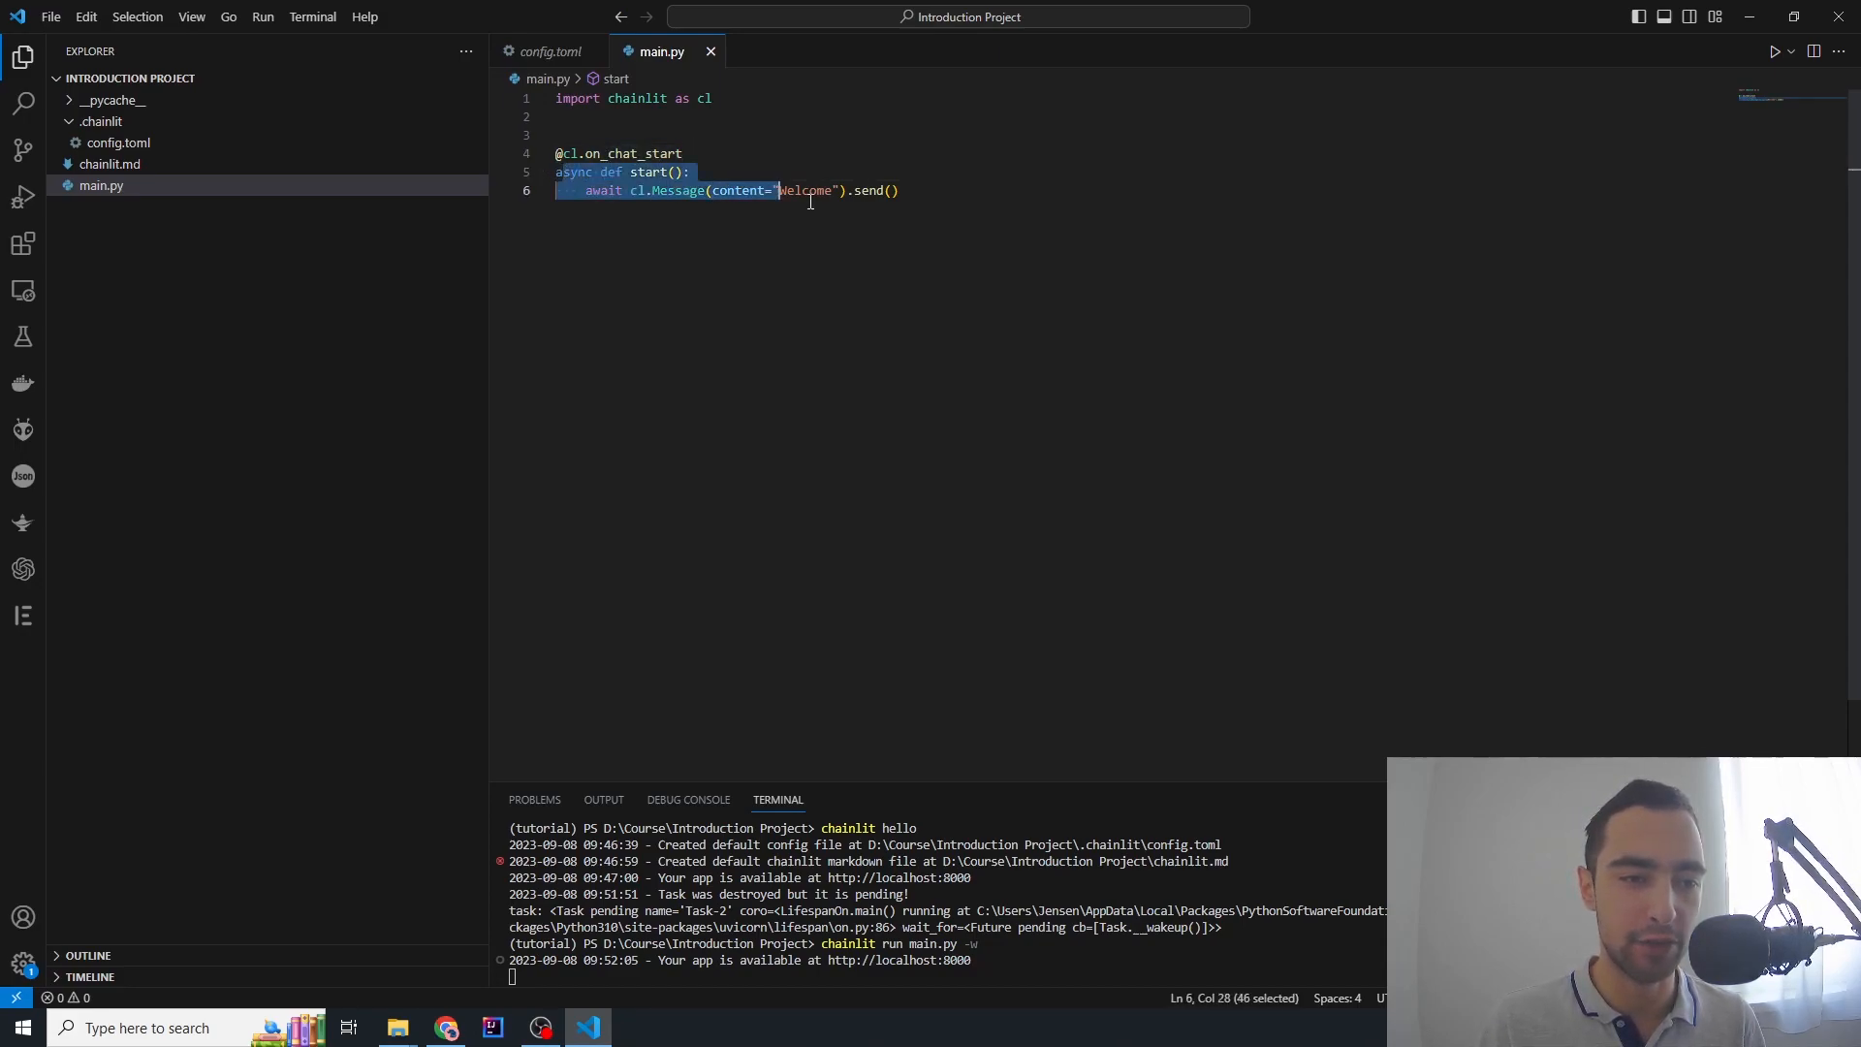
double_click(573, 173)
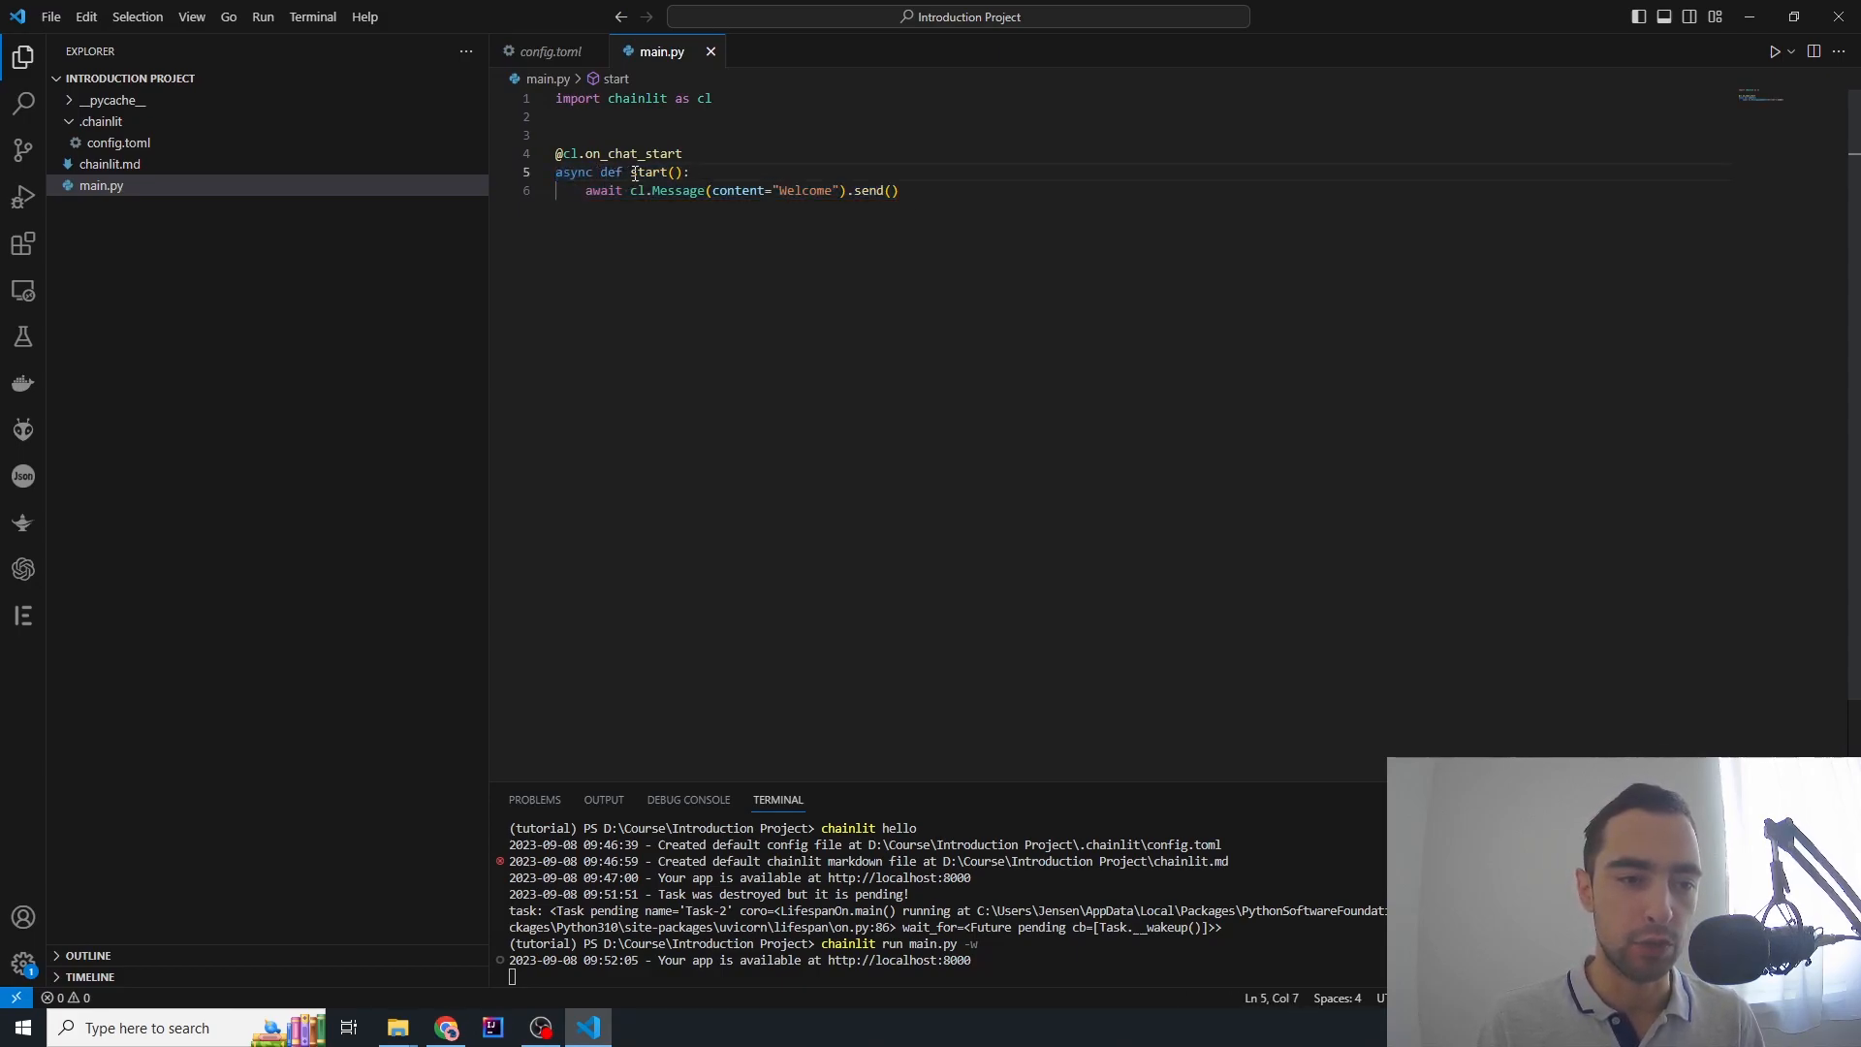
double_click(649, 172)
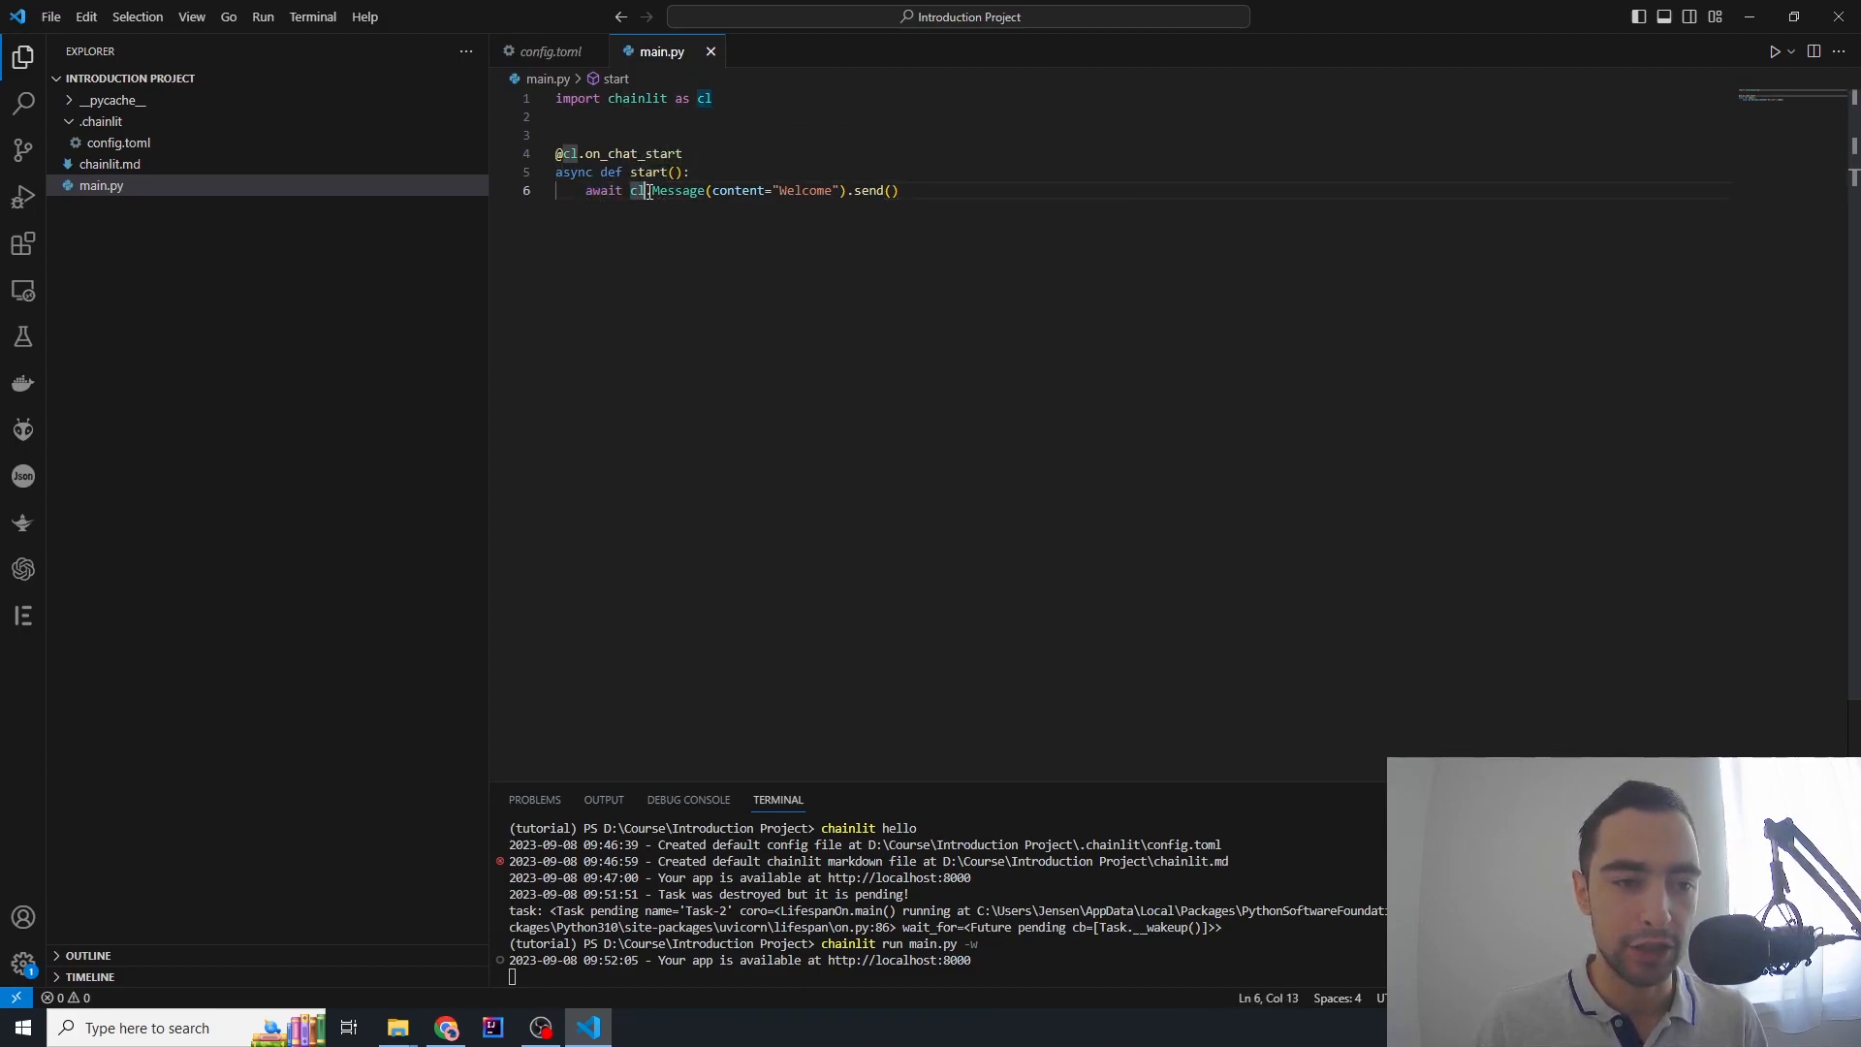
double_click(675, 190)
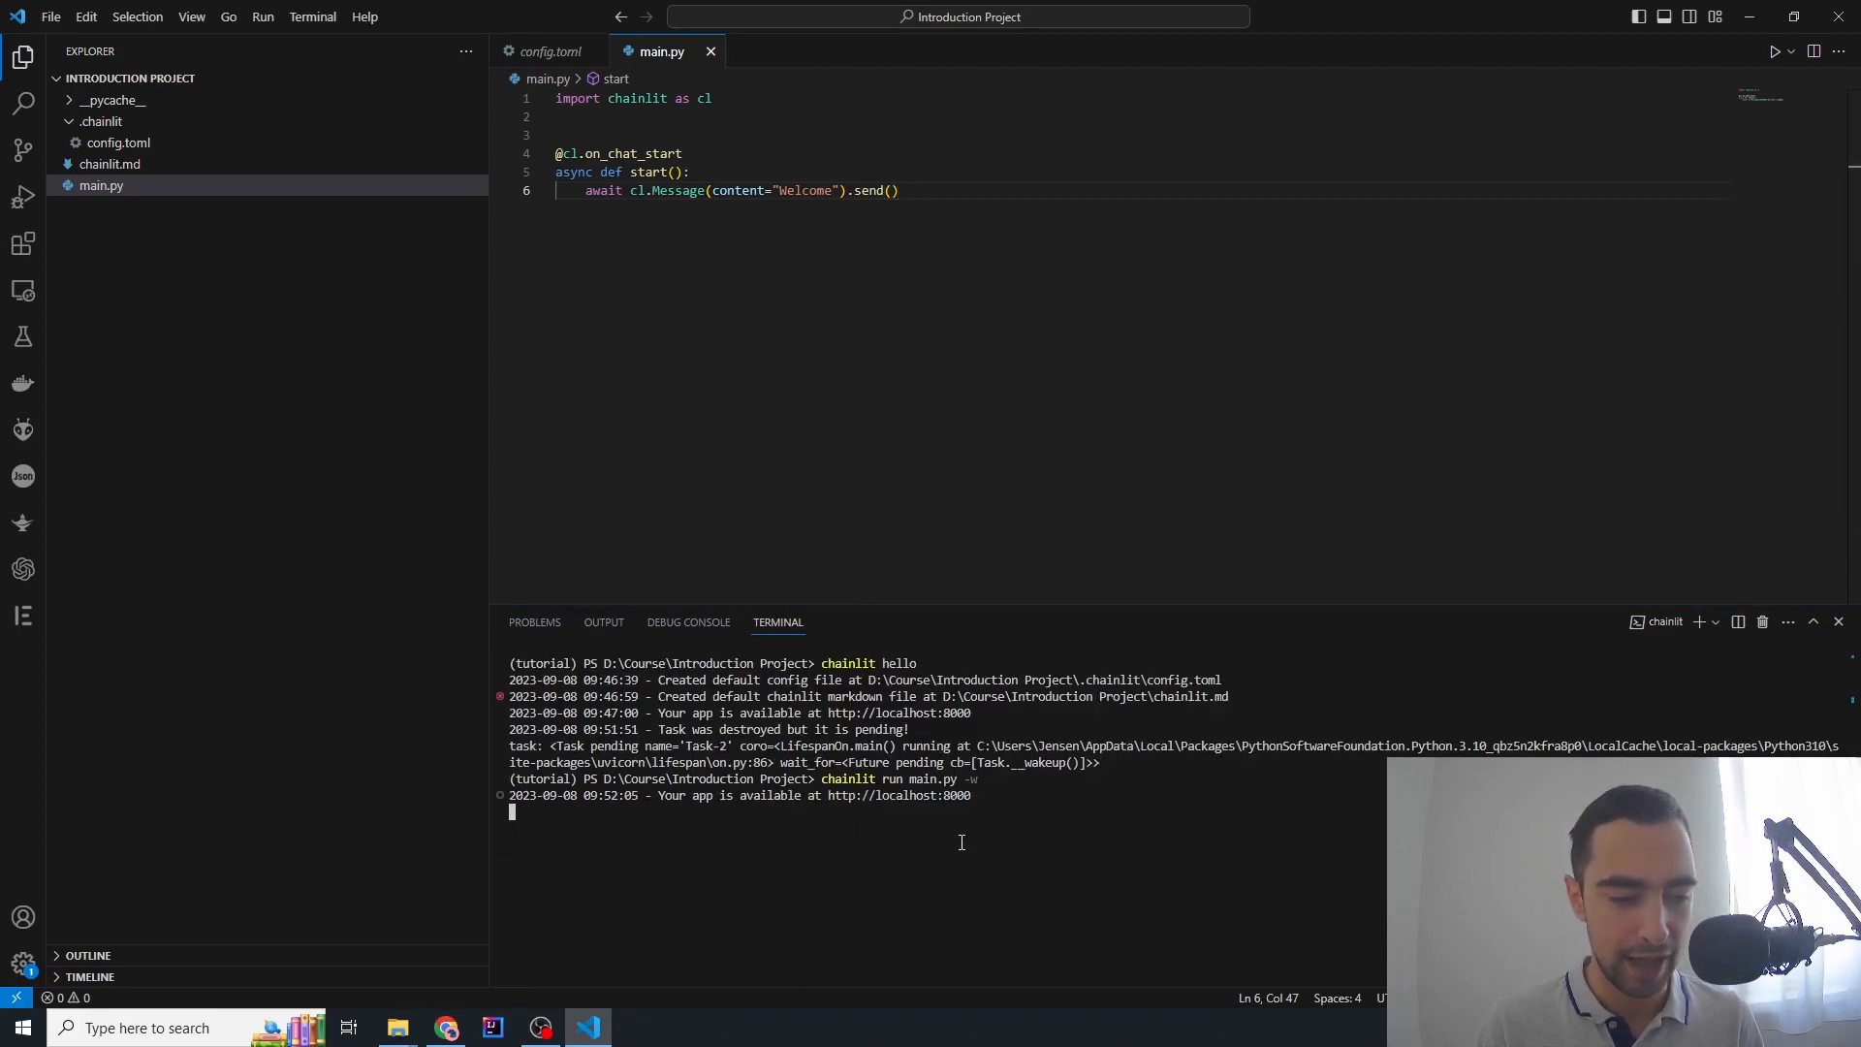
mouse_move(850, 826)
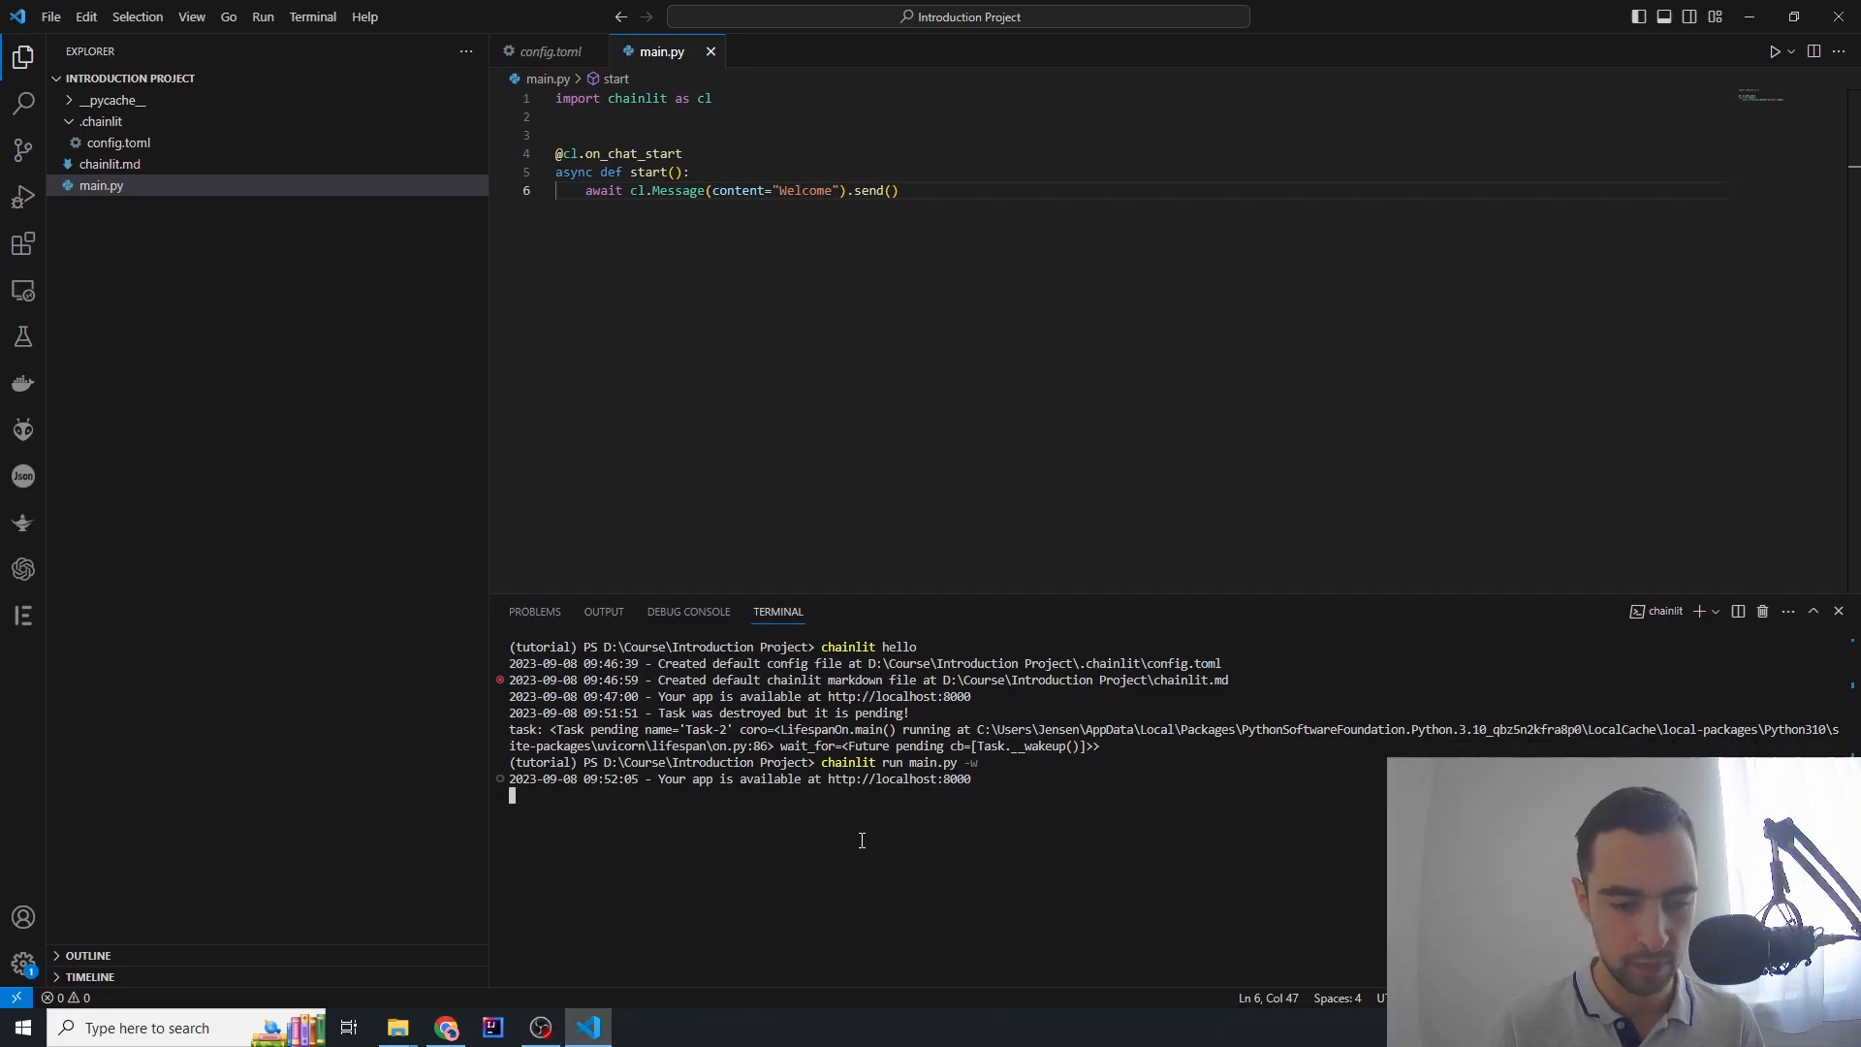
mouse_move(1789, 652)
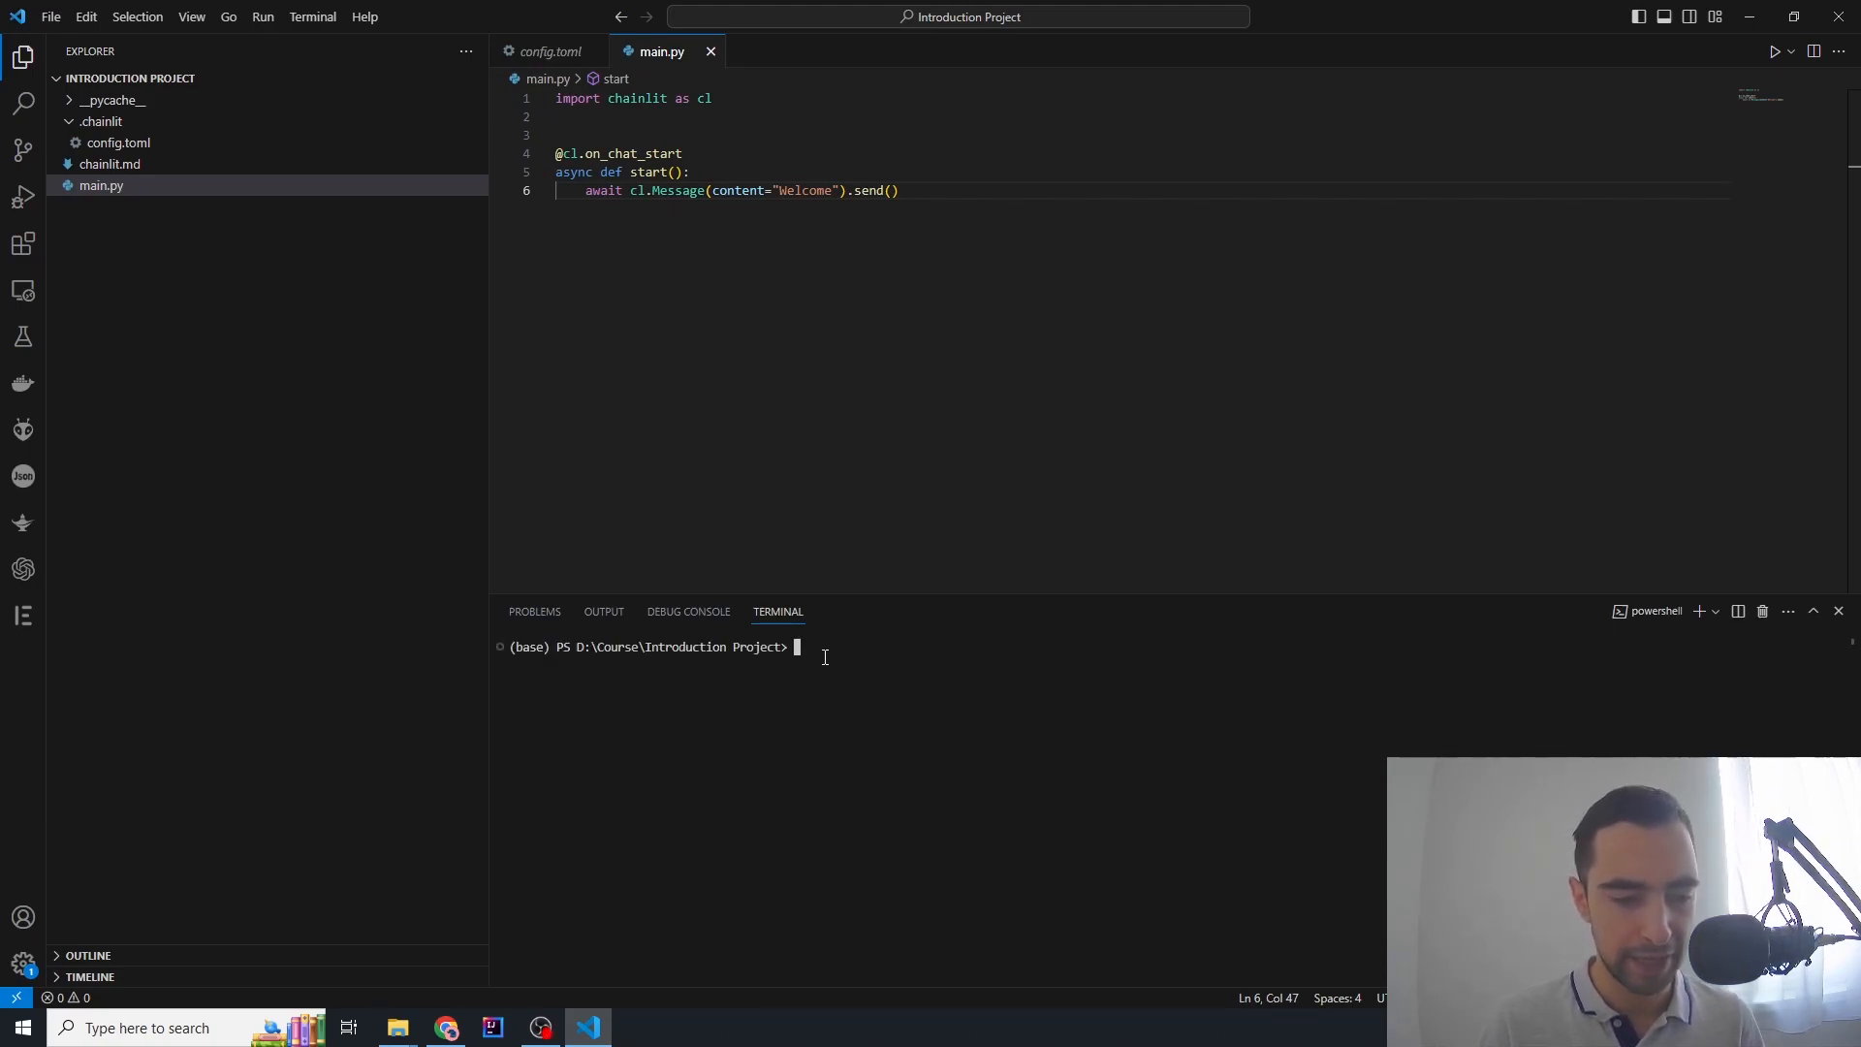
In a fresh terminal run 'conda activate tutorial' then 'chainlit run main.py -w'
type("conda activate tutorial")
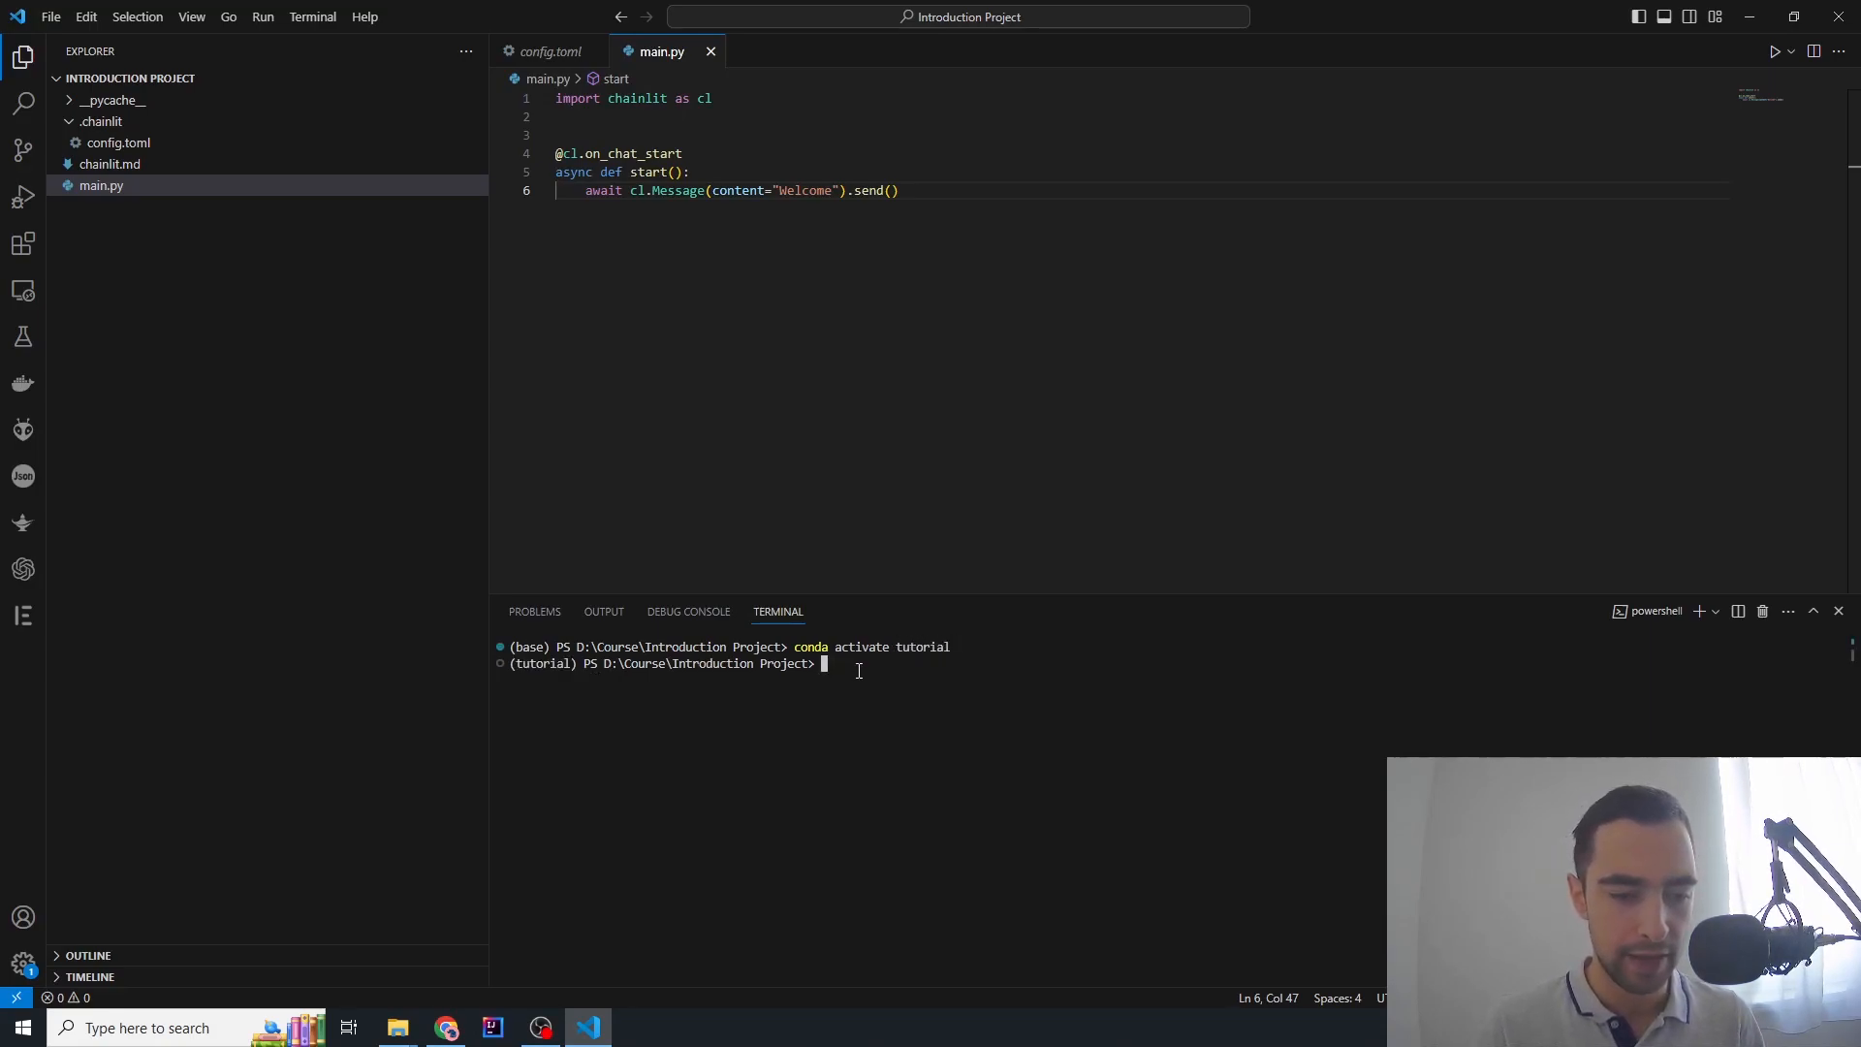
mouse_move(911, 700)
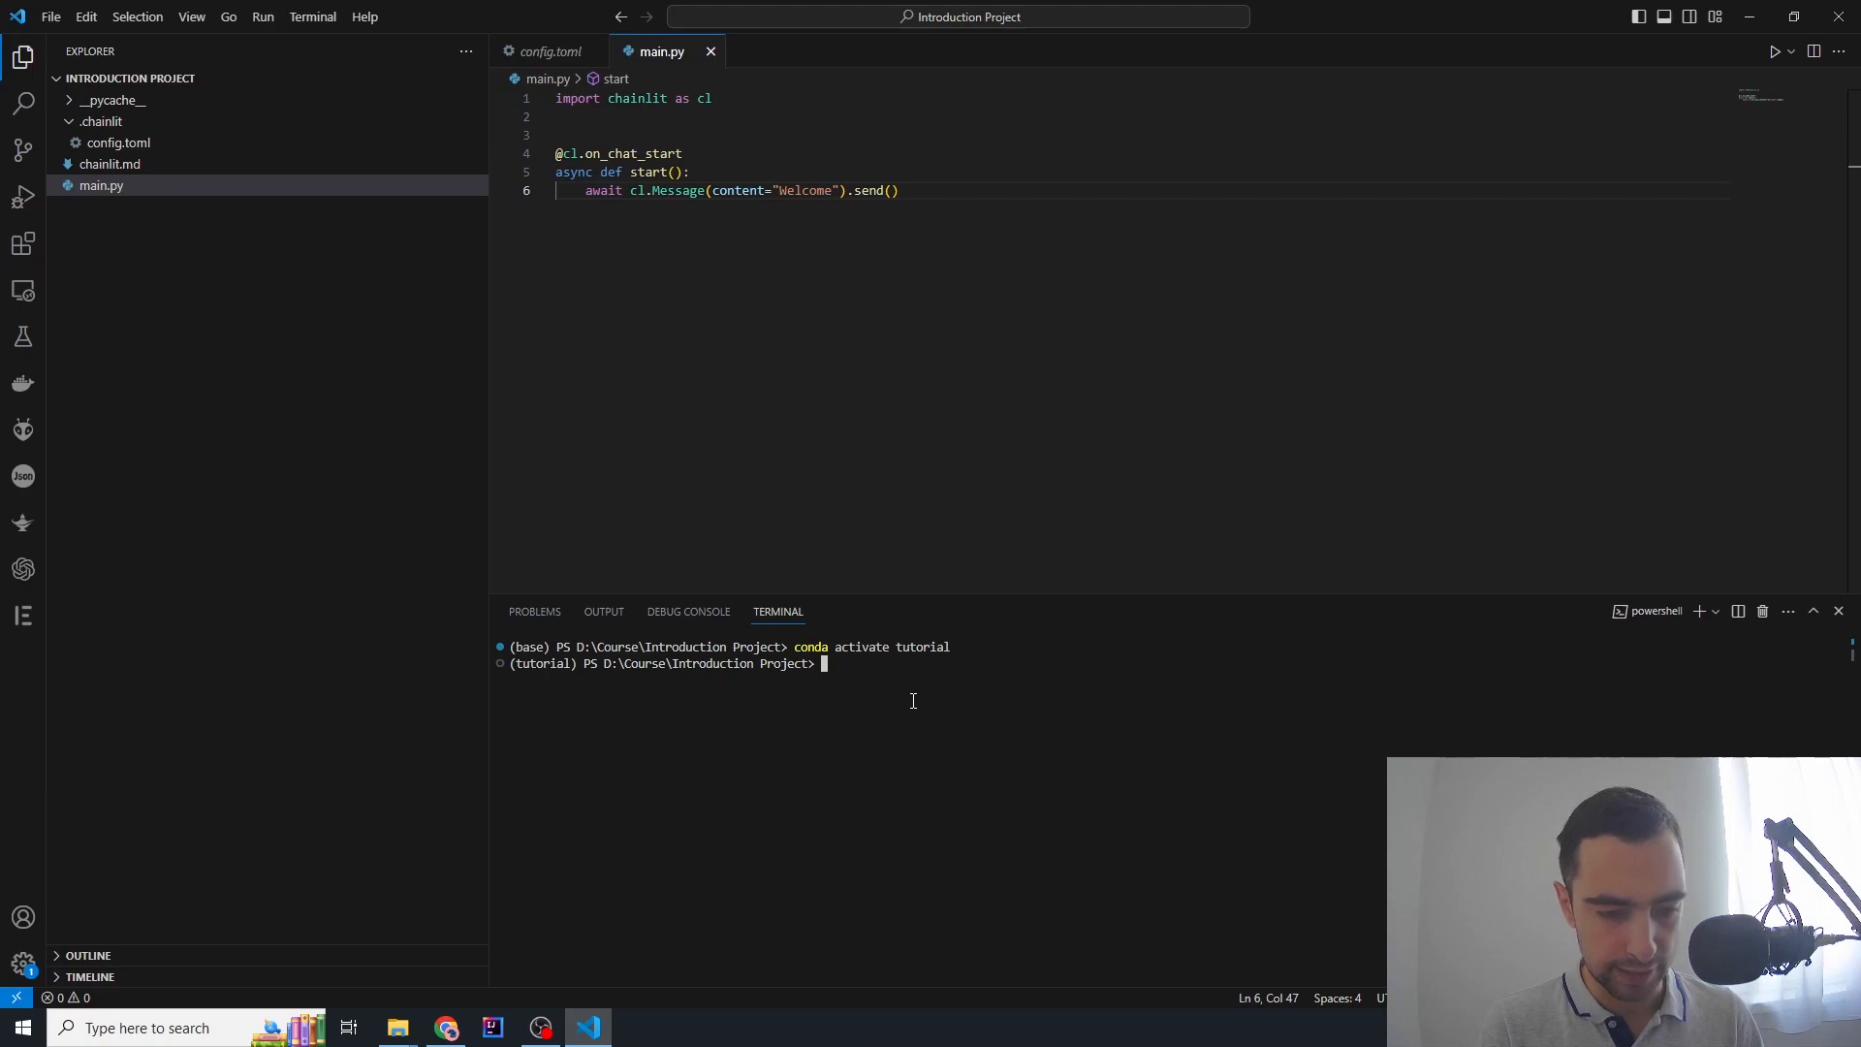
type("chainlit r")
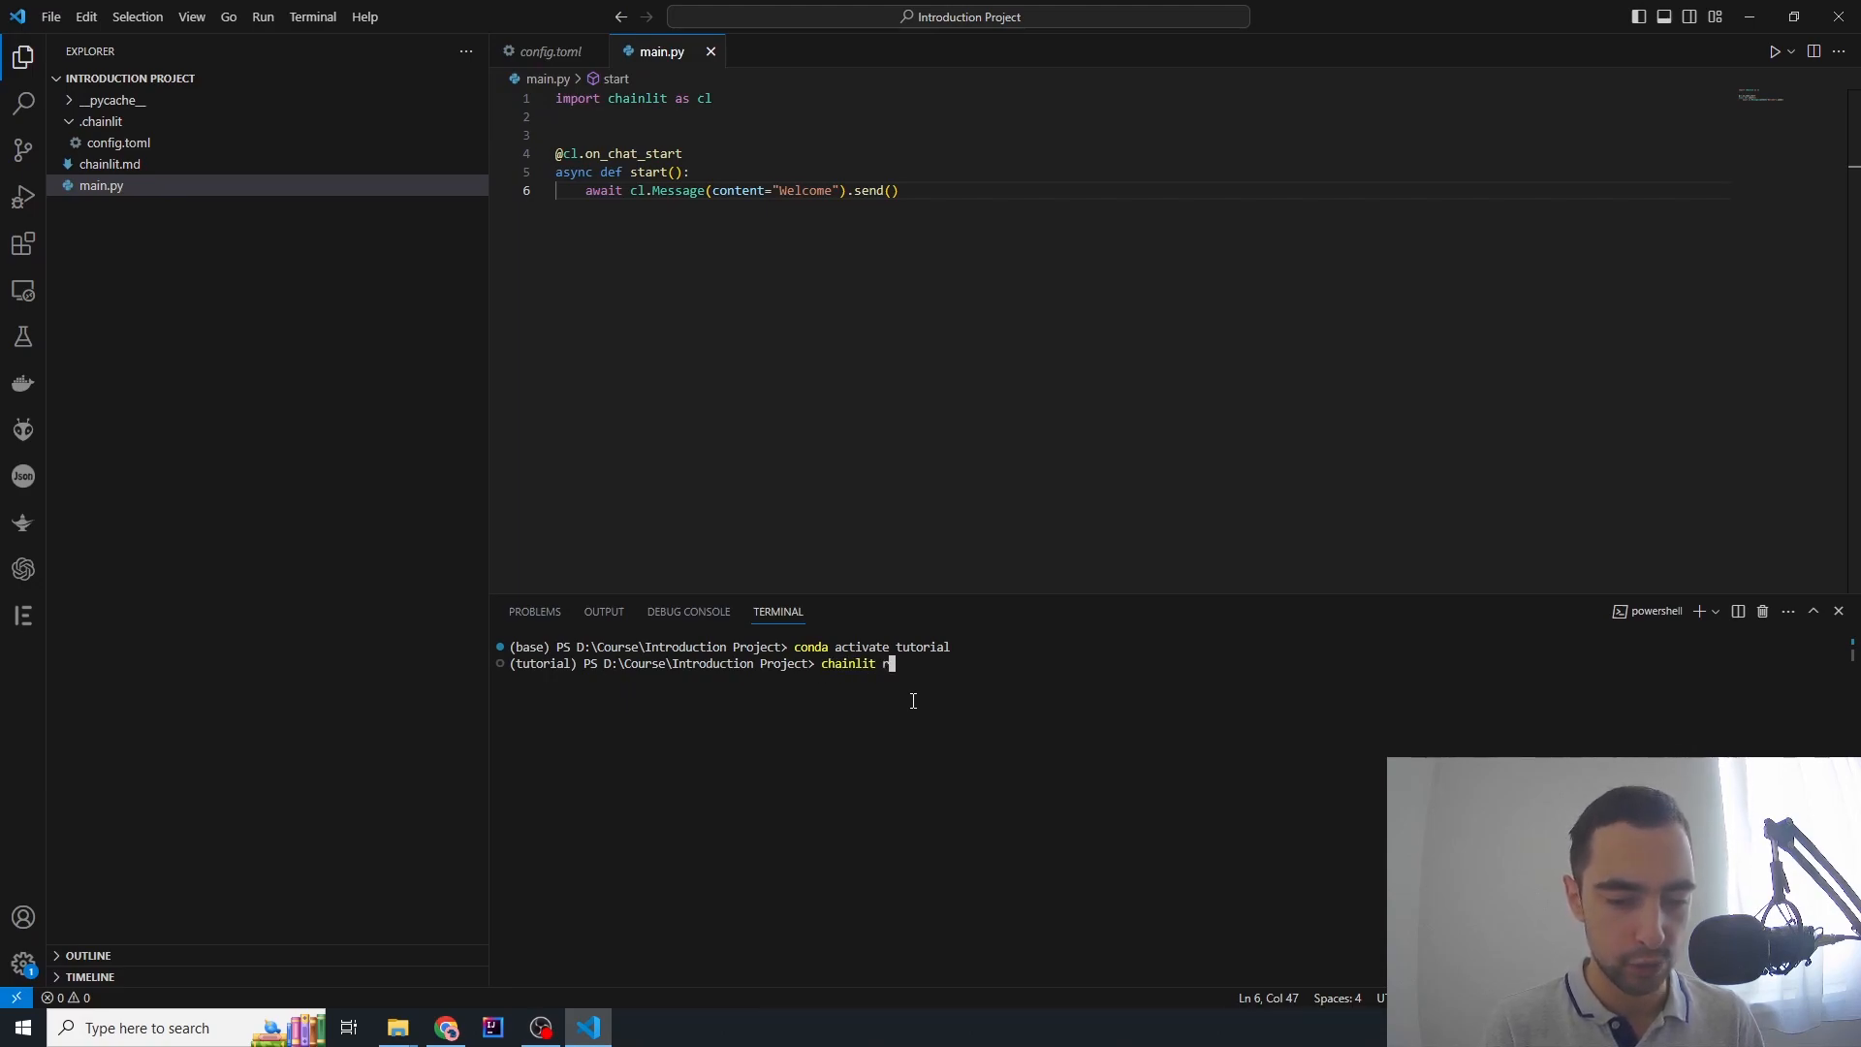
type("un")
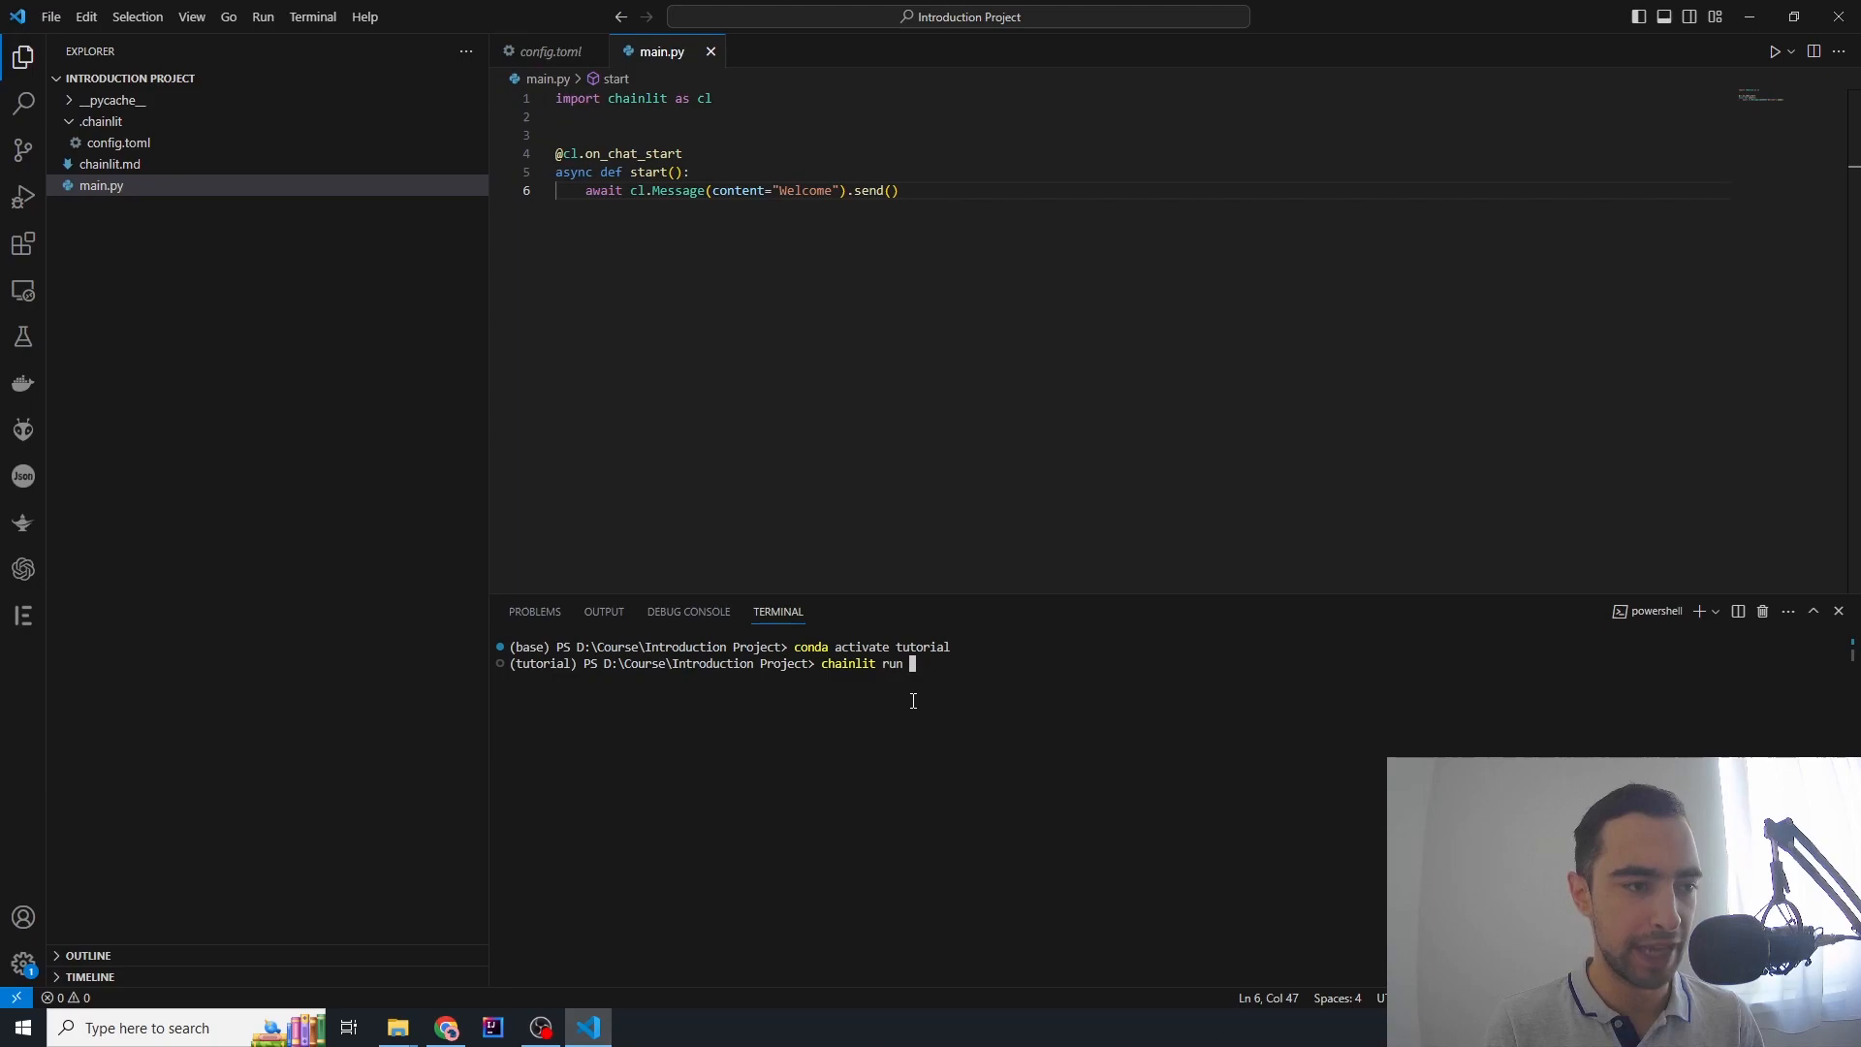
type("main.py -w")
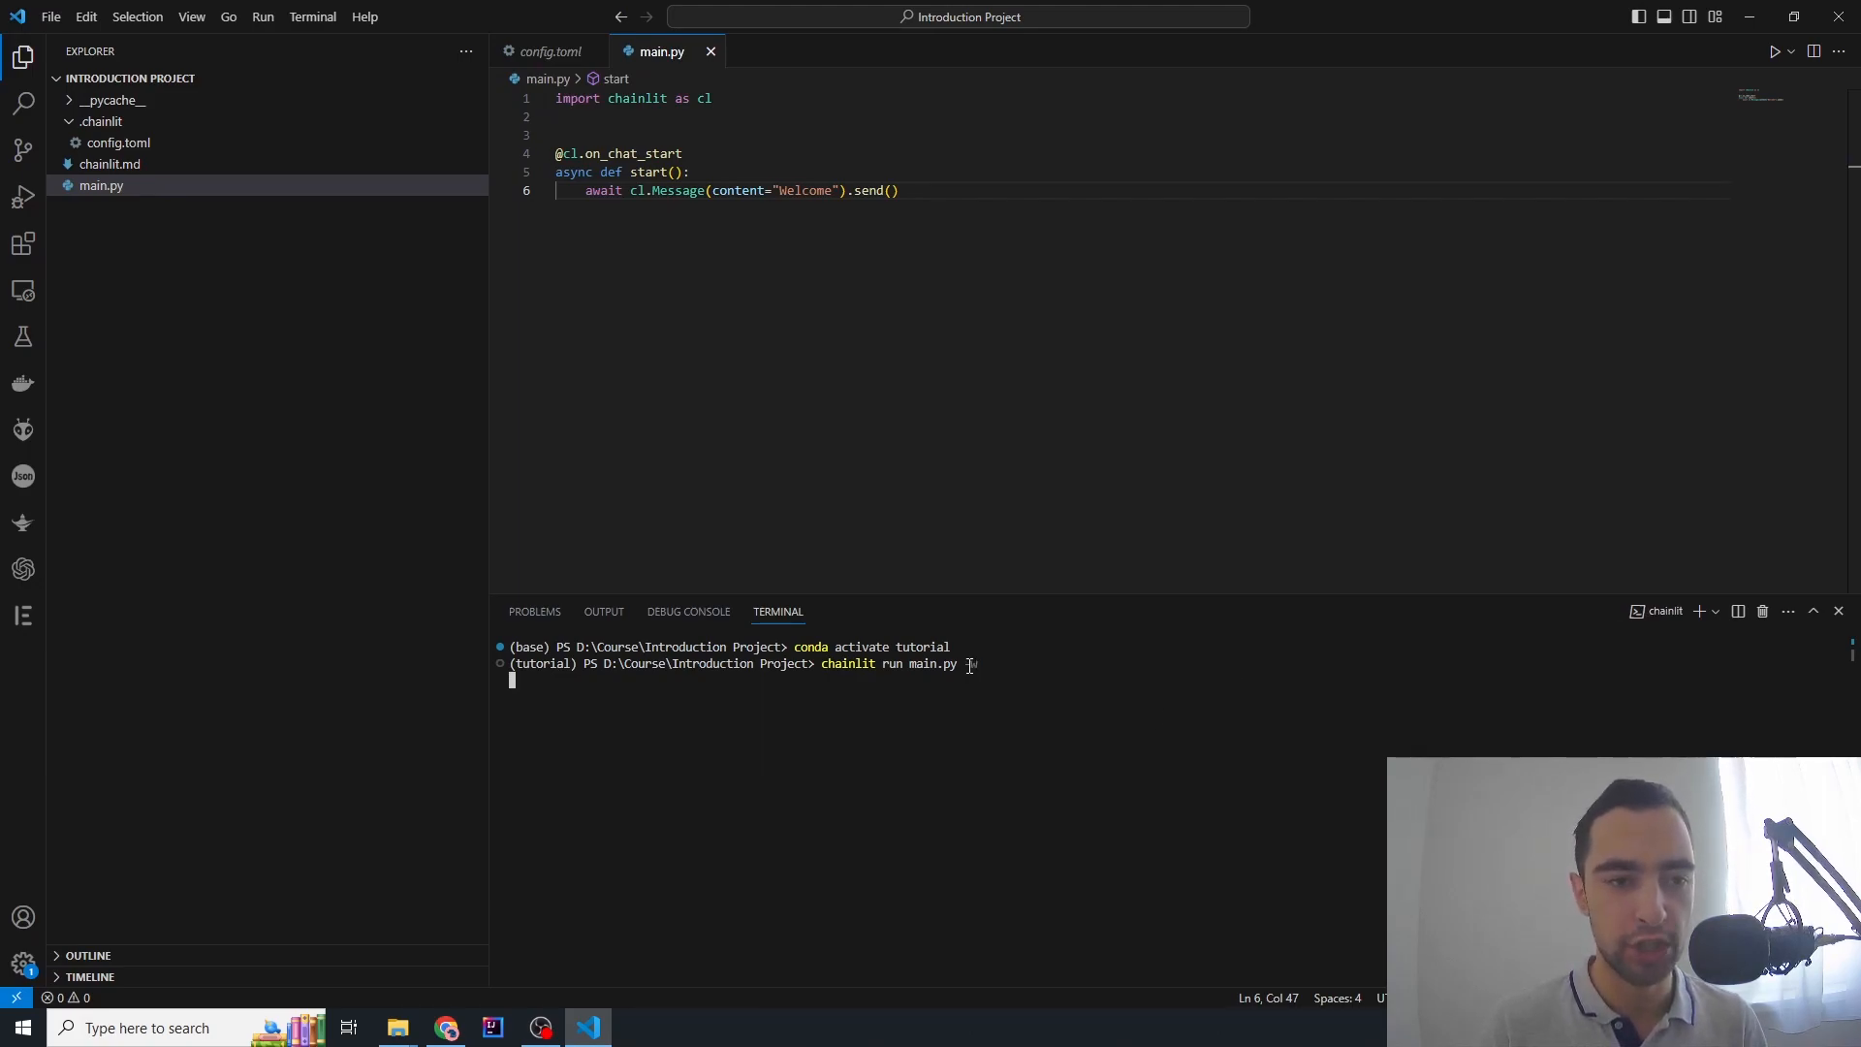
Launch the app and check the Chatbot's Welcome message at localhost:8000 in Chrome
key("Return")
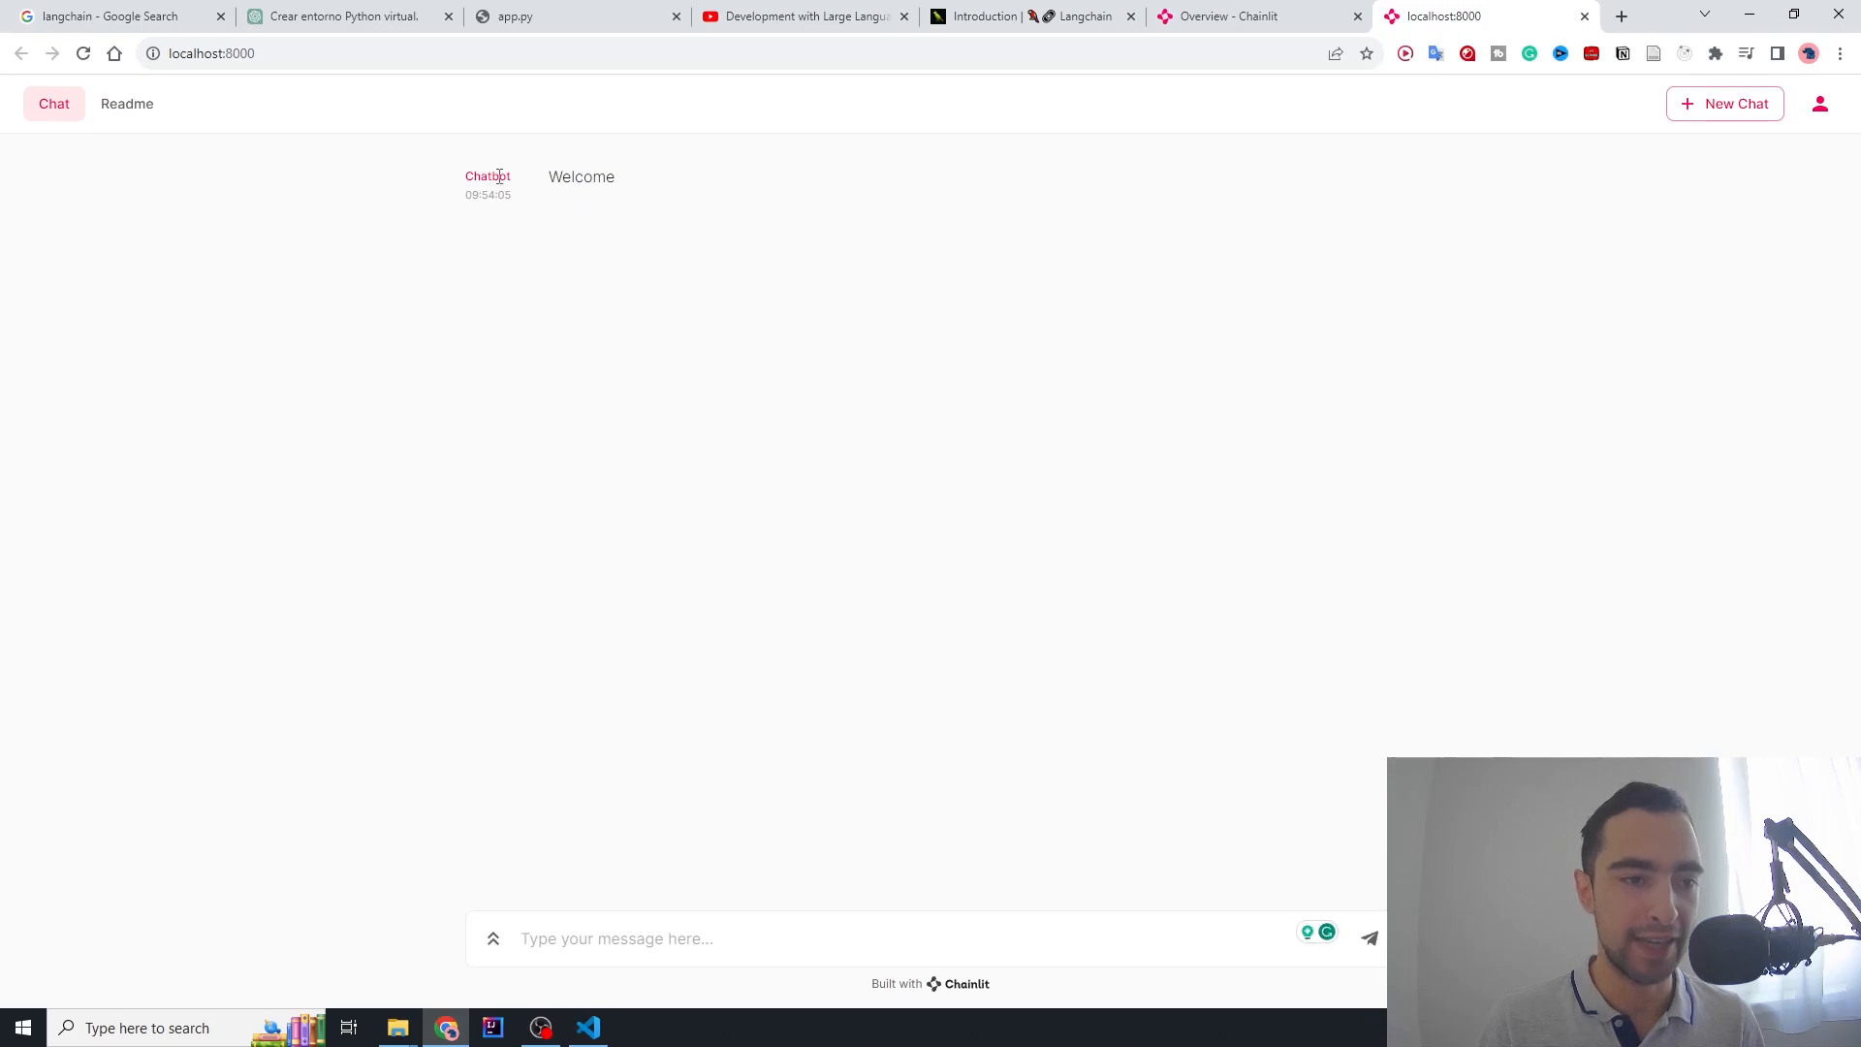
double_click(580, 177)
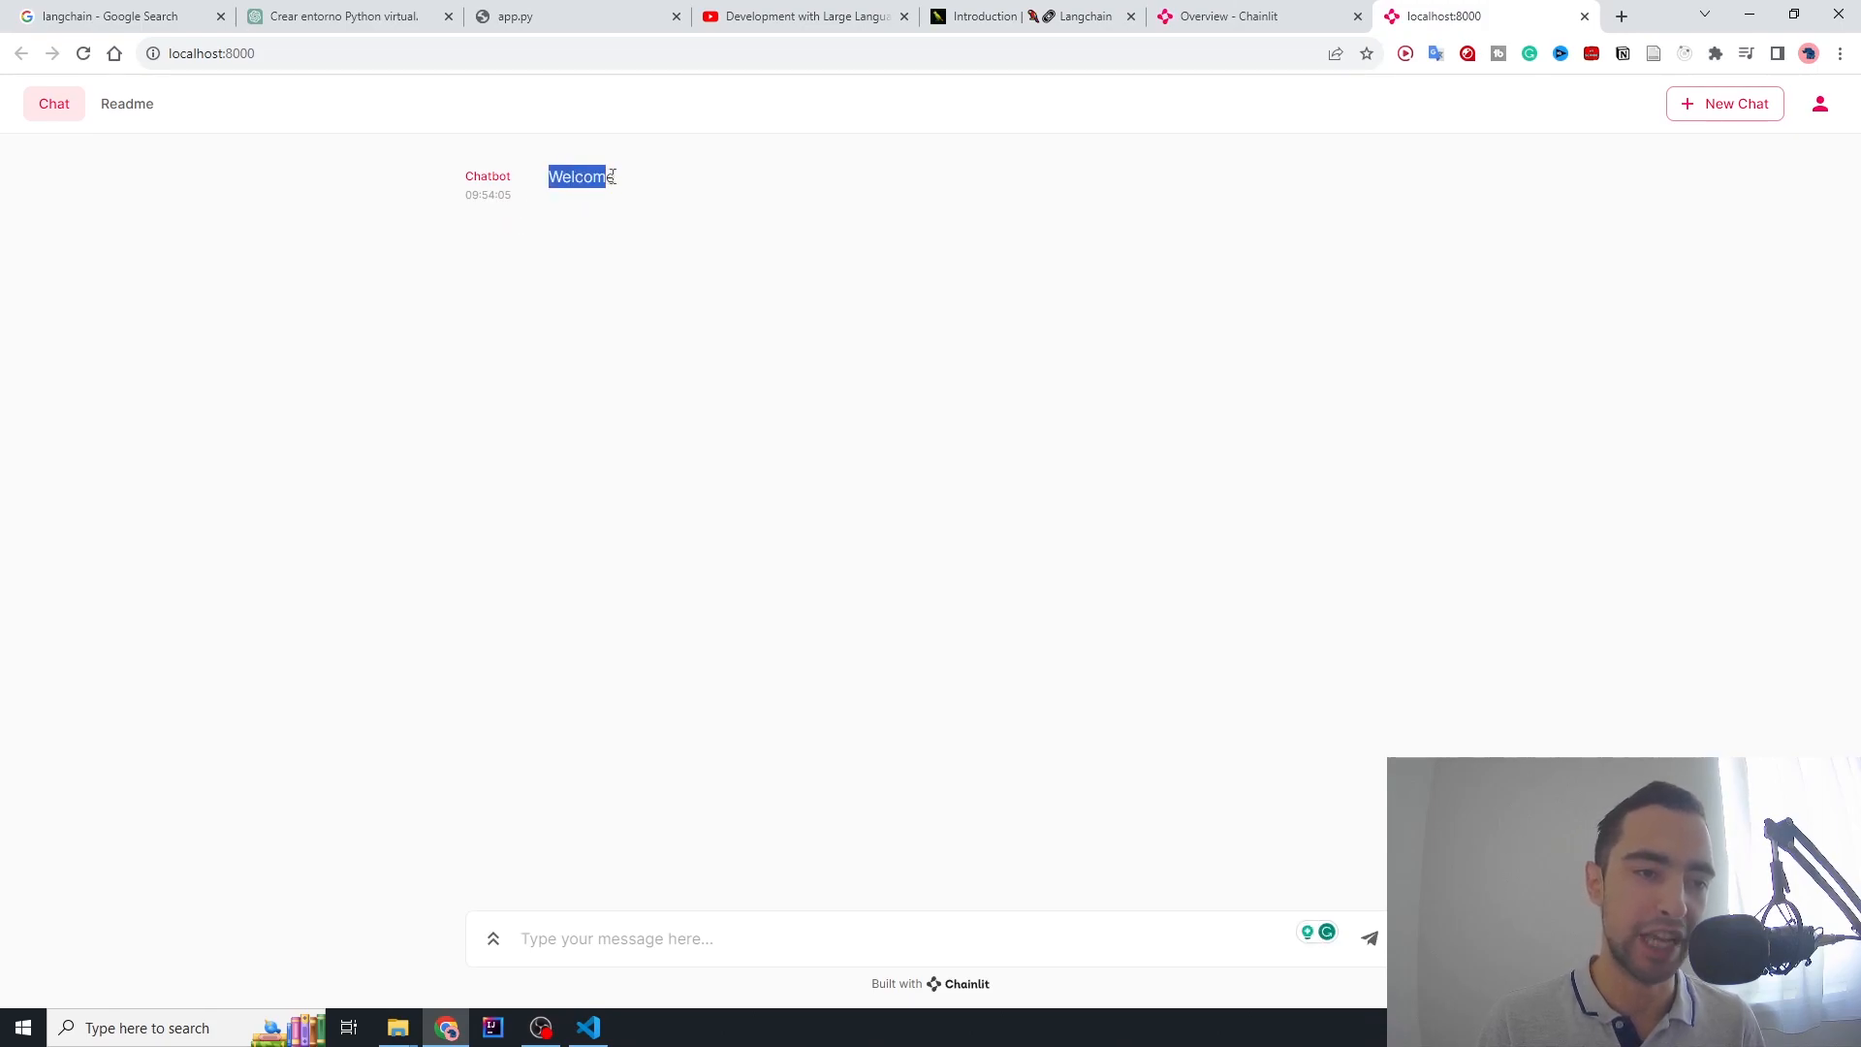
left_click(587, 1027)
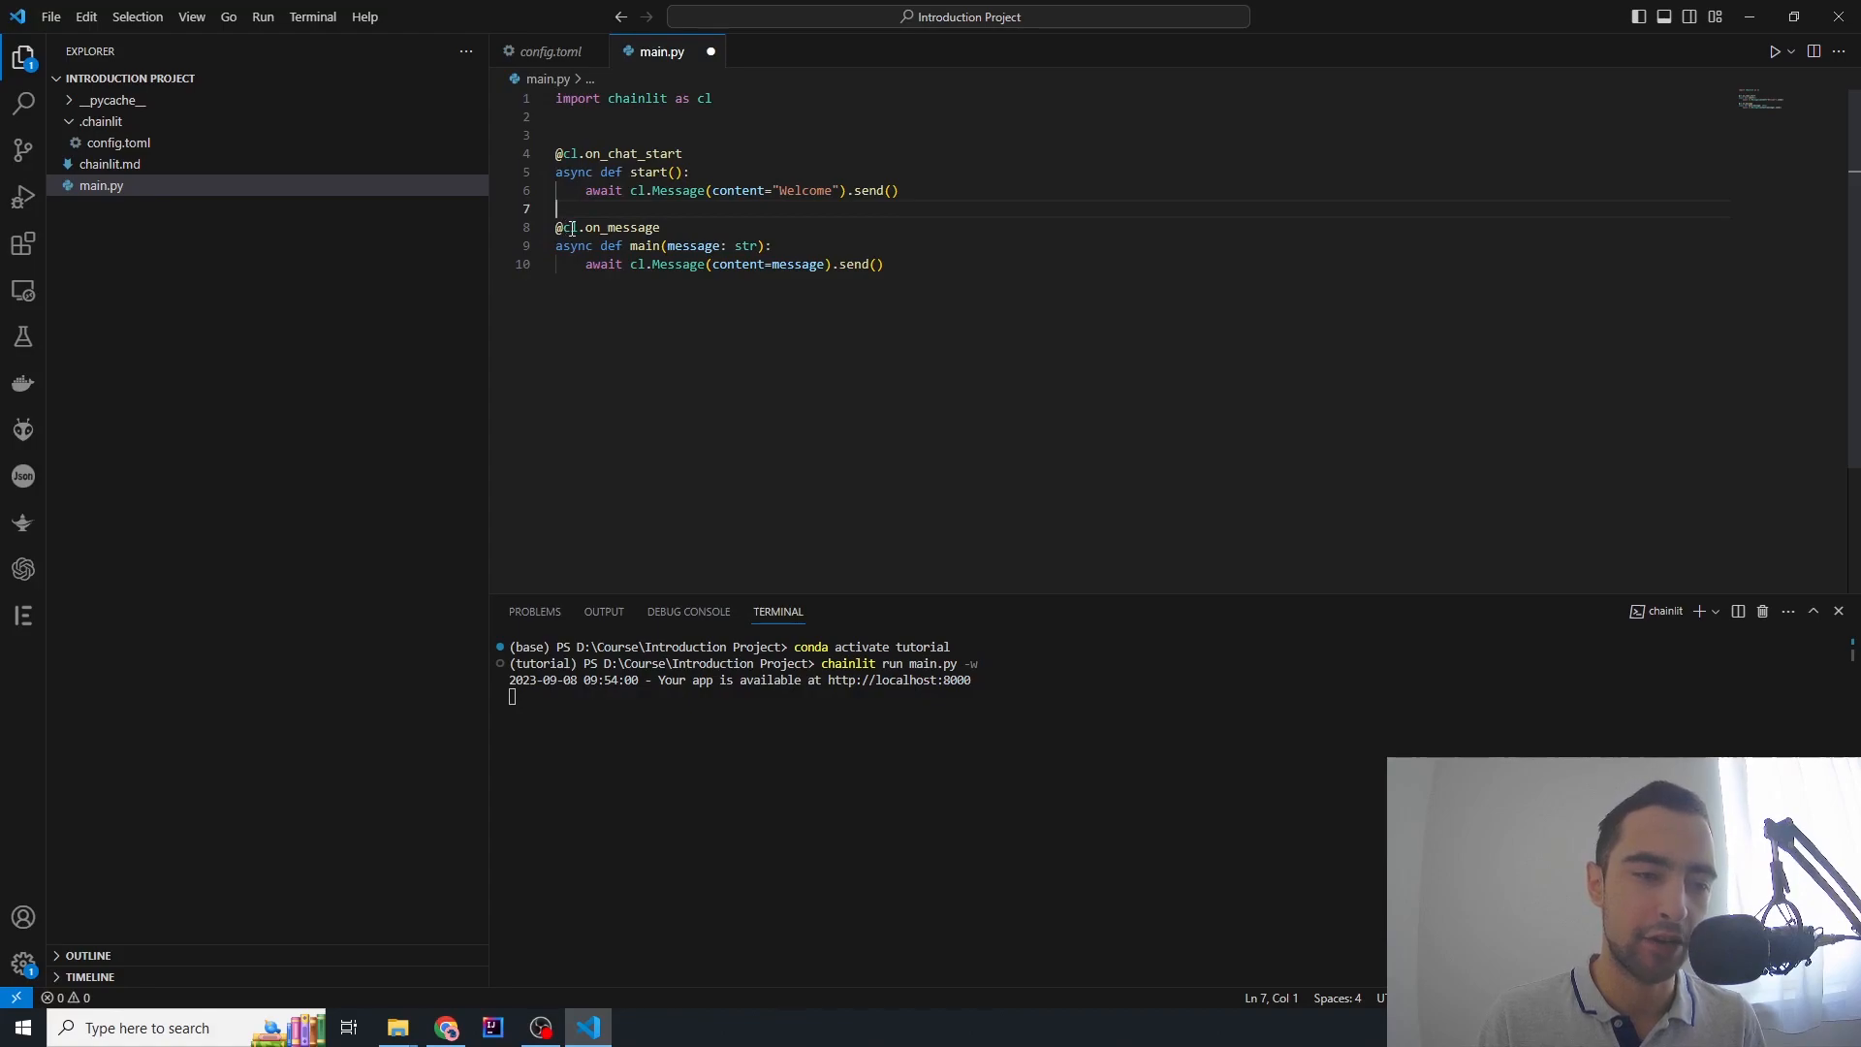
double_click(618, 226)
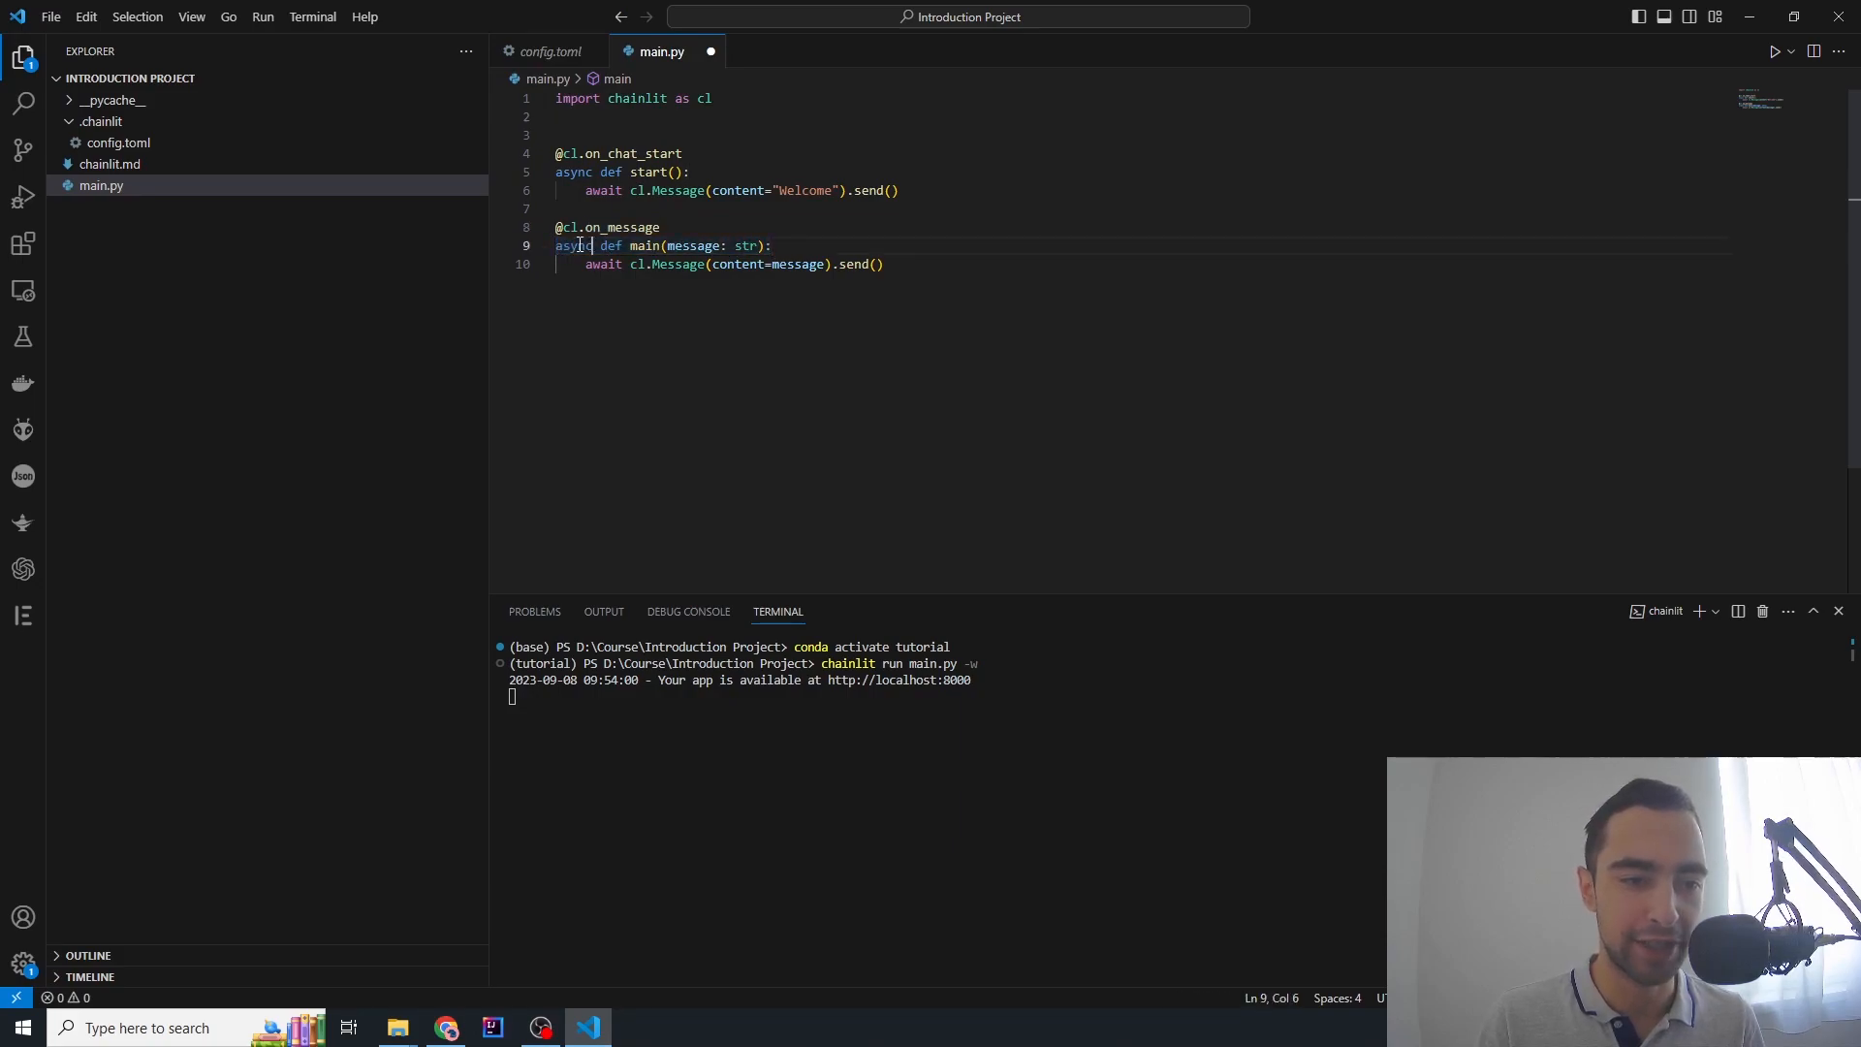
mouse_move(646, 245)
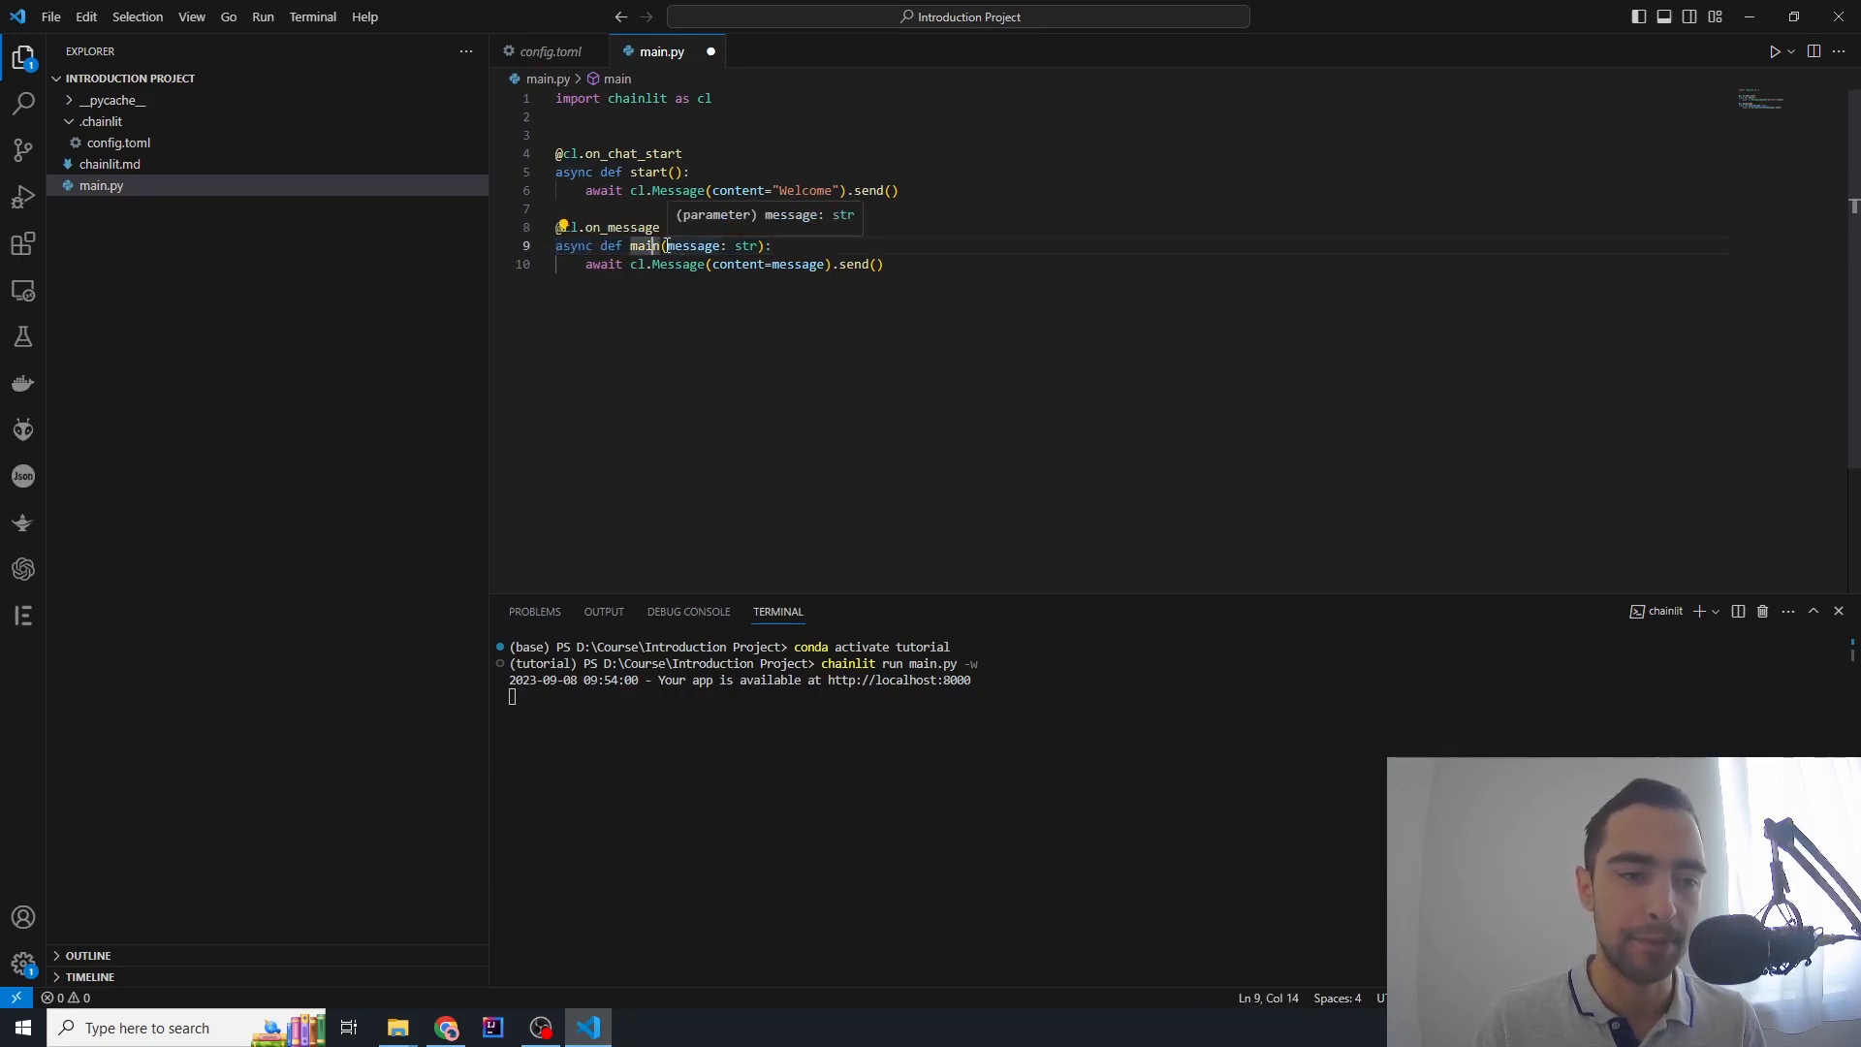
double_click(694, 245)
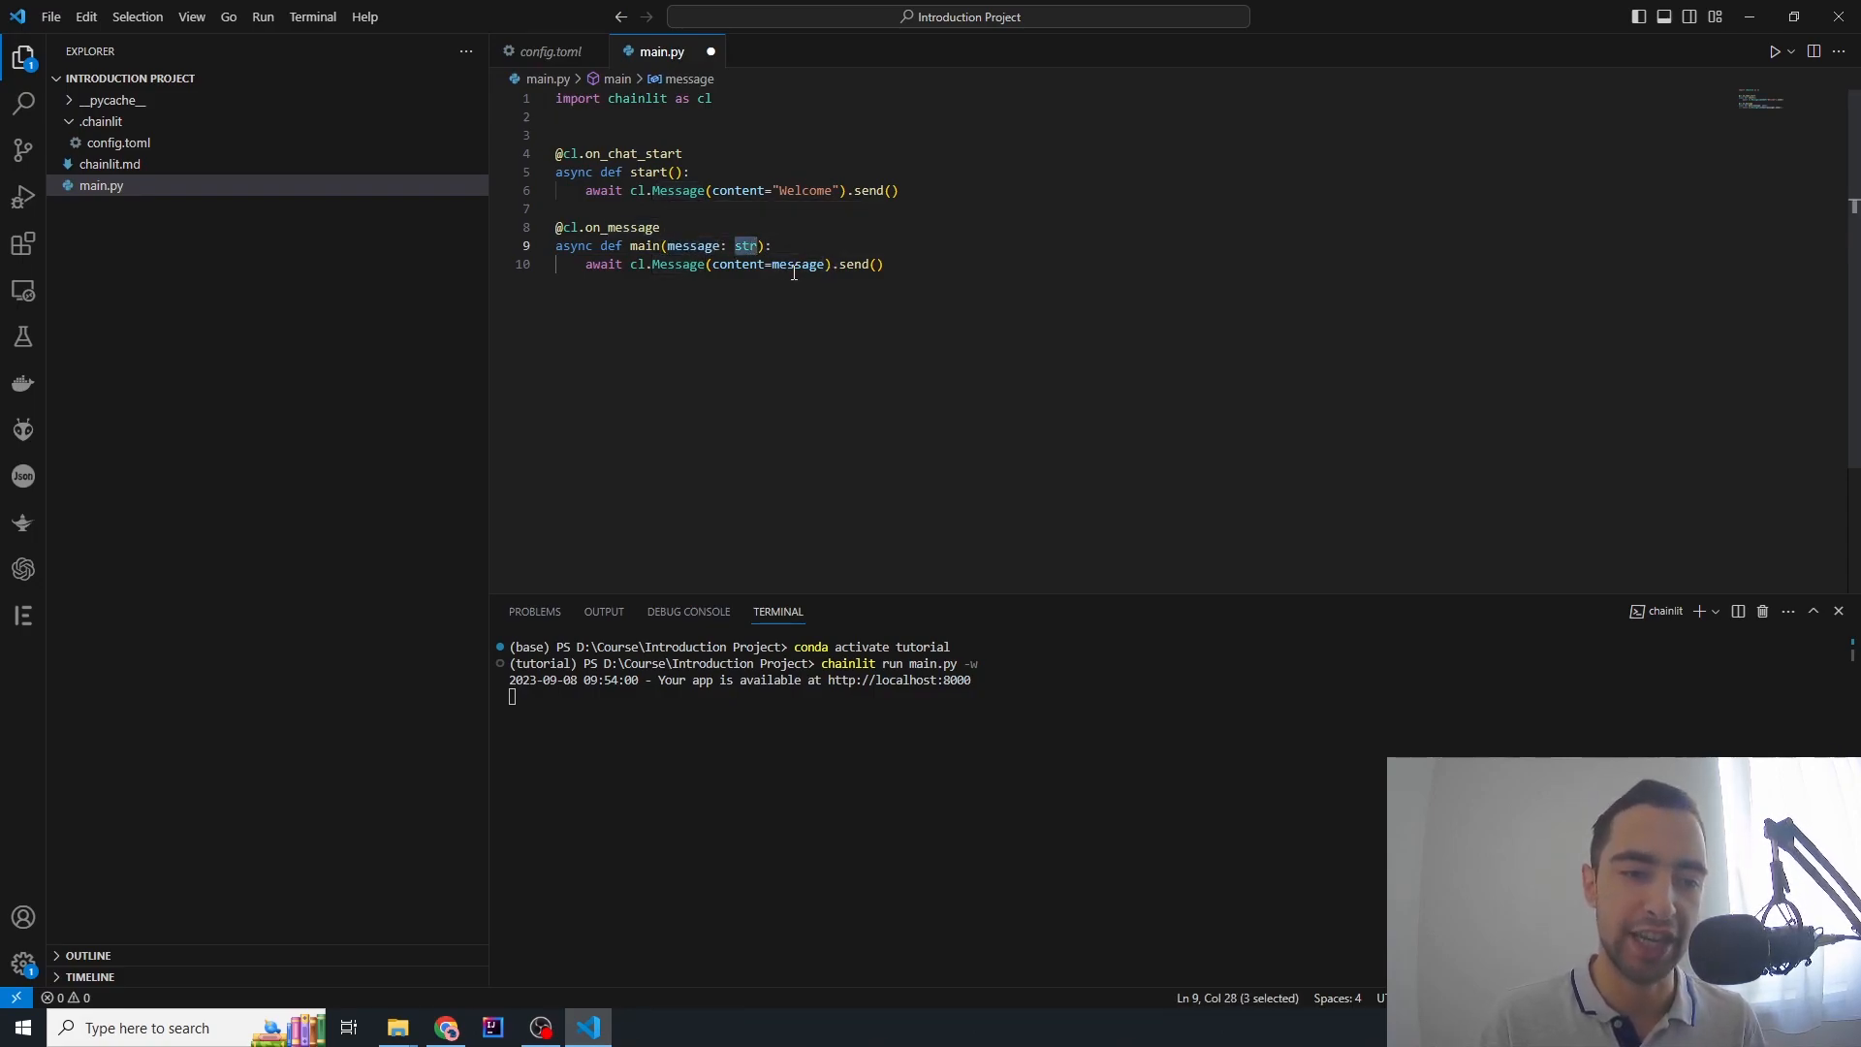
mouse_move(746, 245)
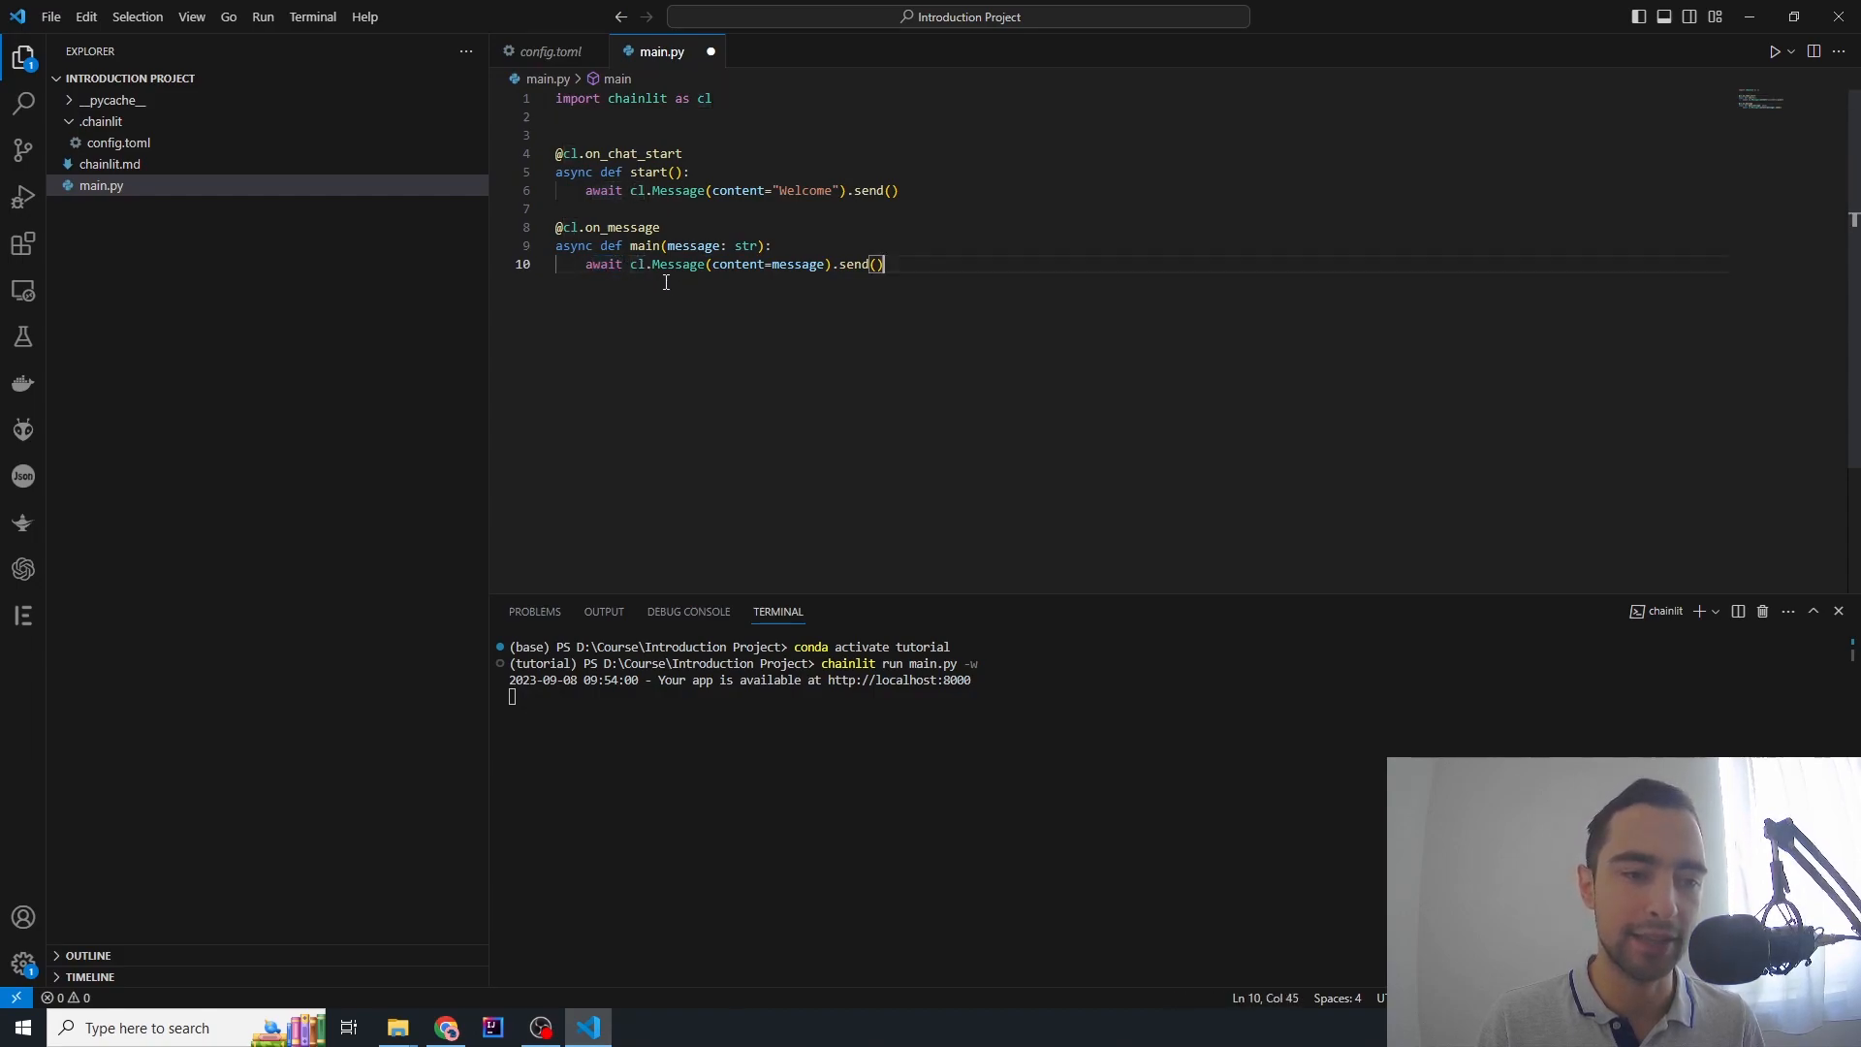
double_click(736, 264)
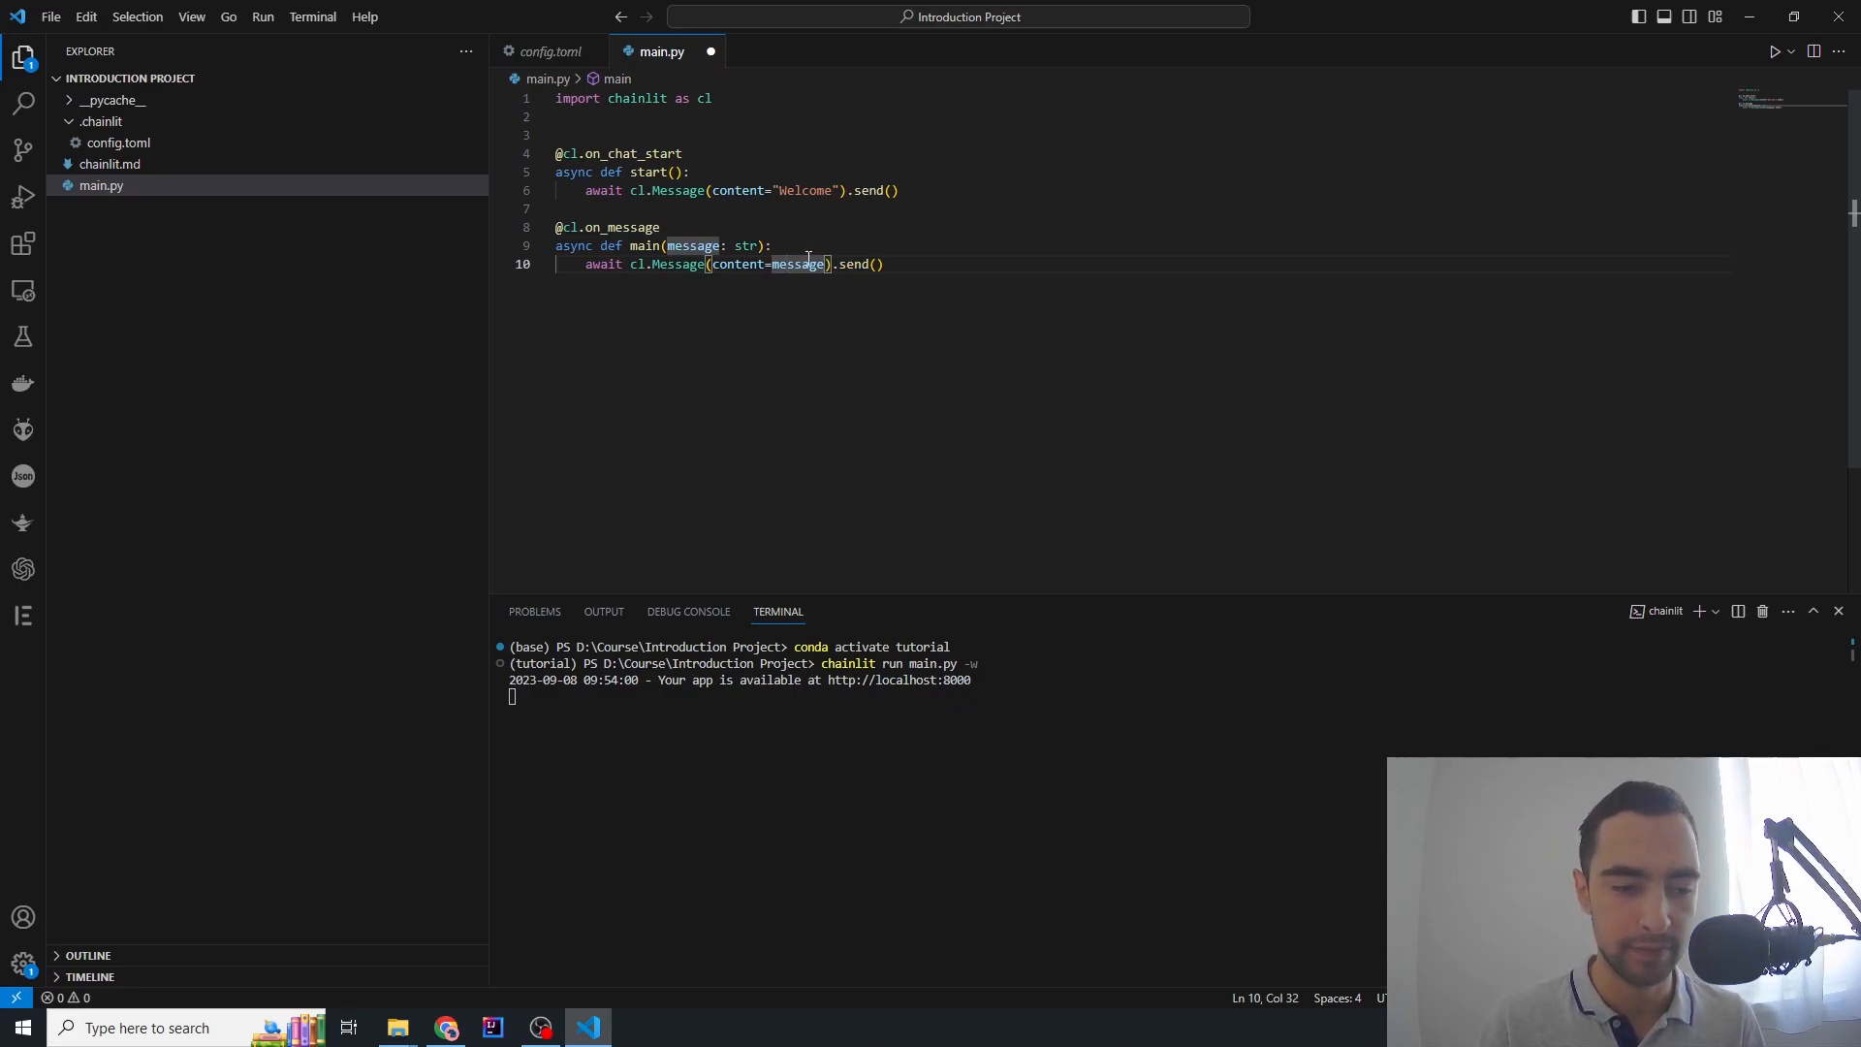
key("ctrl+s")
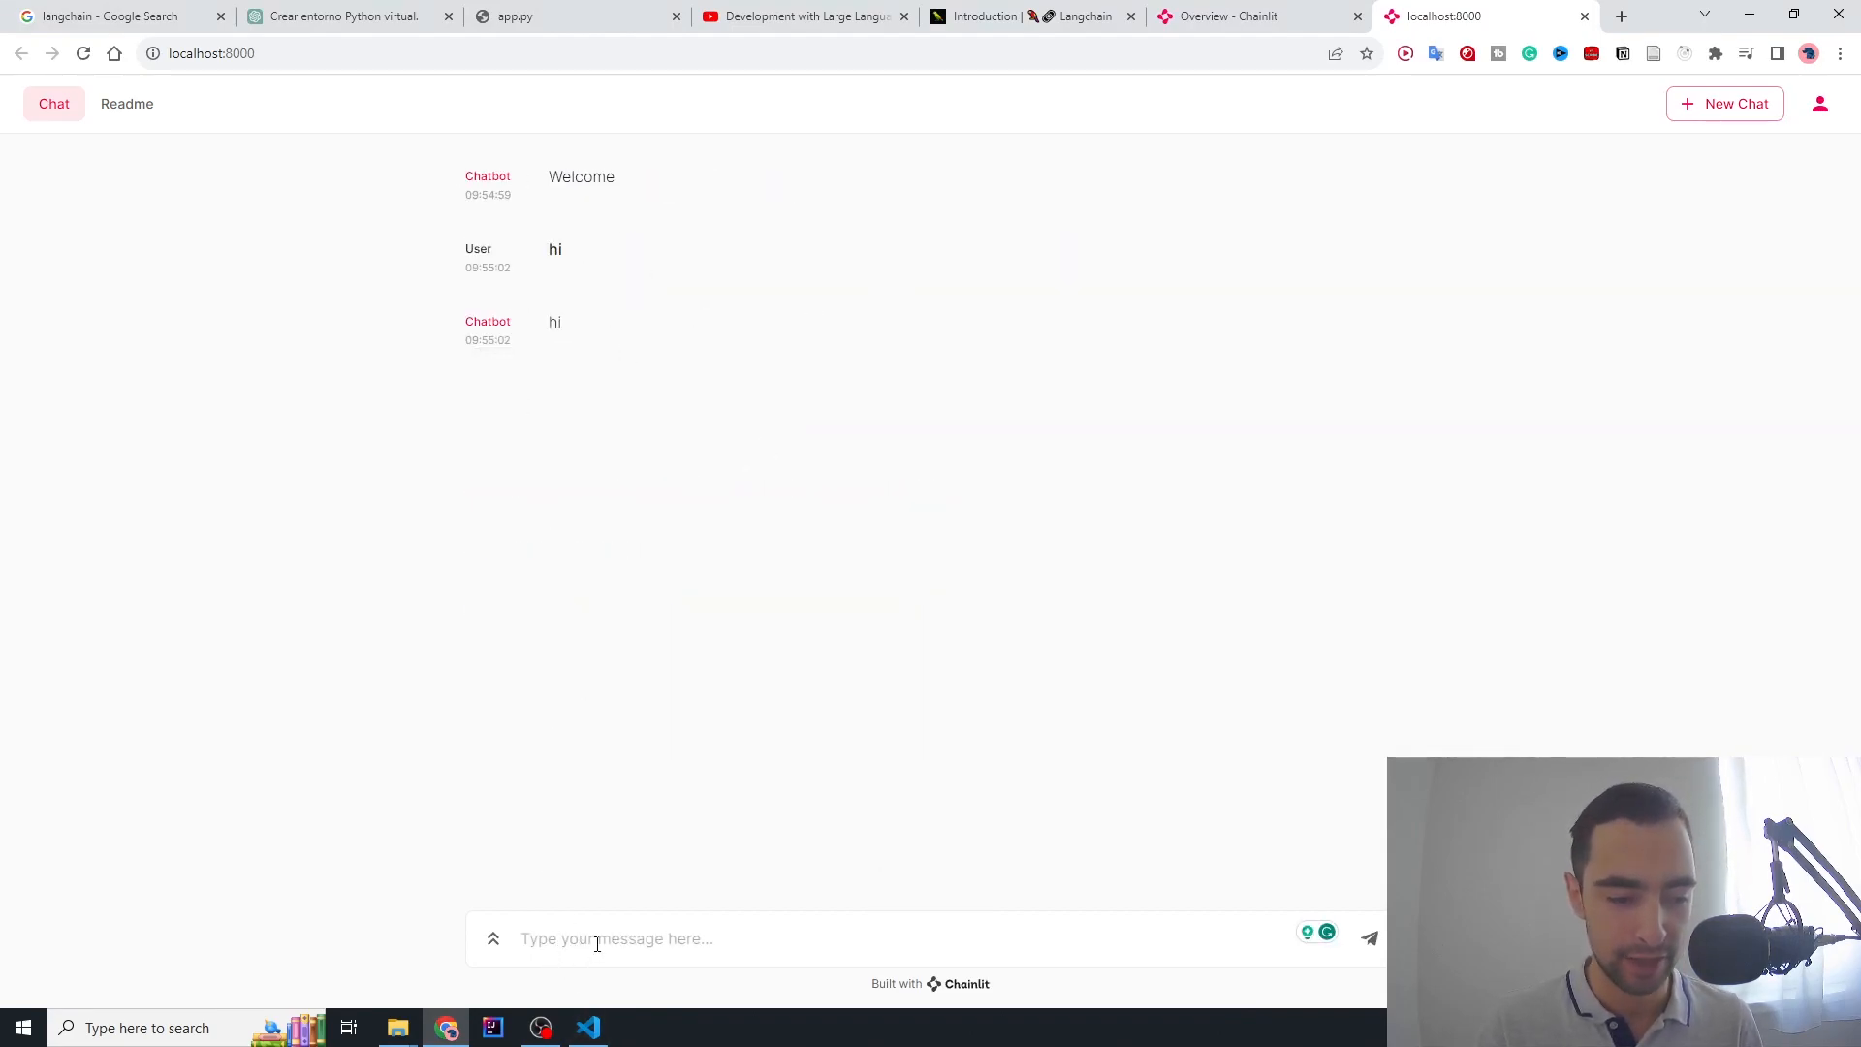
Confirm the reloaded app echoes the user's 'hi' message back in the browser chat
left_click(587, 1028)
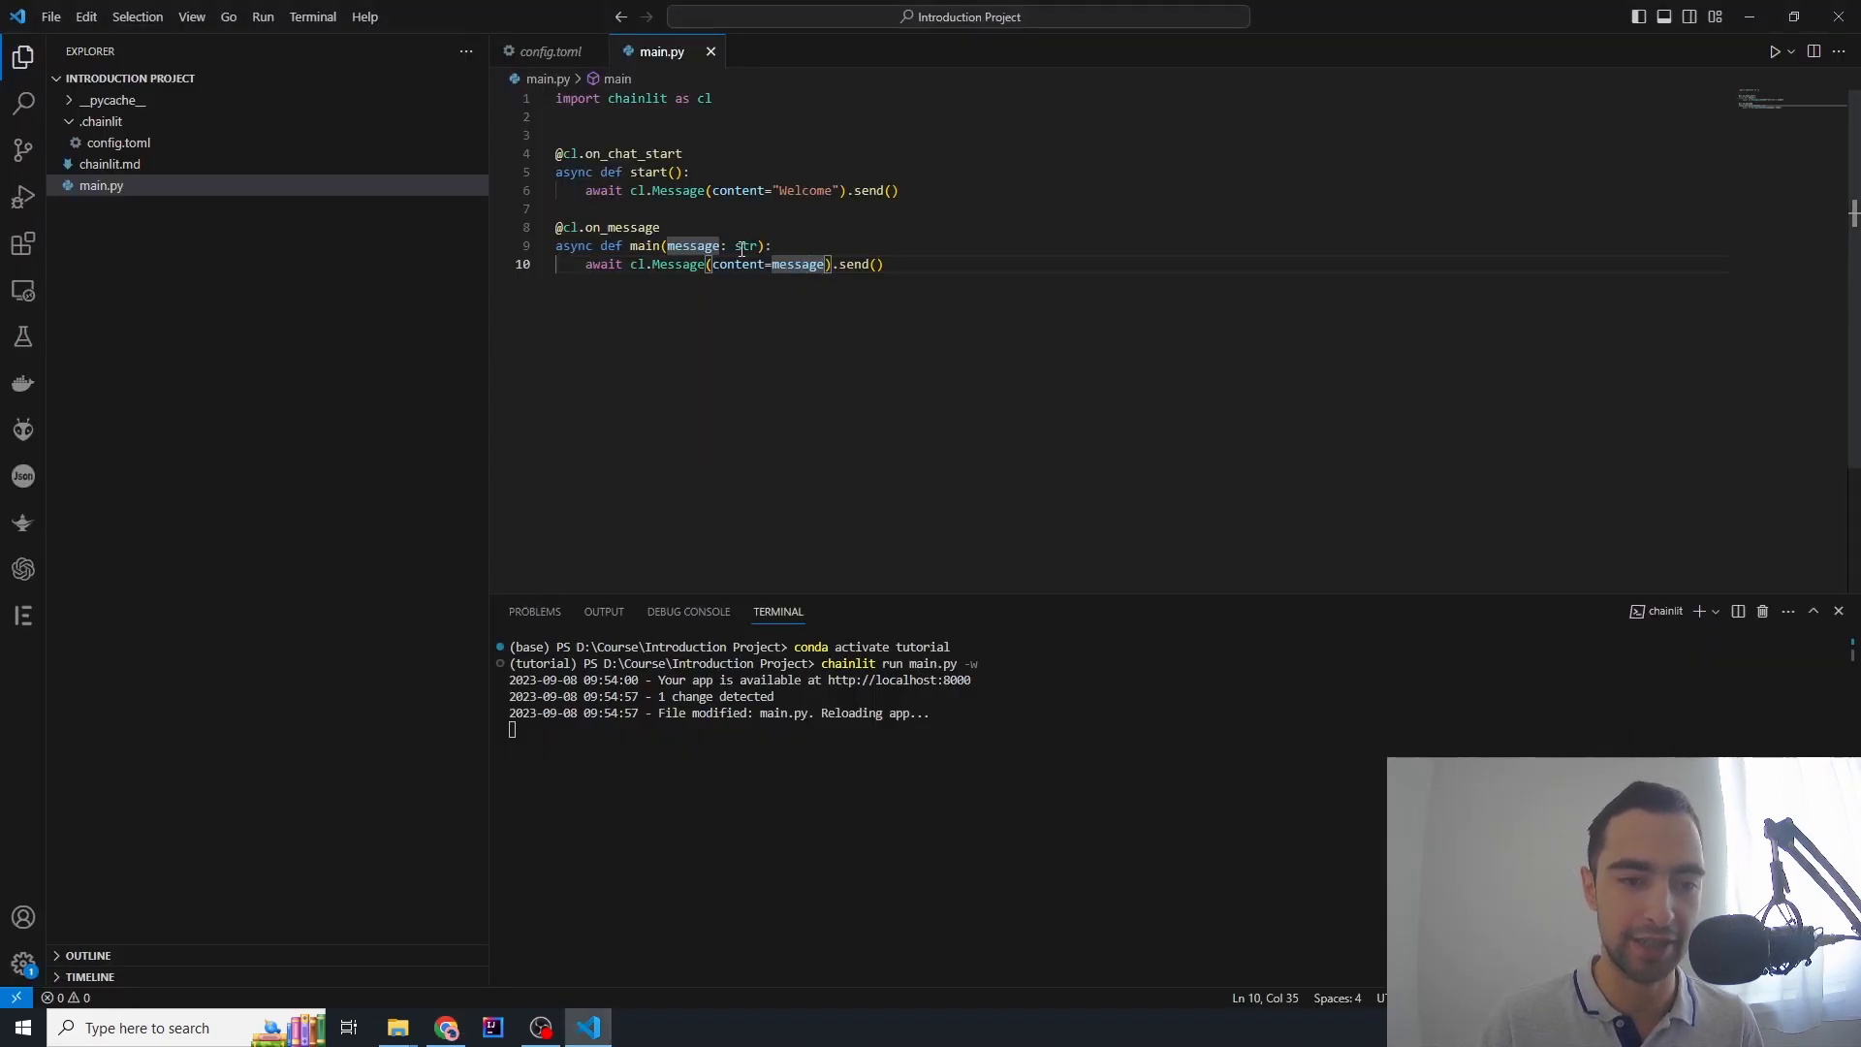
double_click(797, 263)
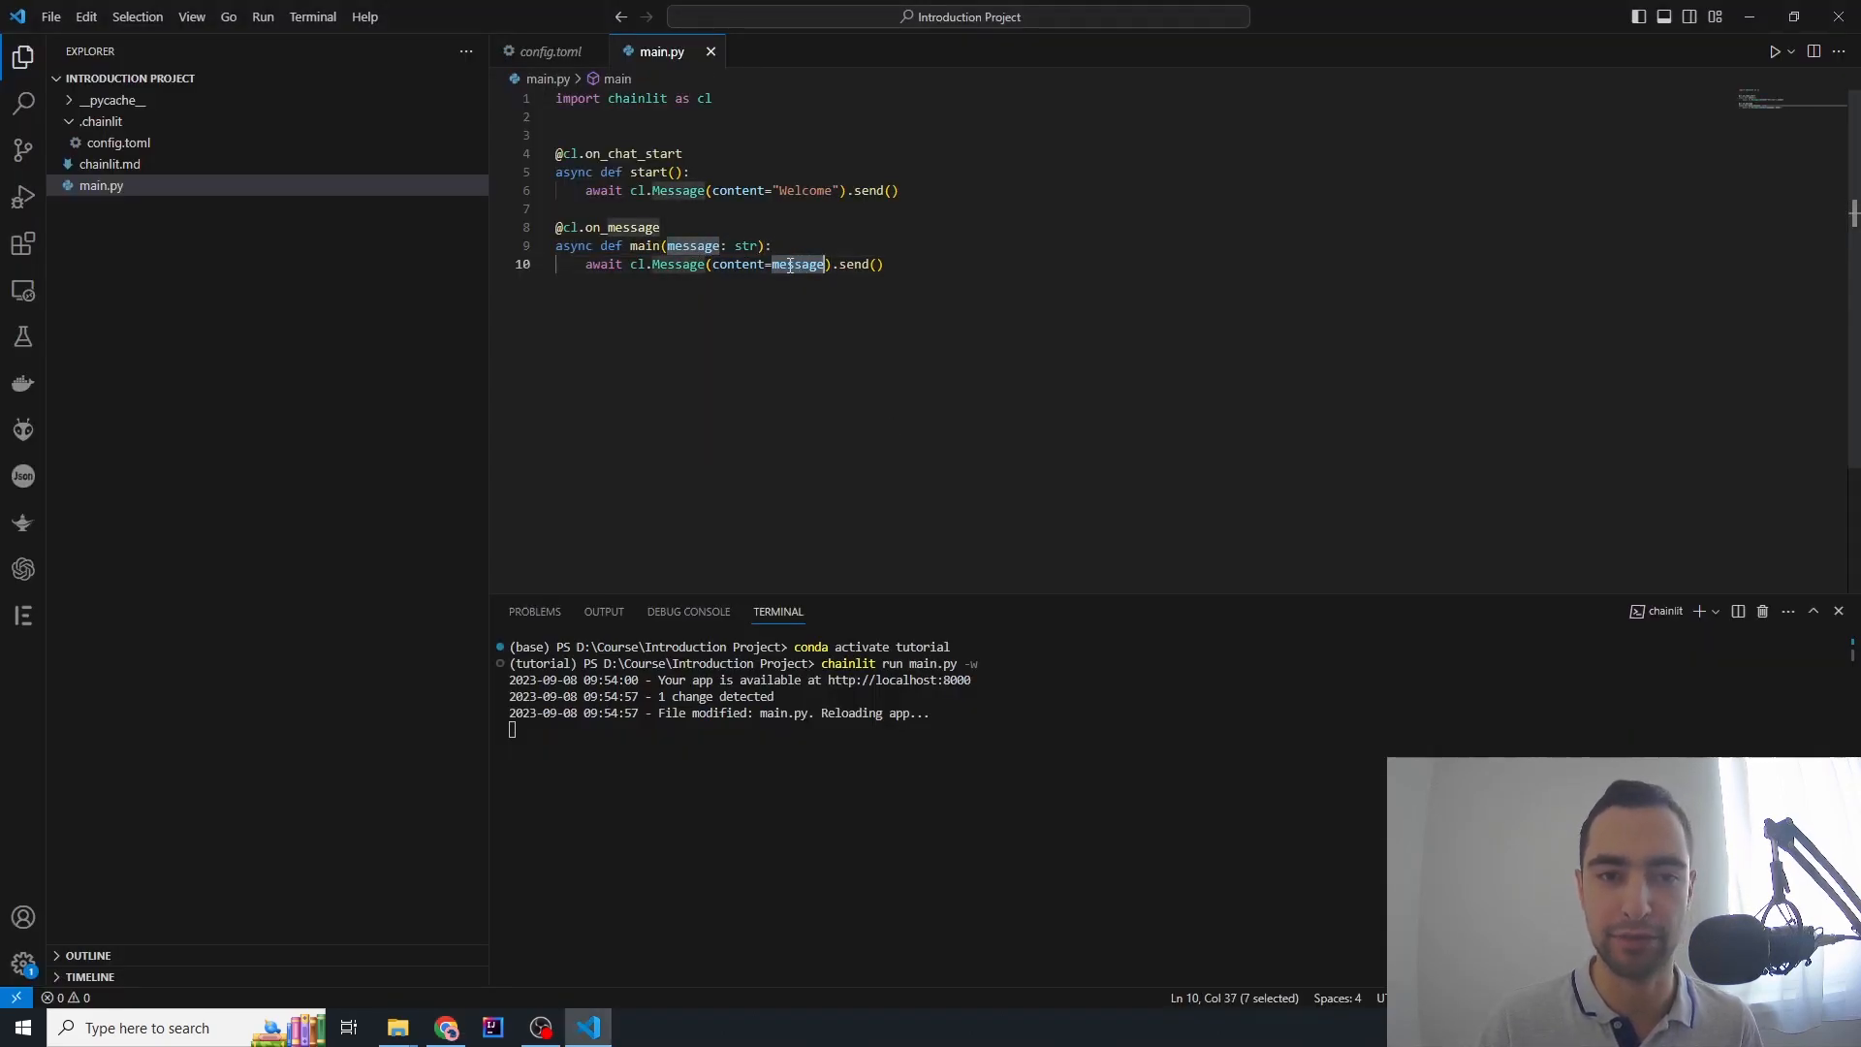